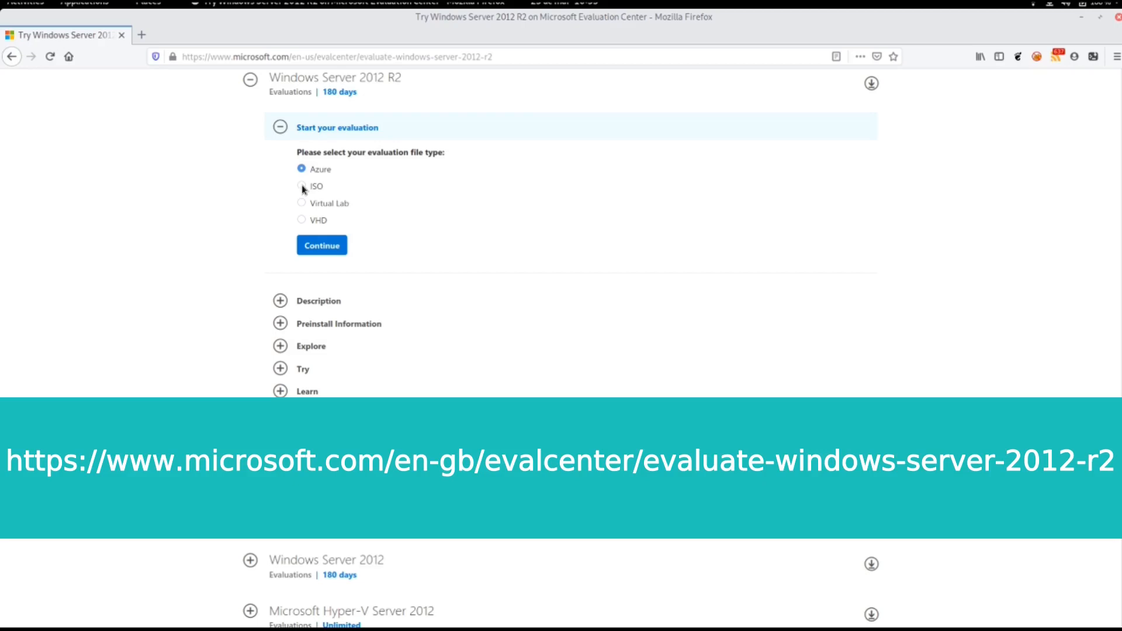
# Step: Continue with the ISO file type to reach the Windows Server 2012 R2 evaluation registration form
pyautogui.click(321, 244)
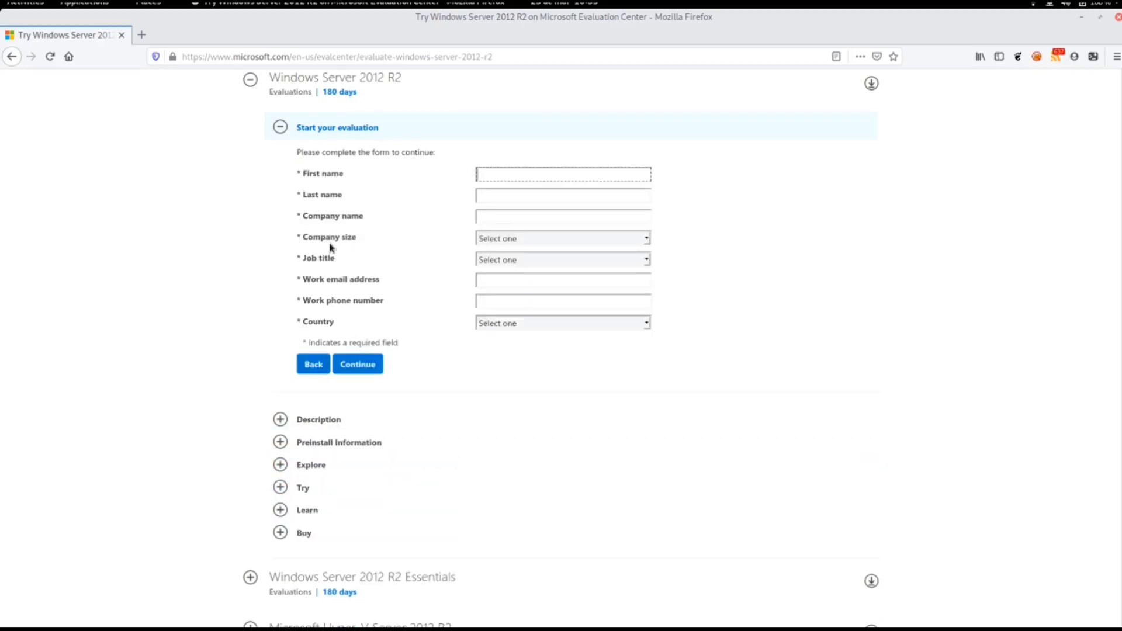
pyautogui.click(562, 173)
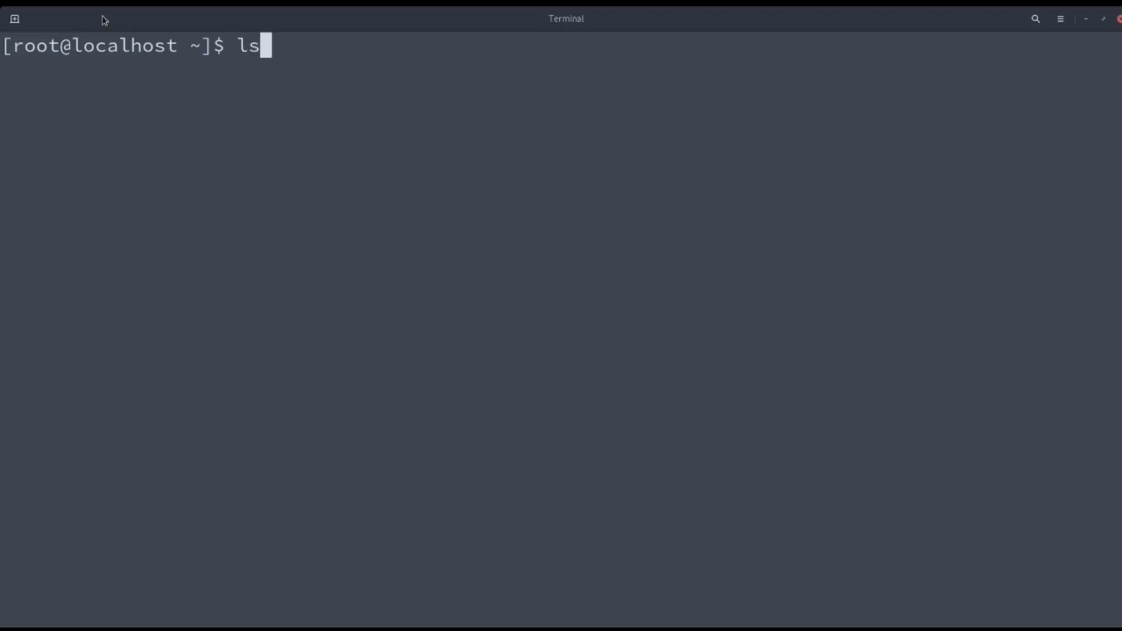
# Step: List the 9600.17050 WINBLUE Windows Server ISO in /root with ls -lah and select its file name for reuse
pyautogui.write('-lah')
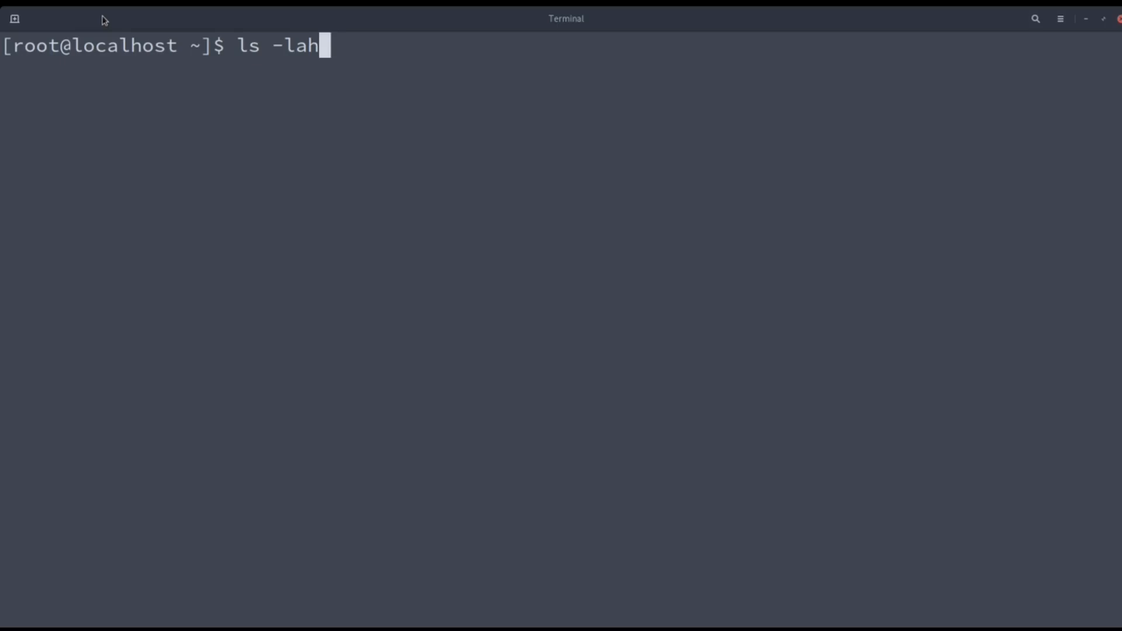
pyautogui.write('/root/9600.17050.WINBLUE_REFRESH.140317-1640_X64FRE_SERVER_EVAL_EN-US-IR3_SSS_X64FREE_EN-US_DV9.ISO')
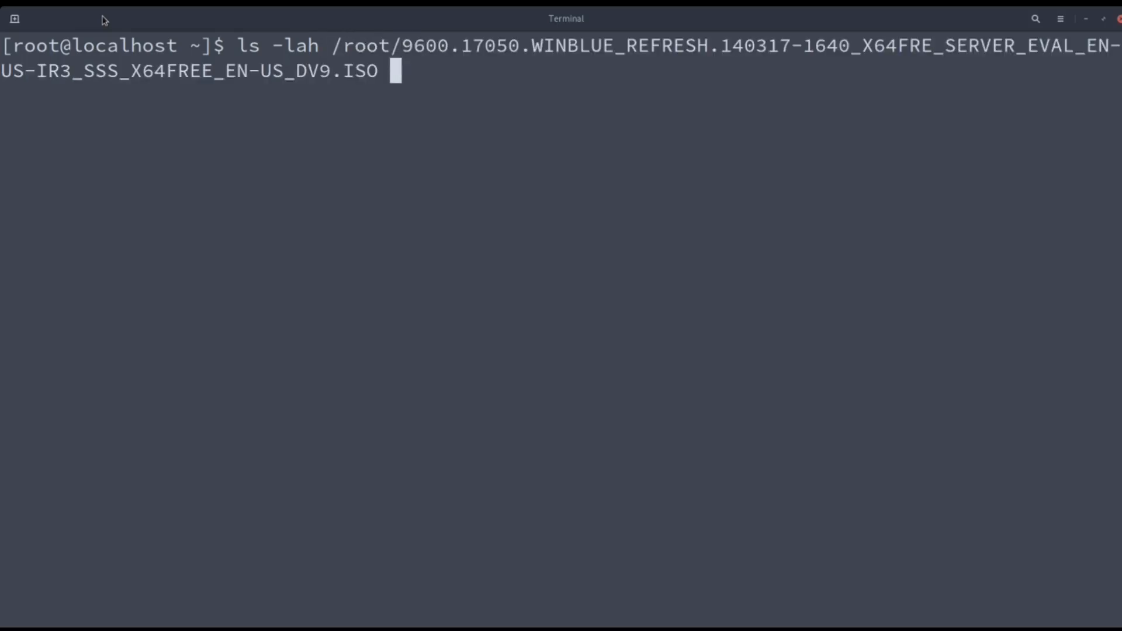
pyautogui.press('Return')
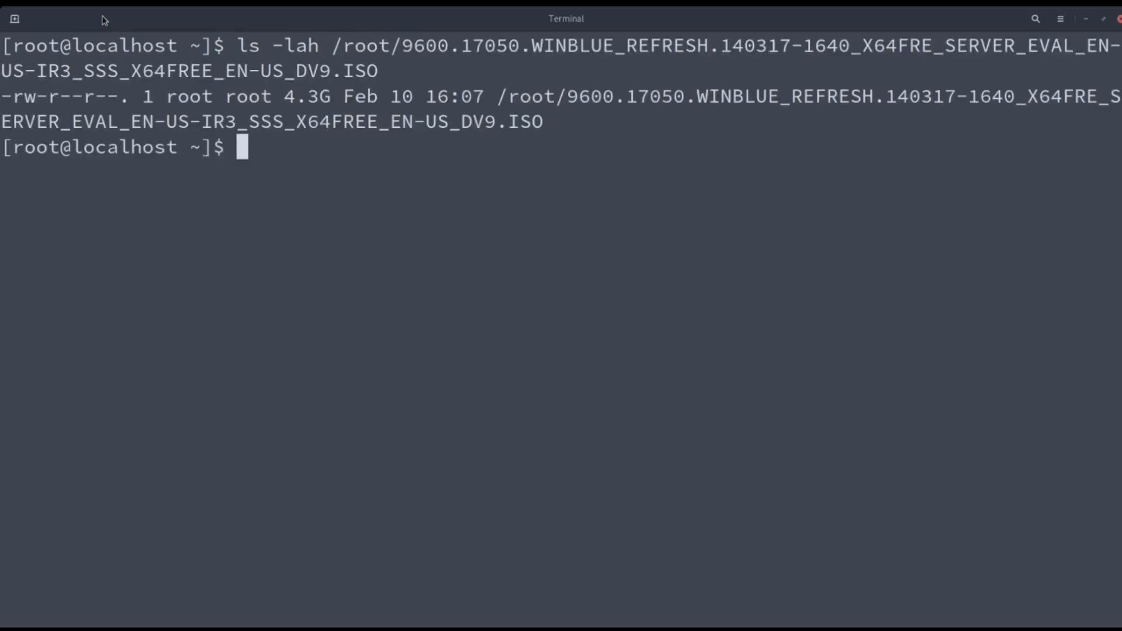
pyautogui.doubleClick(305, 96)
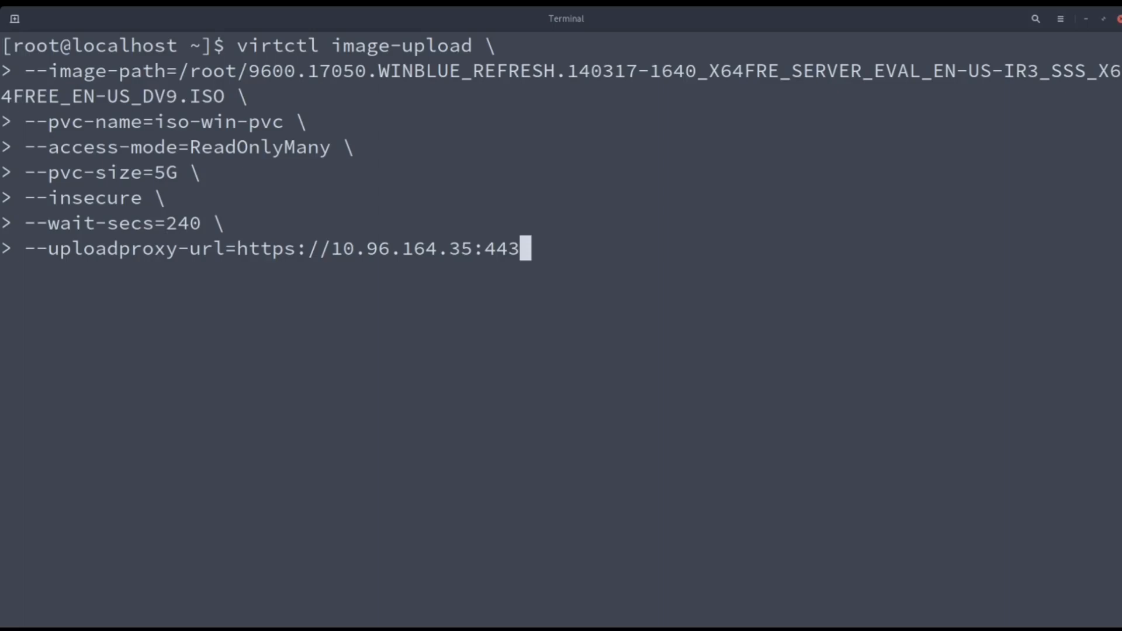
pyautogui.doubleClick(278, 45)
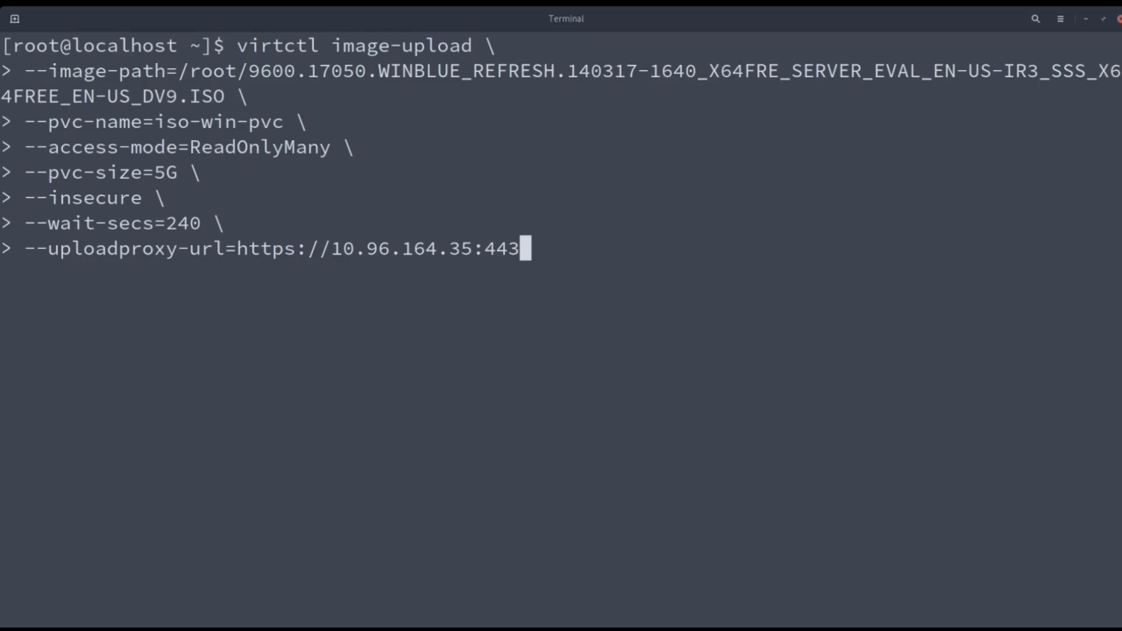
pyautogui.write('kubectl get')
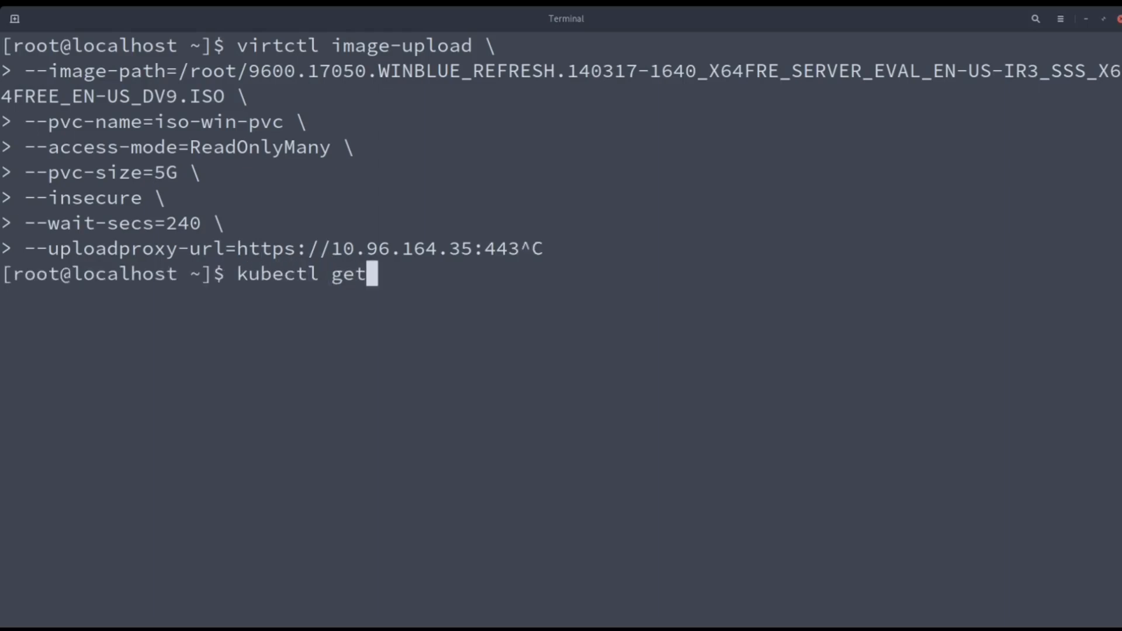
# Step: List services in the cdi namespace and compare cdi-uploadproxy 10.96.164.35 with the upload command's URL
pyautogui.write('services')
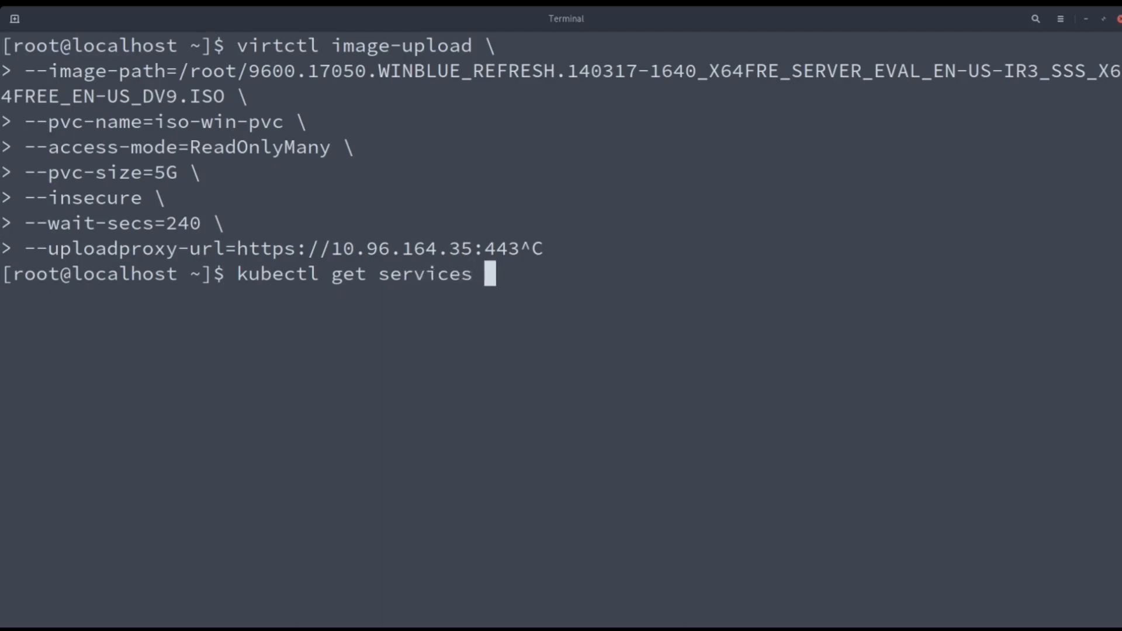
pyautogui.write('-n cdi')
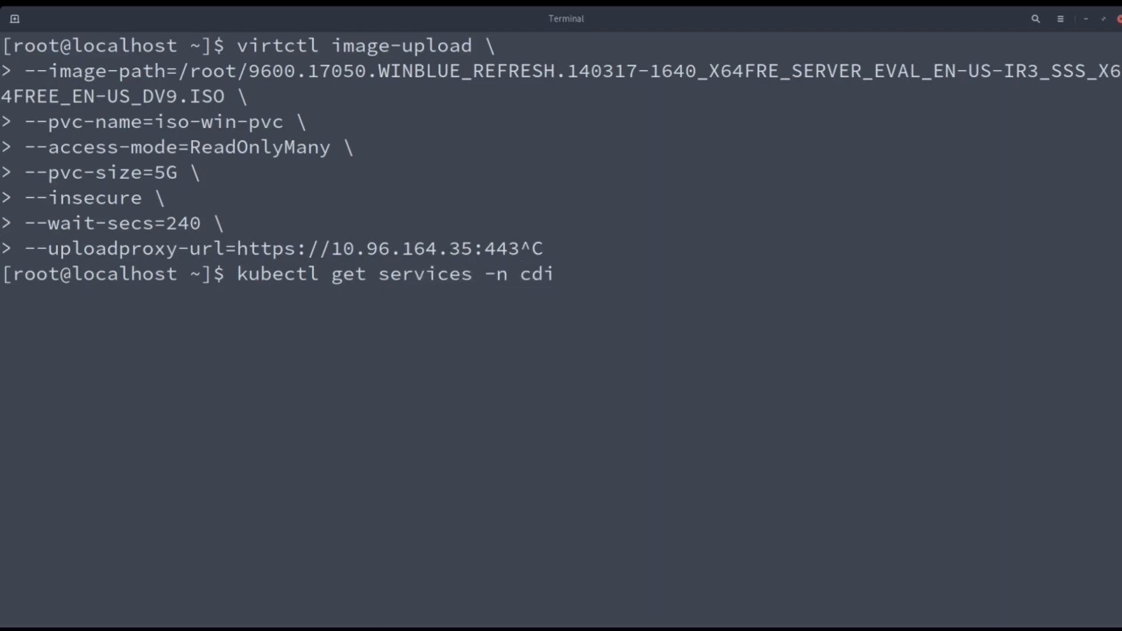
pyautogui.press('Return')
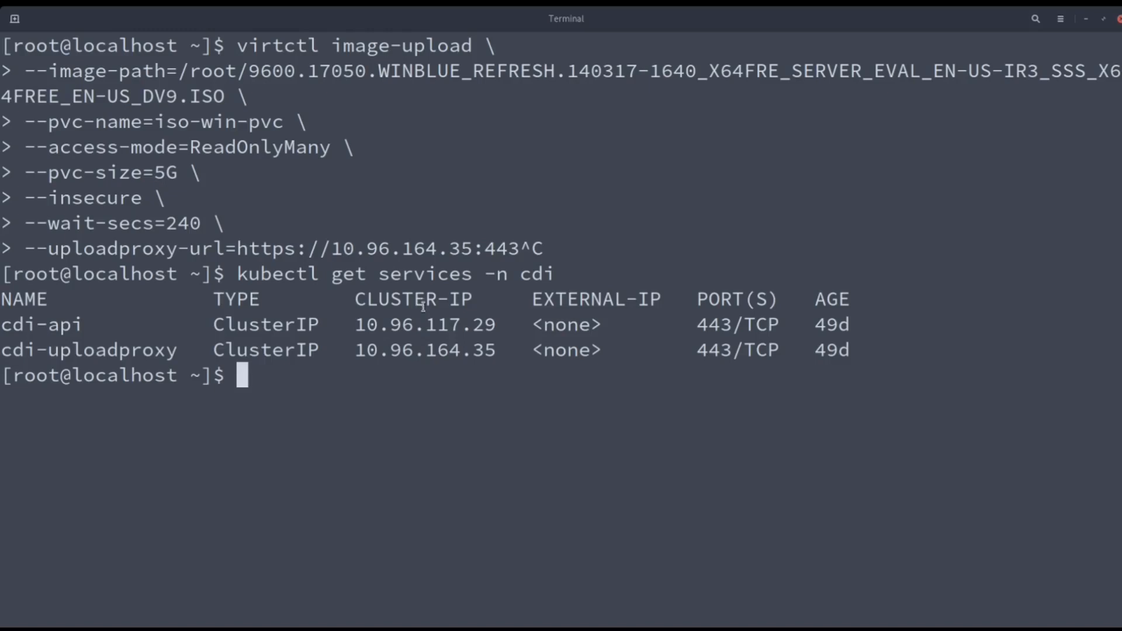
pyautogui.doubleClick(423, 350)
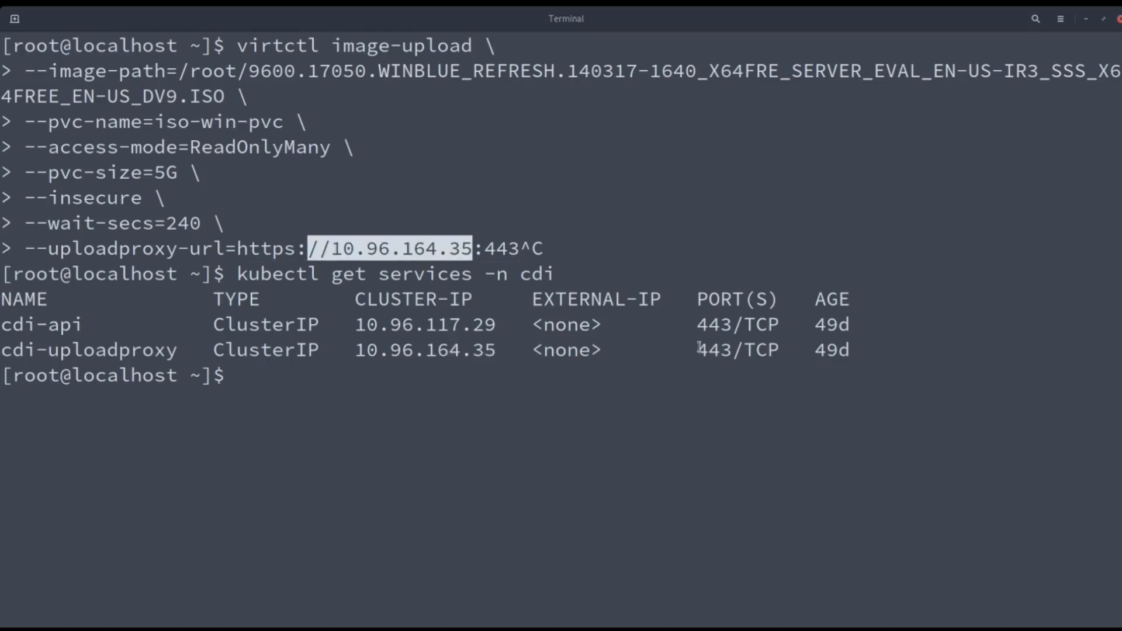
pyautogui.doubleClick(737, 349)
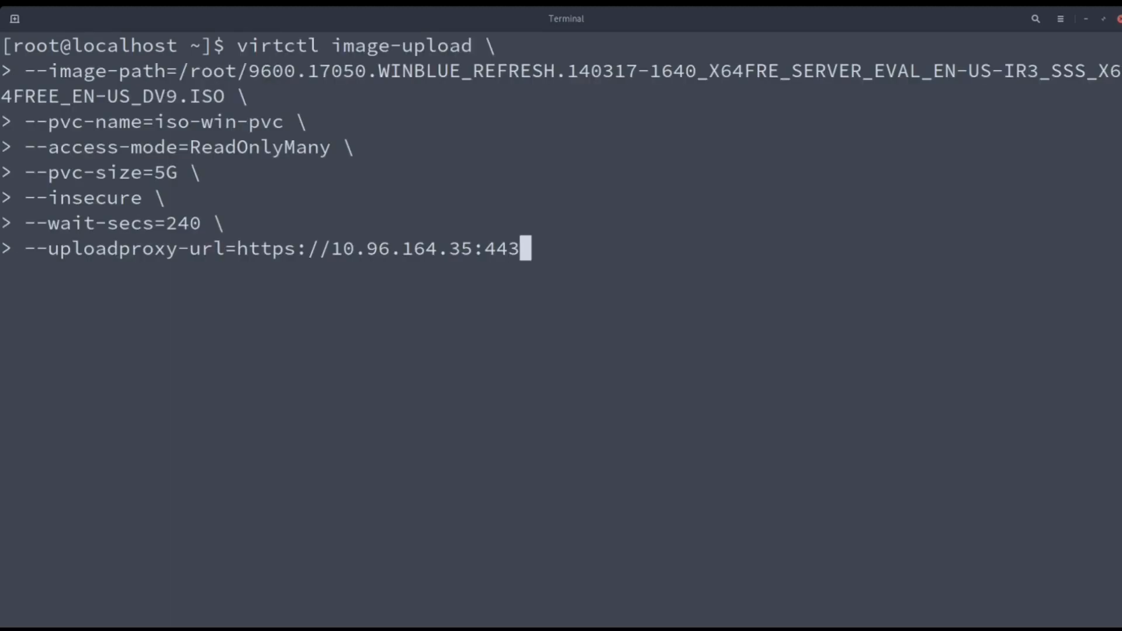
# Step: Run the virtctl image-upload of the Windows ISO, then stage docker pull kubevirt/virtio-container-disk
pyautogui.press('Return')
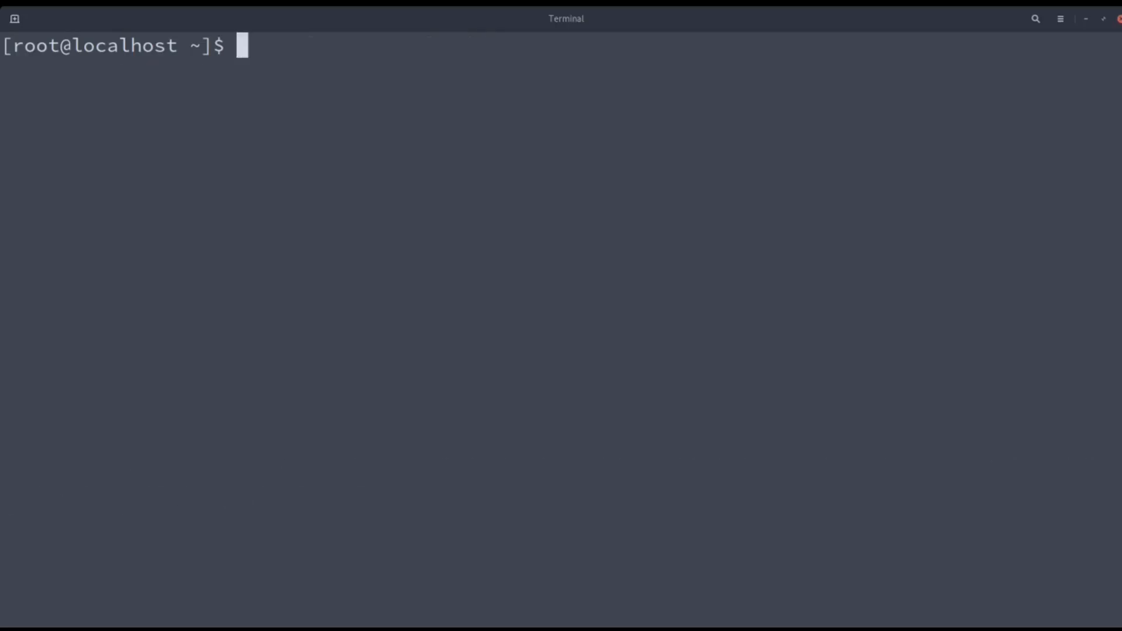
pyautogui.write('docker pull kubevirt/virtio-container-disk')
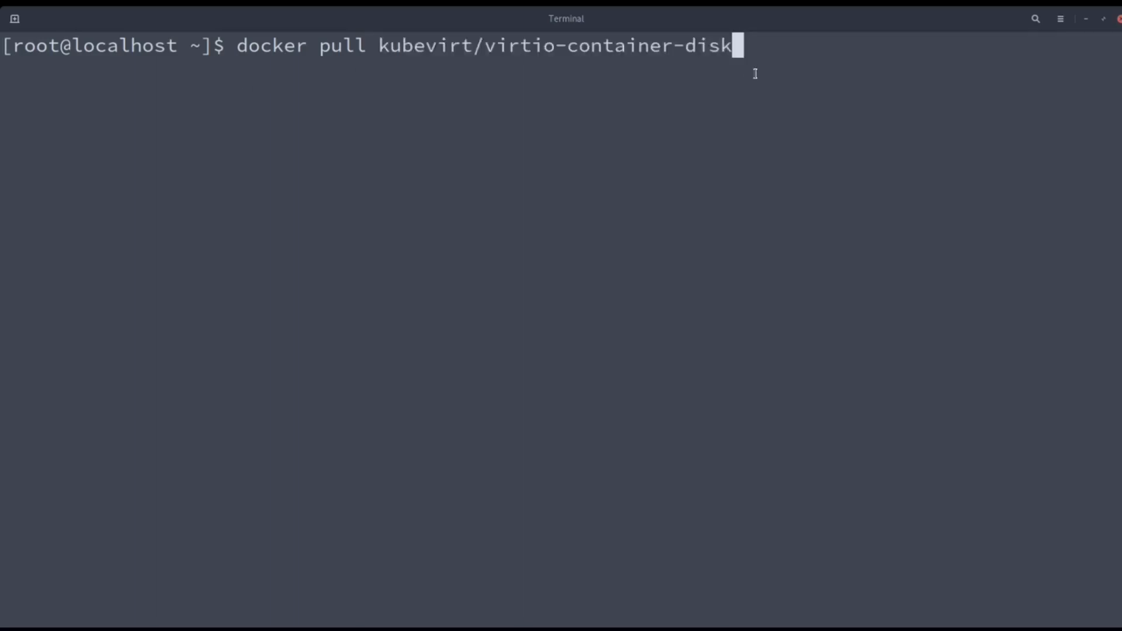
# Step: Run docker pull kubevirt/virtio-container-disk and check the status line reporting it already up to date
pyautogui.press('Return')
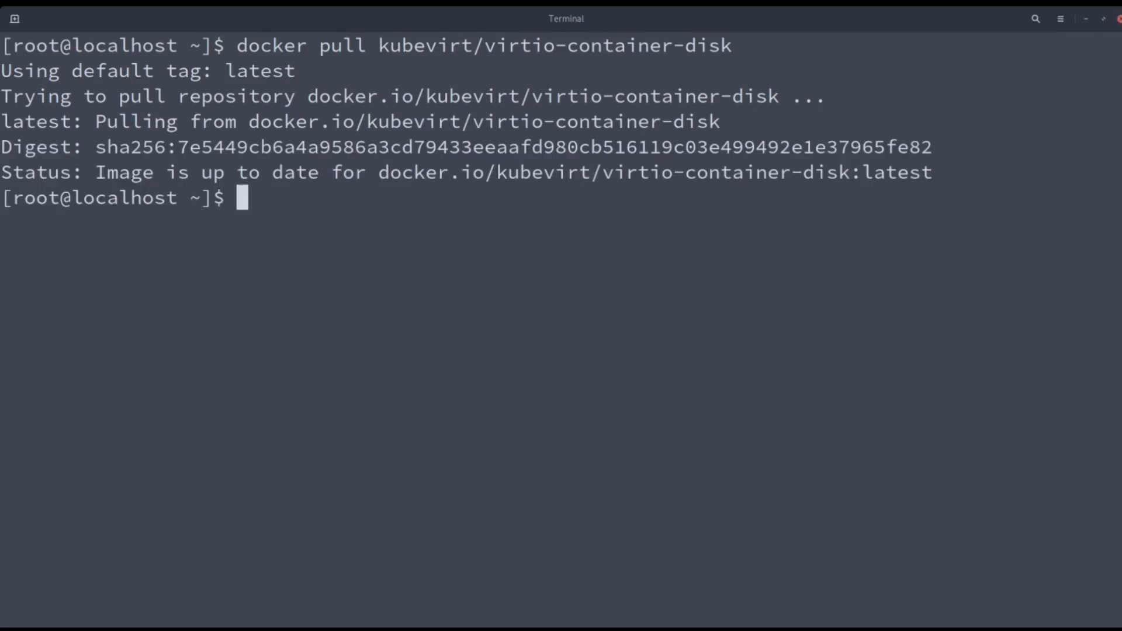
pyautogui.doubleClick(611, 172)
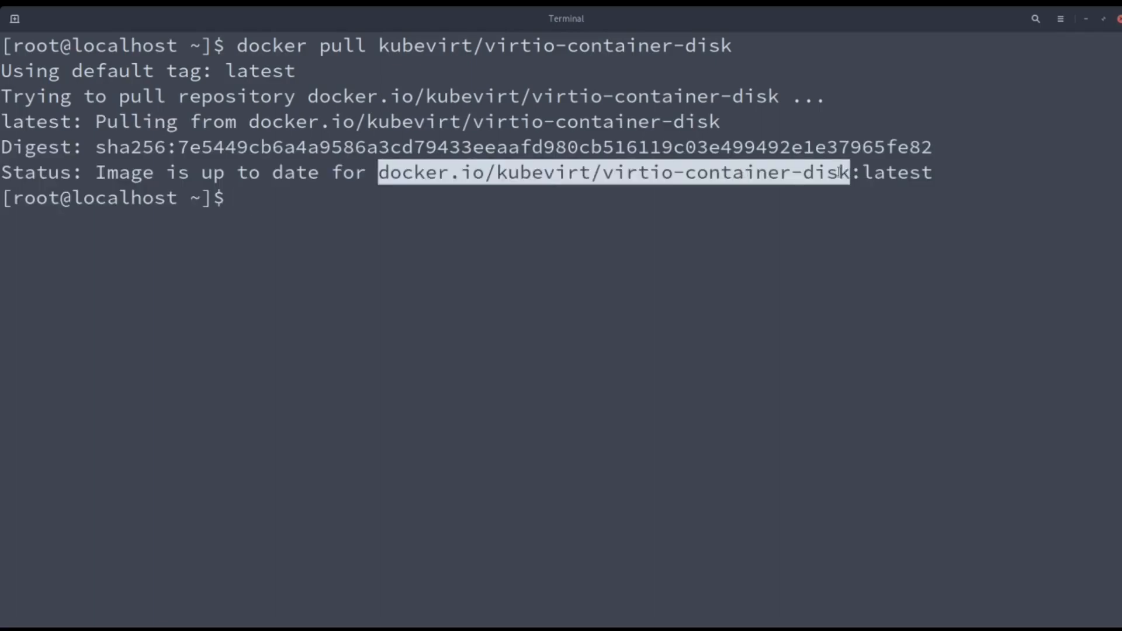
pyautogui.doubleClick(894, 172)
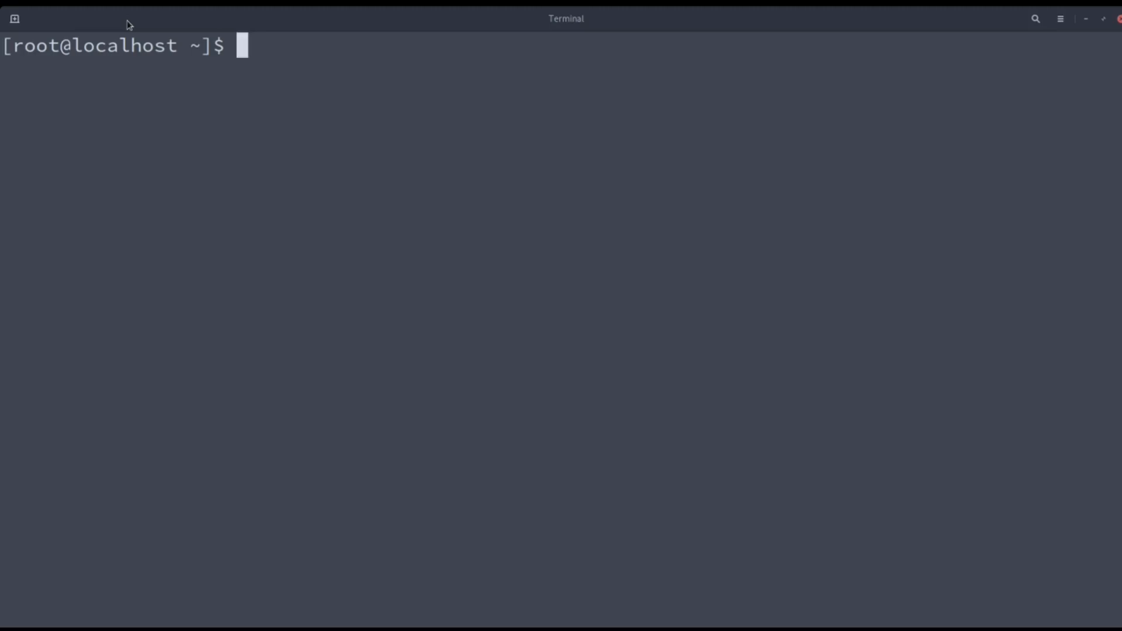
# Step: Save pvc.yml for the 20Gi windowshd claim in vim and compose kubectl create -f pvc.yml
pyautogui.write('vim pv')
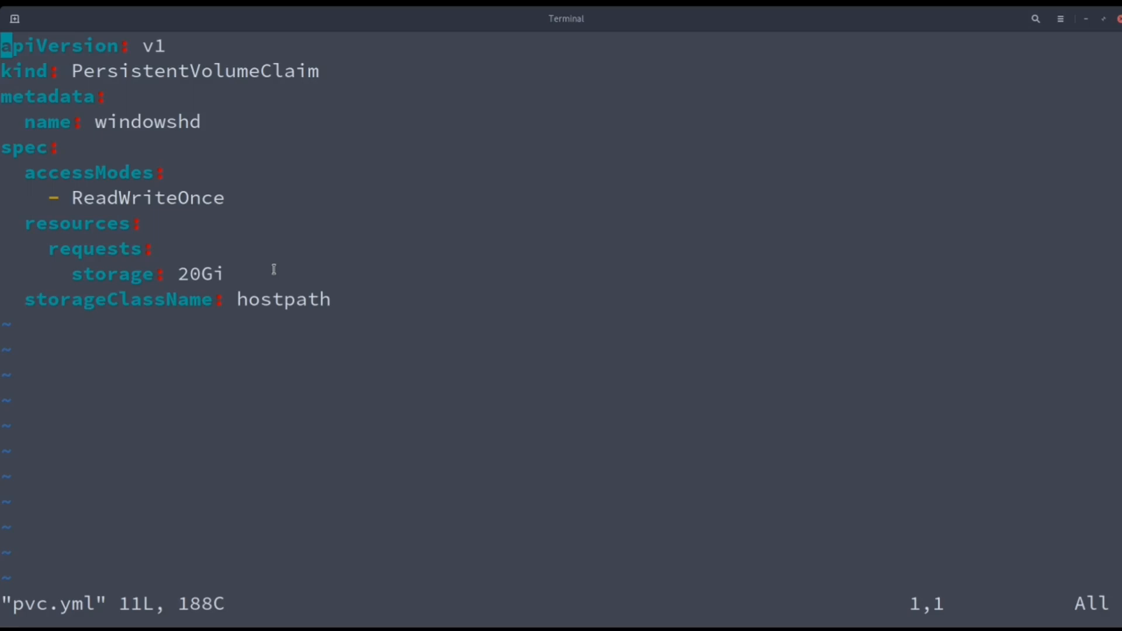
pyautogui.write(':wq')
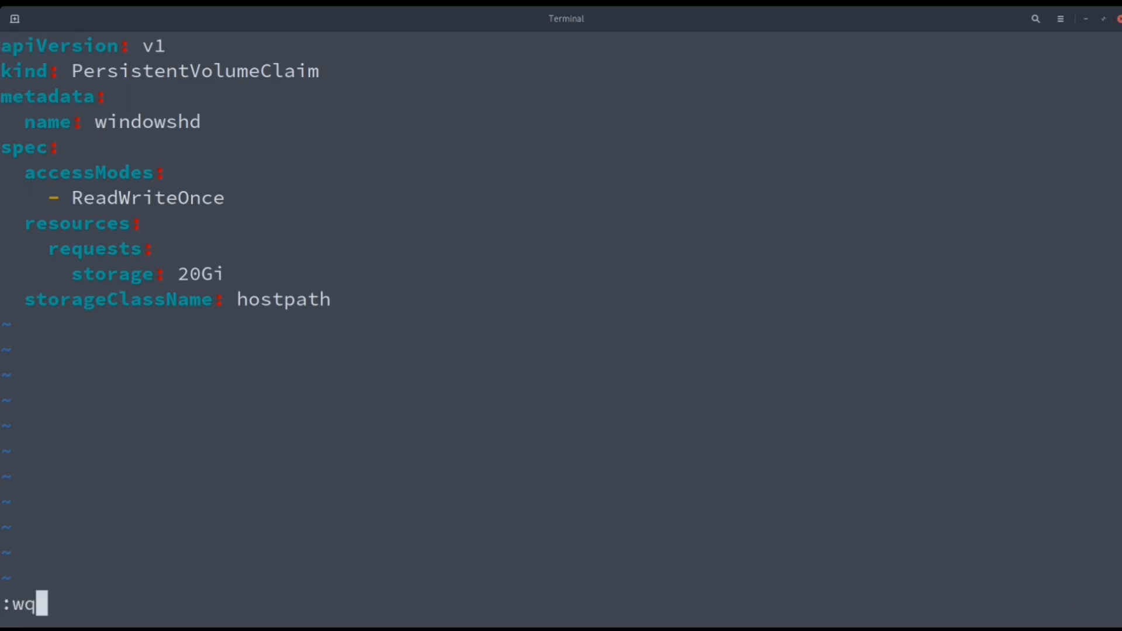
pyautogui.press('Return')
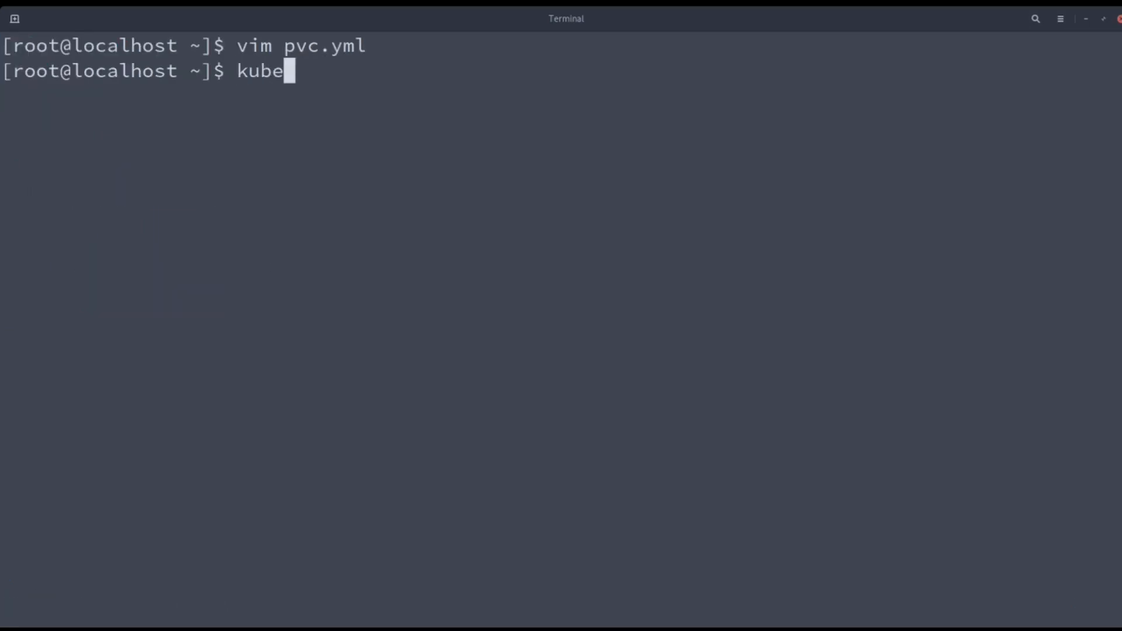
pyautogui.write('ctl create')
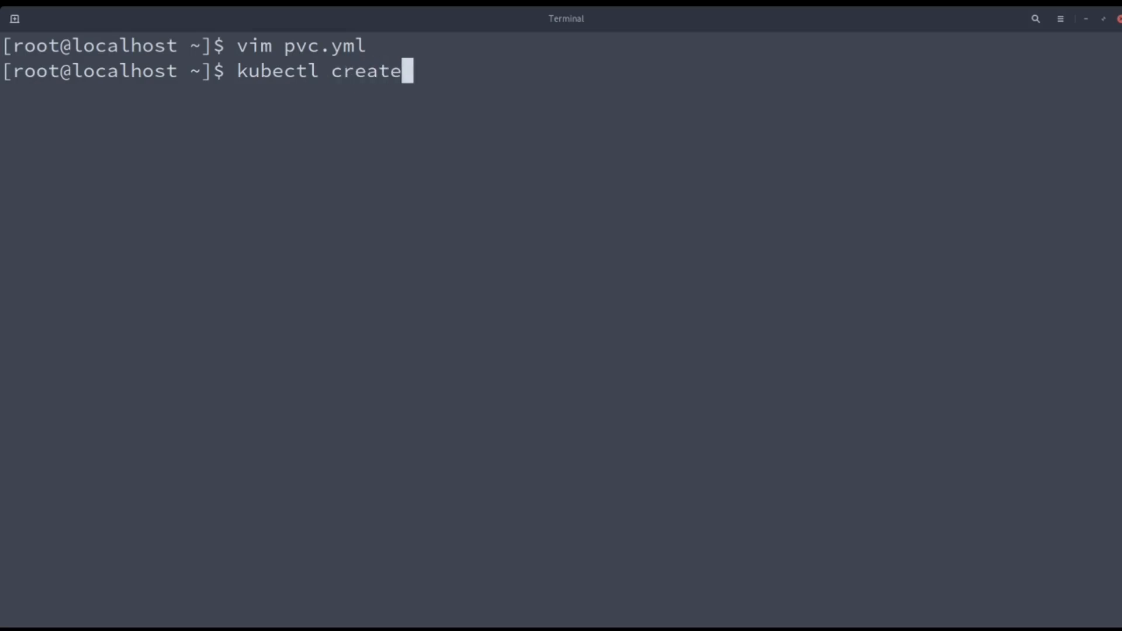
pyautogui.write('-f pv')
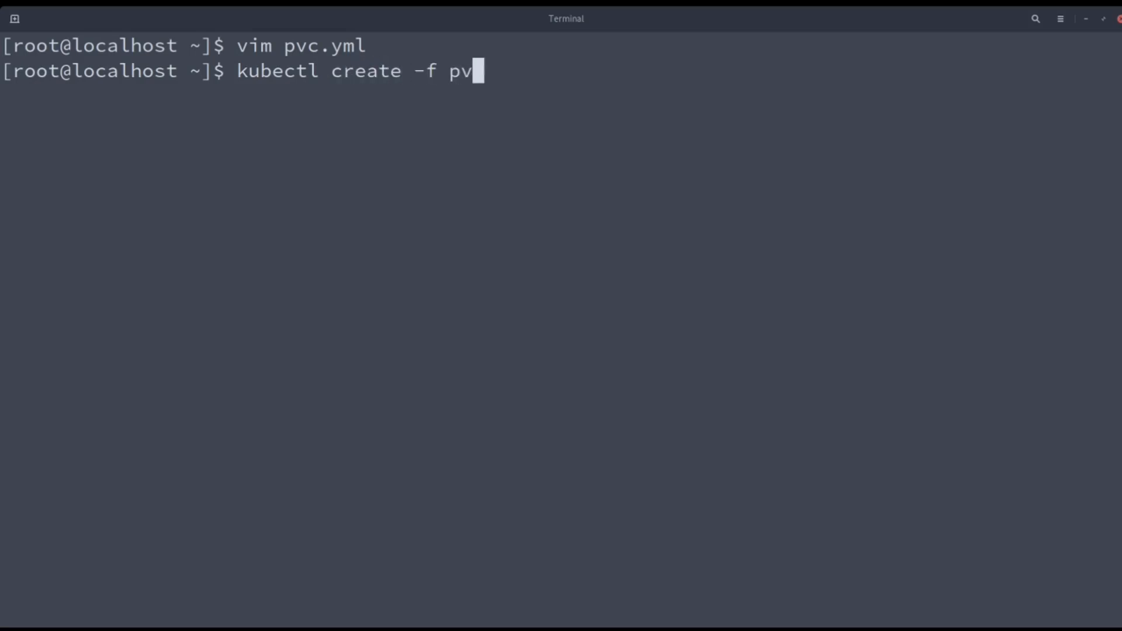
pyautogui.write('c.yml')
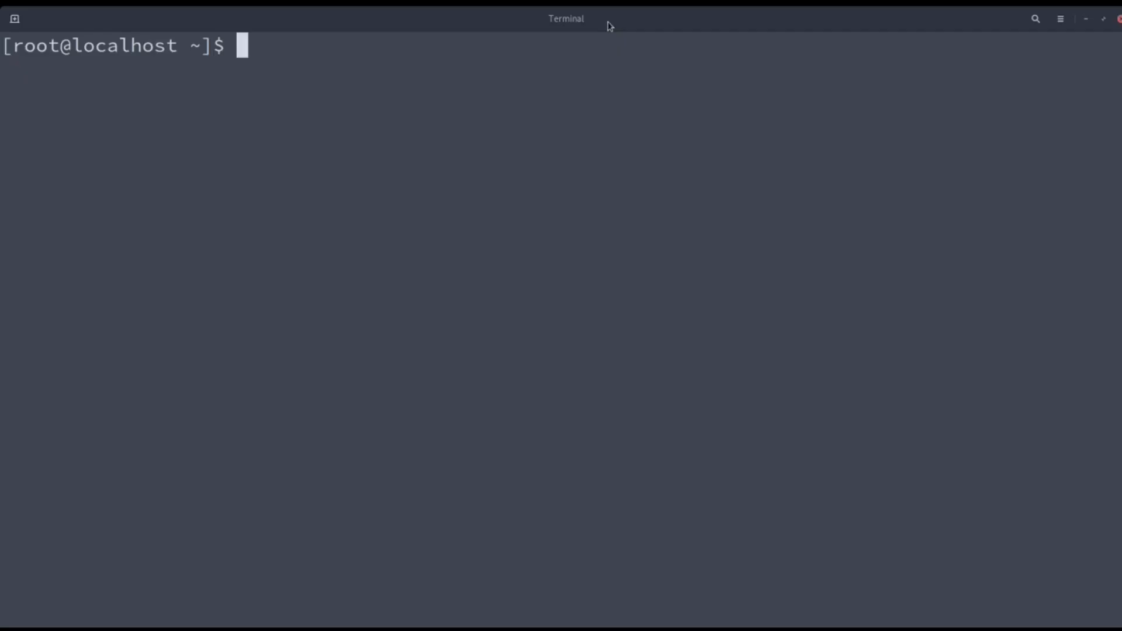
pyautogui.write('vim win2k12vm.yml')
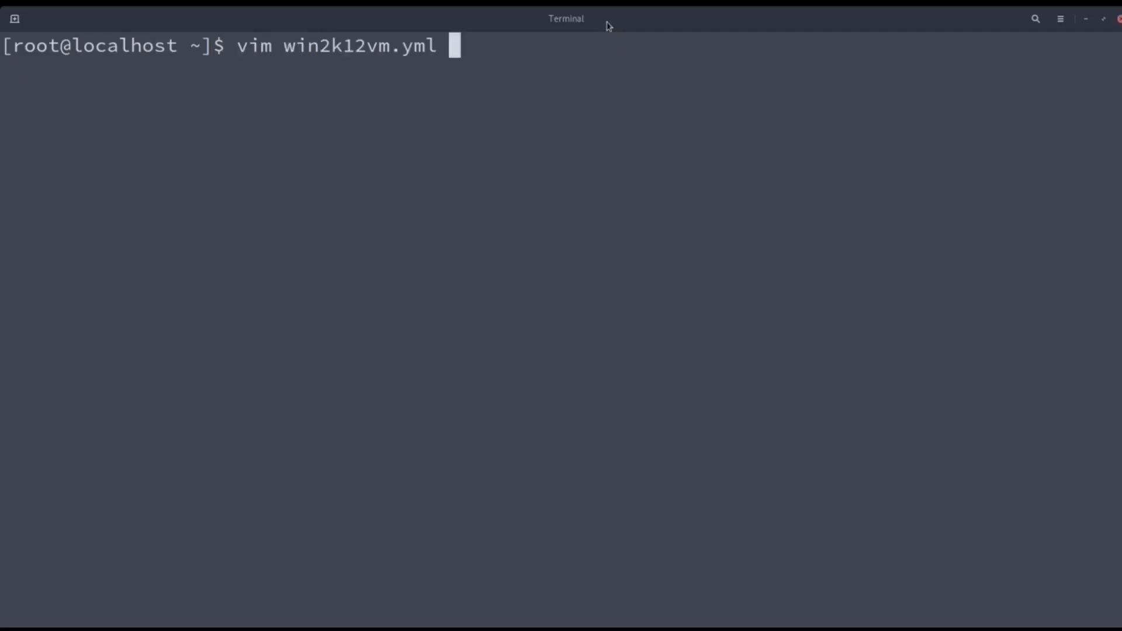
pyautogui.press('Return')
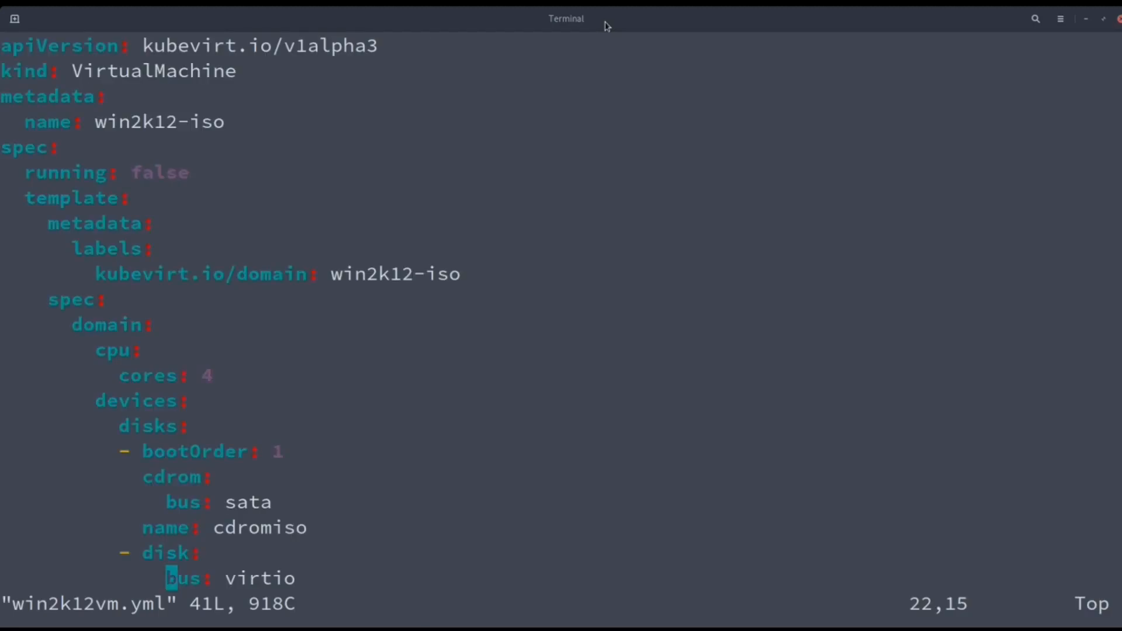
pyautogui.doubleClick(152, 72)
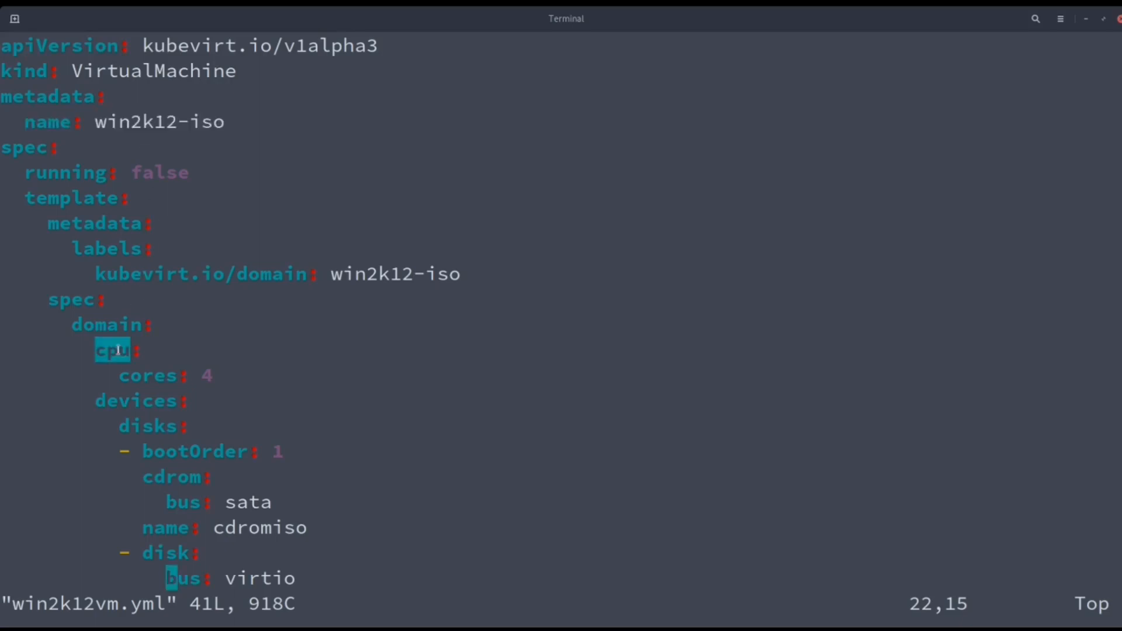
pyautogui.press('j')
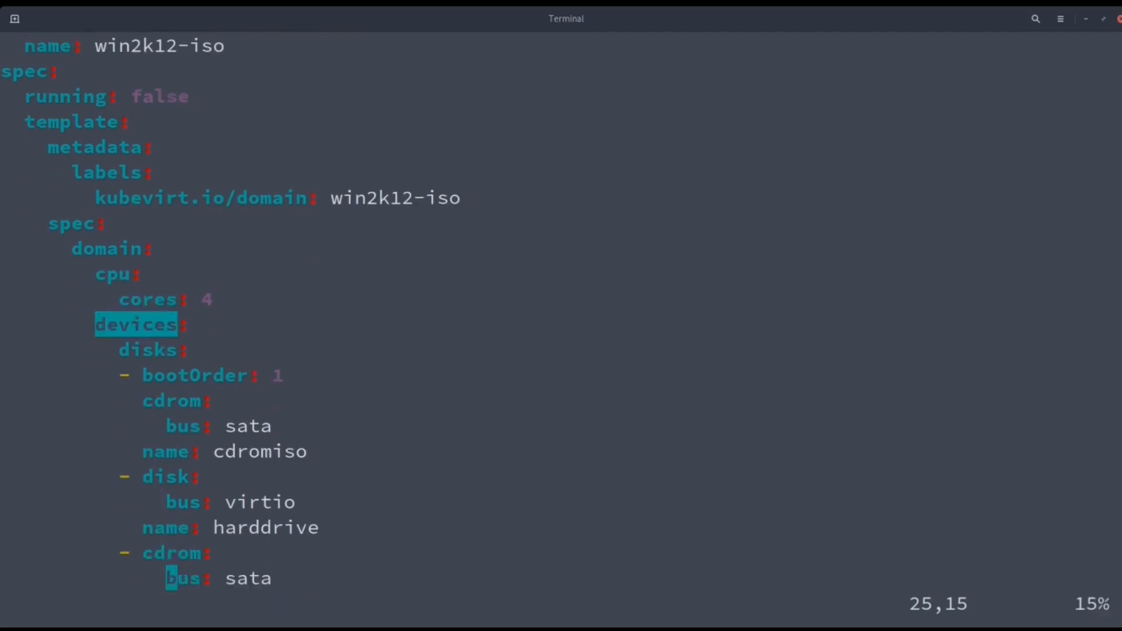
pyautogui.scroll(-3)
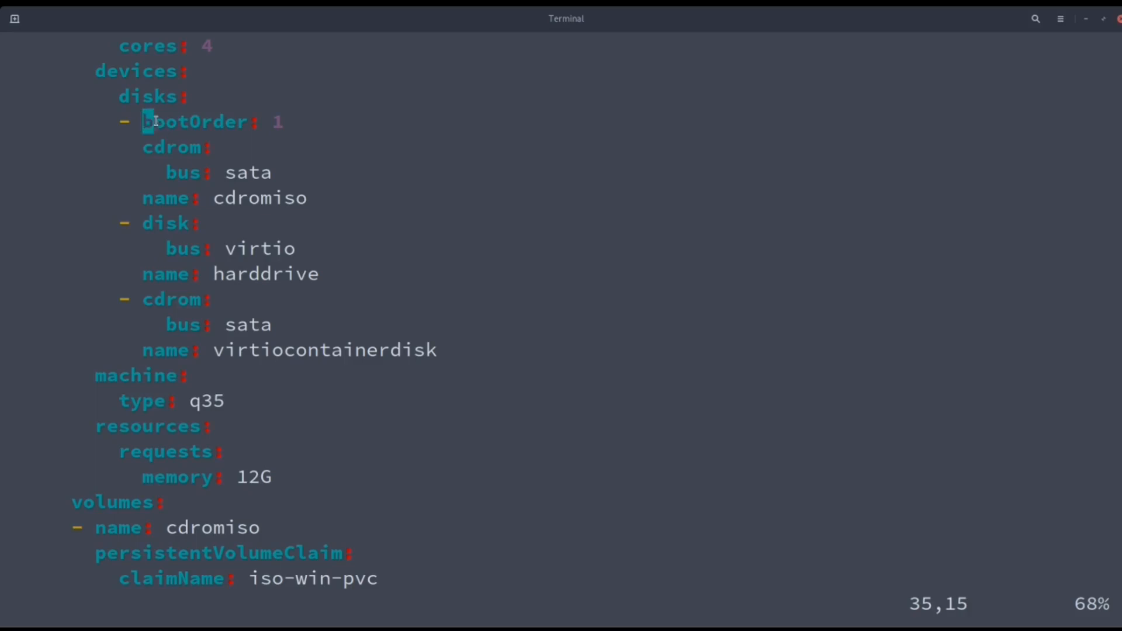
pyautogui.doubleClick(193, 122)
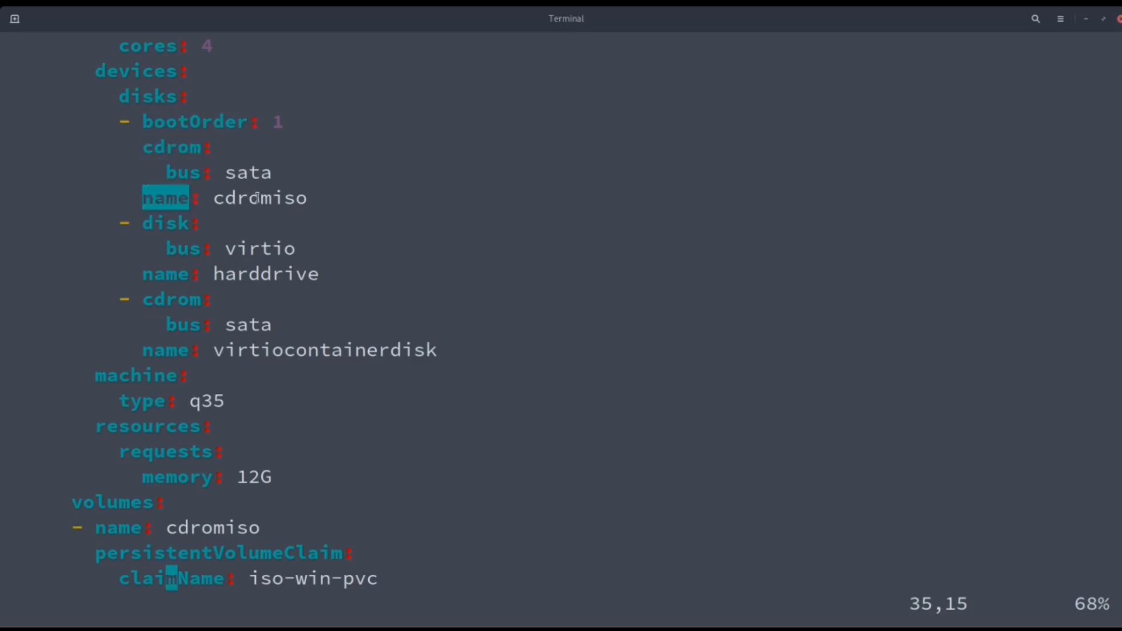
pyautogui.doubleClick(260, 197)
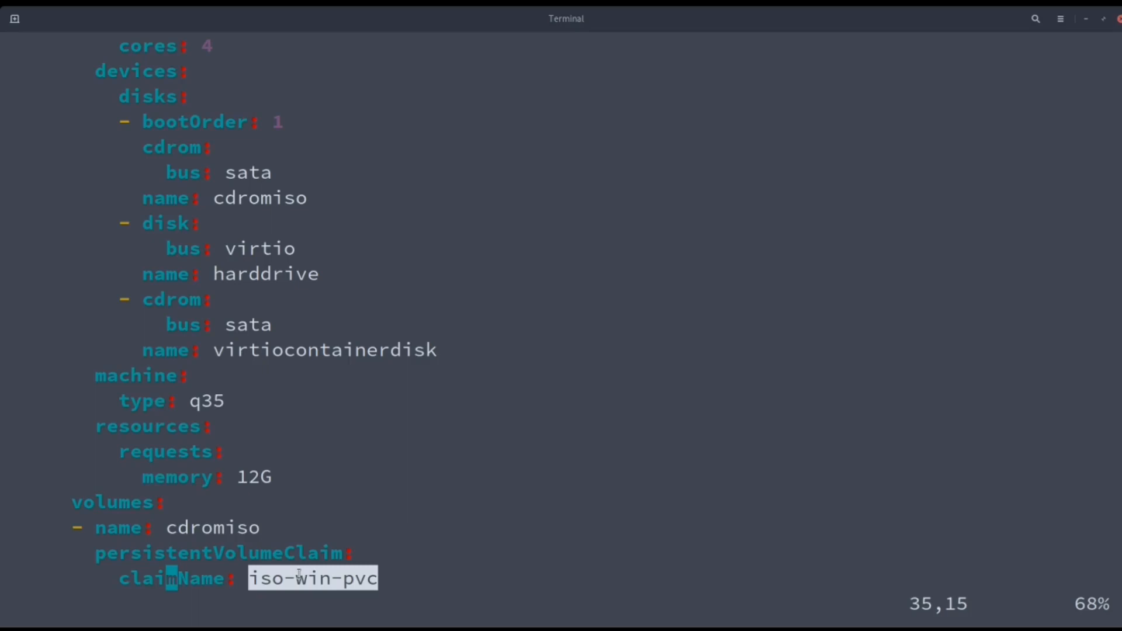
pyautogui.doubleClick(166, 222)
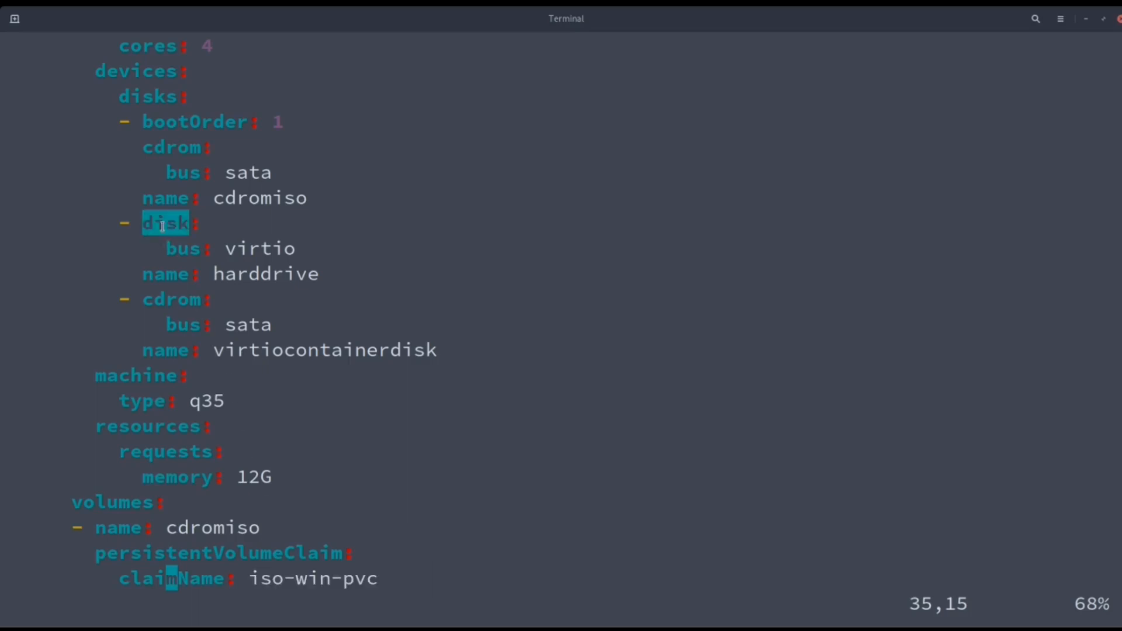
pyautogui.scroll(-3)
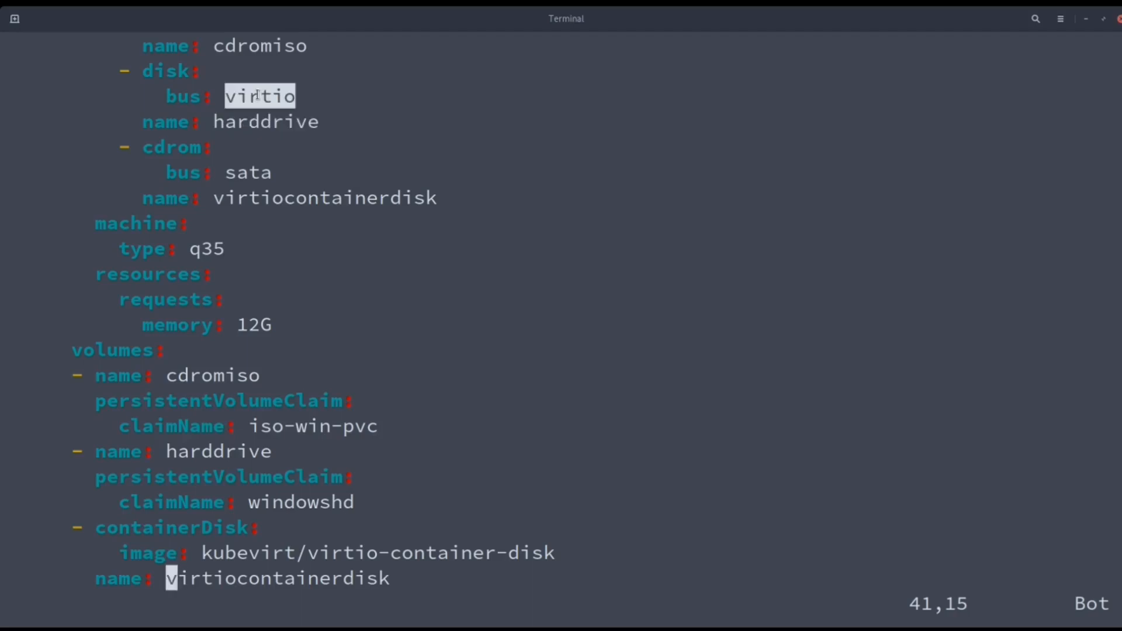
pyautogui.moveTo(241, 300)
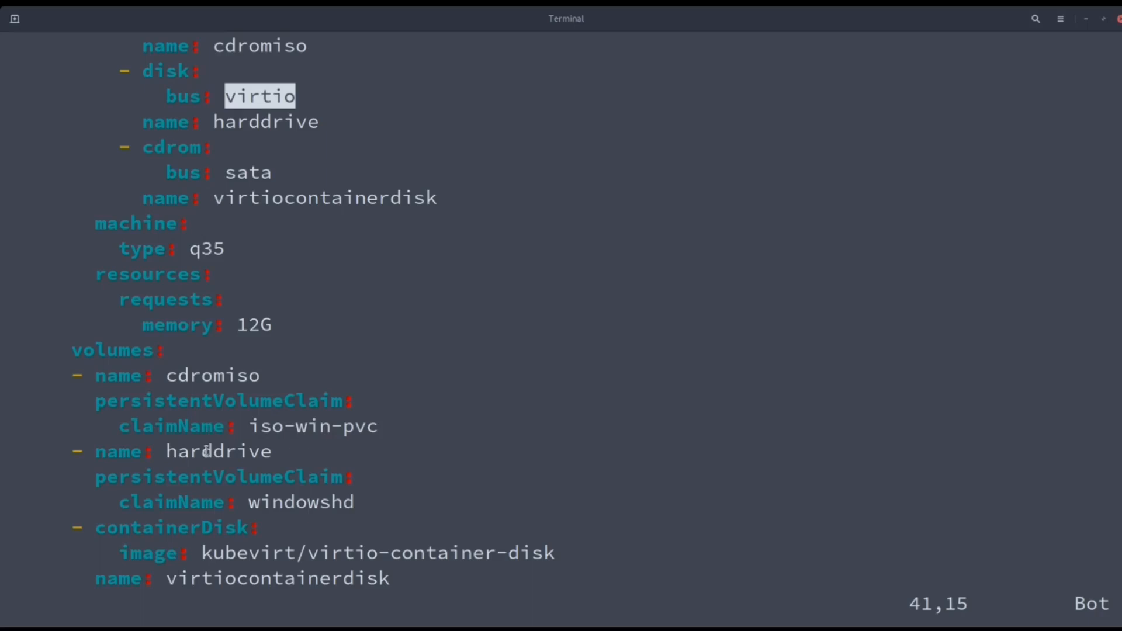
pyautogui.doubleClick(217, 451)
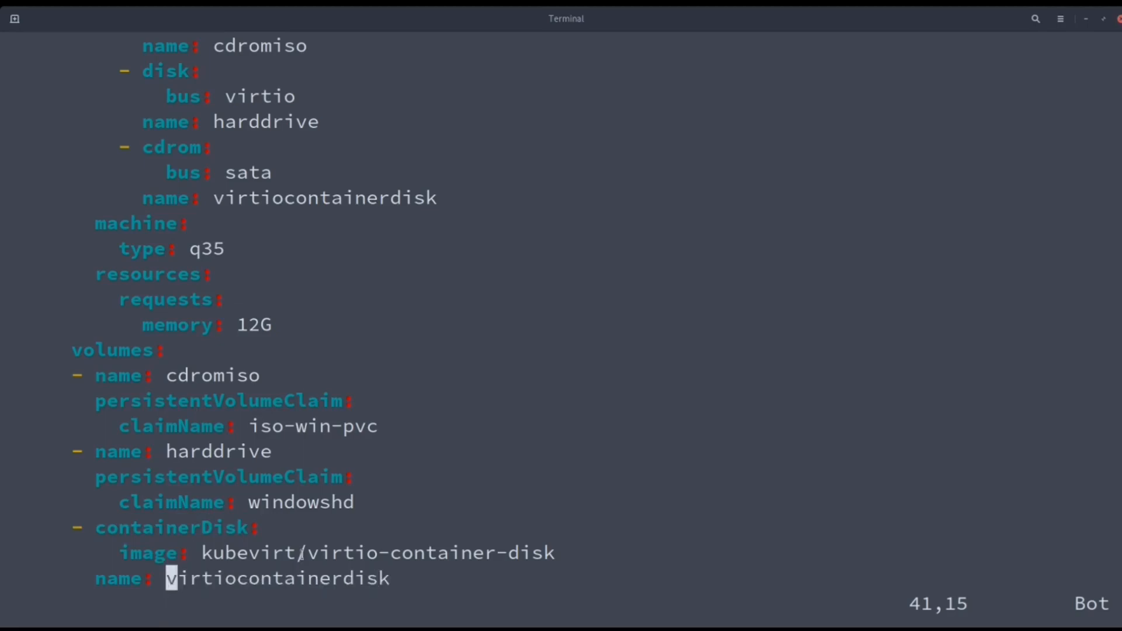
pyautogui.doubleClick(378, 553)
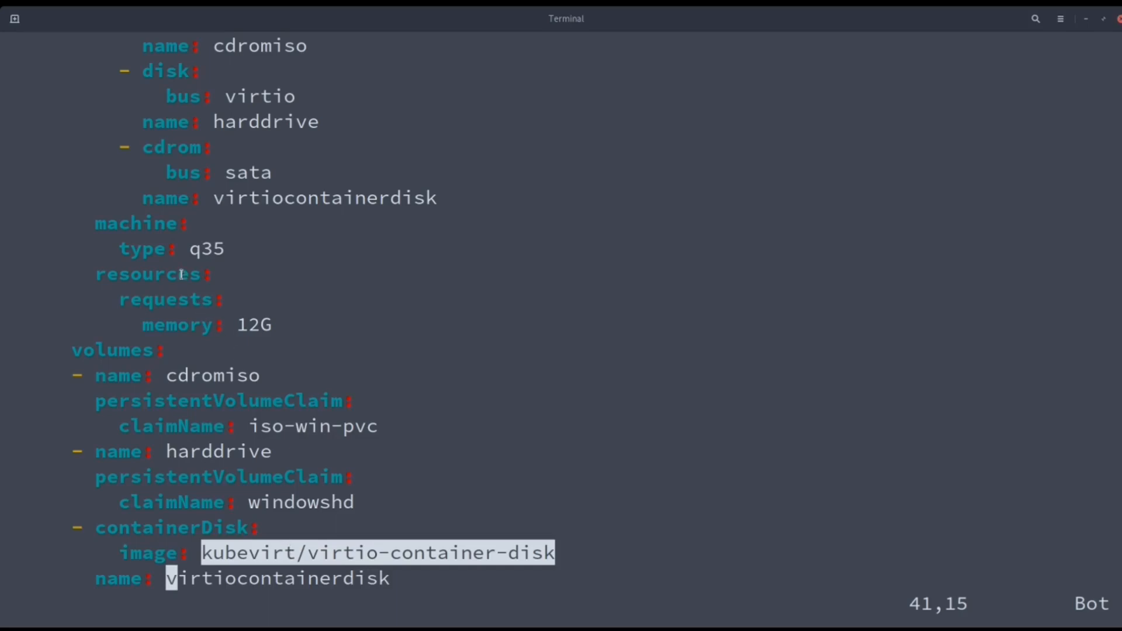
pyautogui.doubleClick(176, 324)
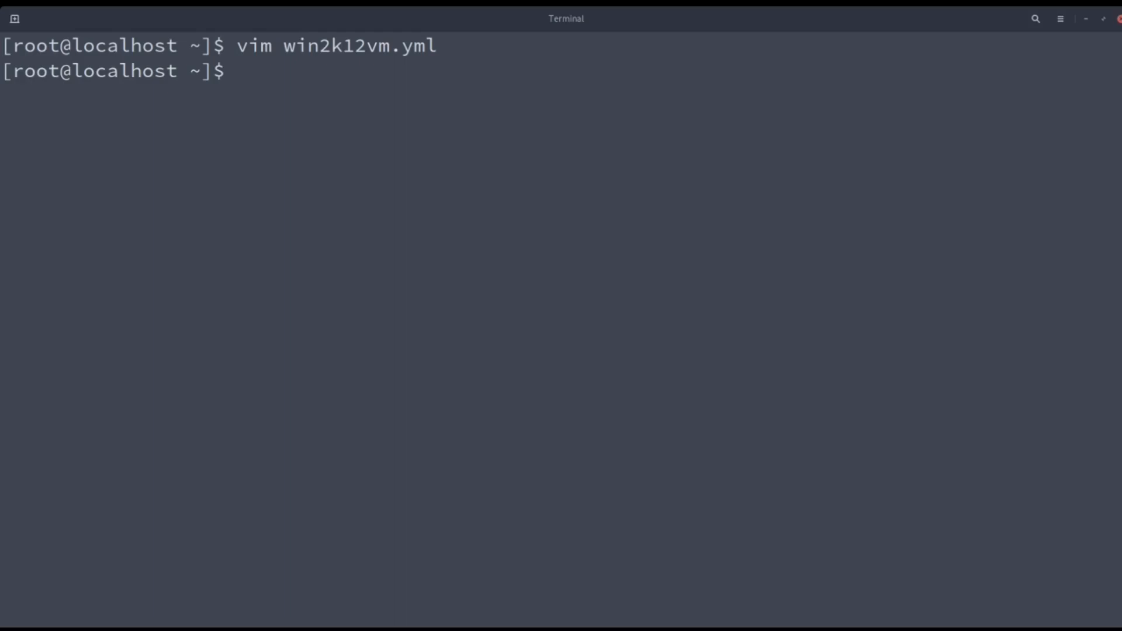
# Step: Create the virtual machine with kubectl create -f win2k12vm.yml
pyautogui.write('kubectl crea')
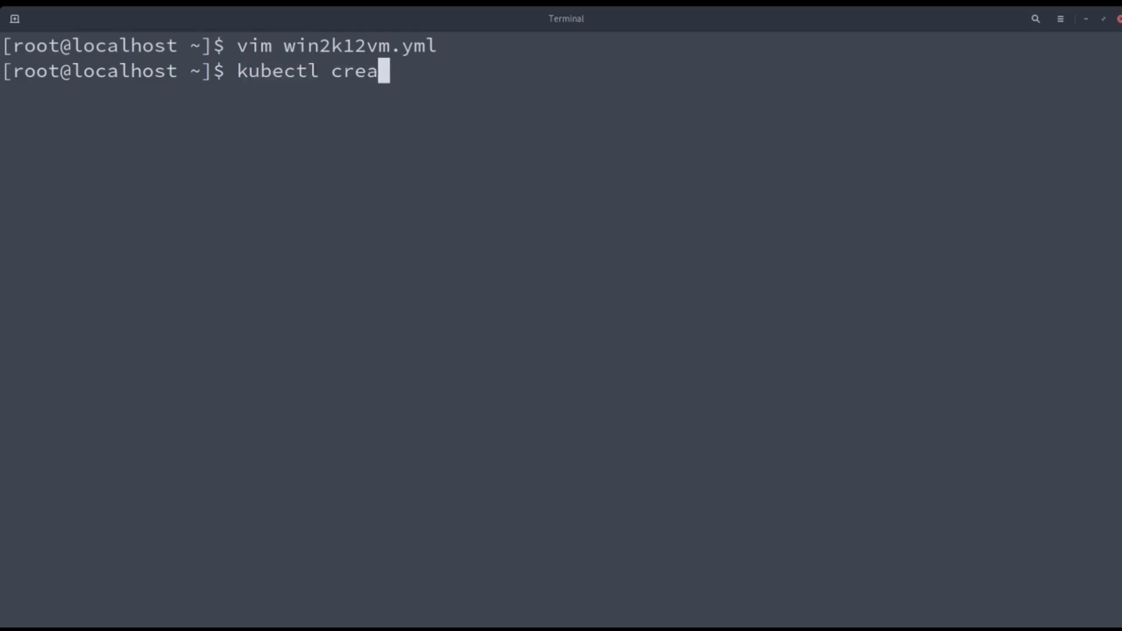
pyautogui.write('te')
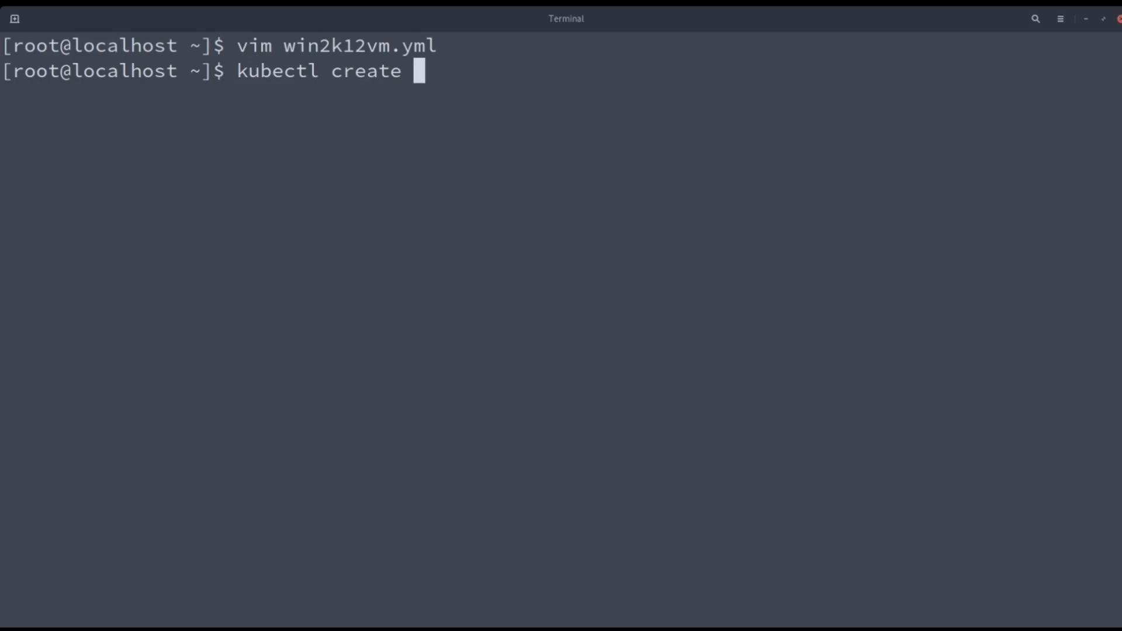
pyautogui.write('-f win2k12vm.yml')
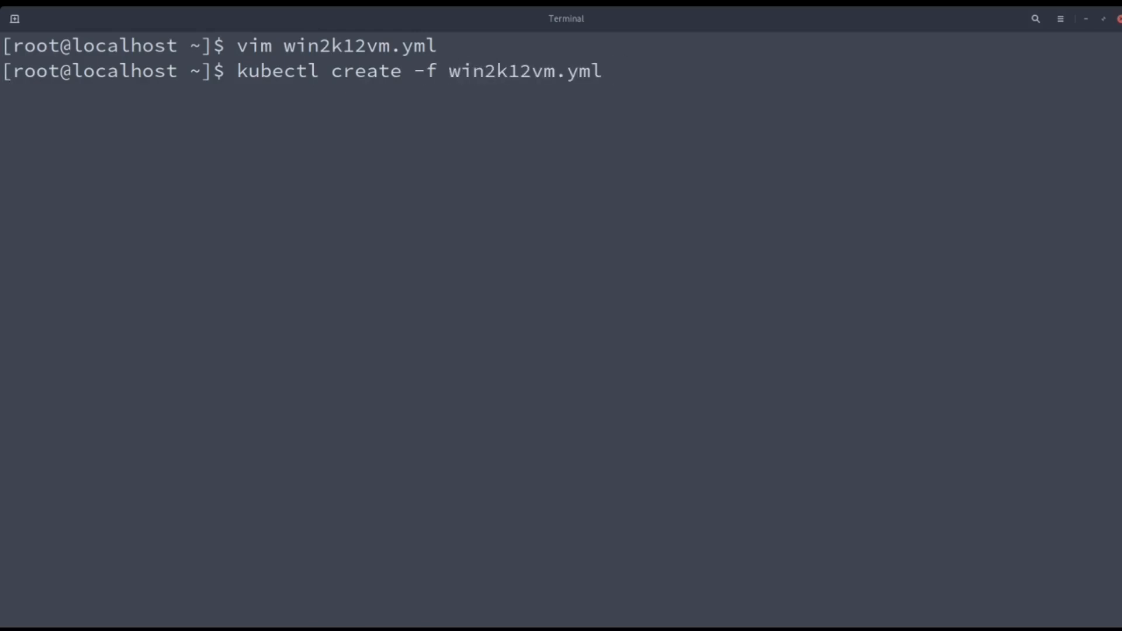
pyautogui.press('Return')
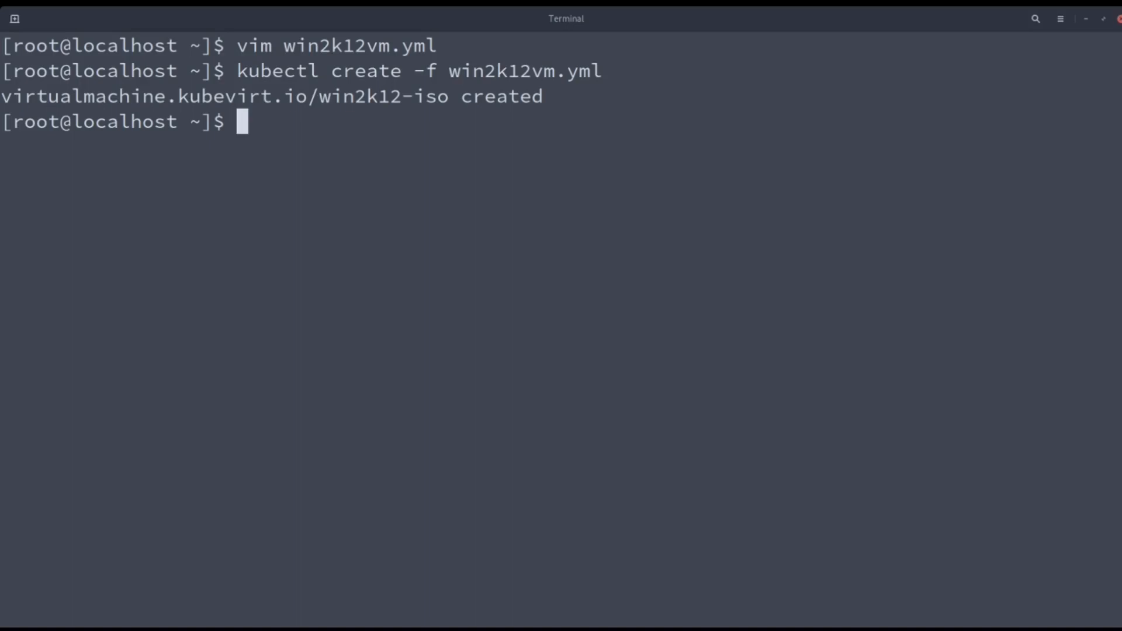
# Step: Query kubectl get vm win2k12-iso to confirm the VM exists but is not yet running
pyautogui.write('kubectl')
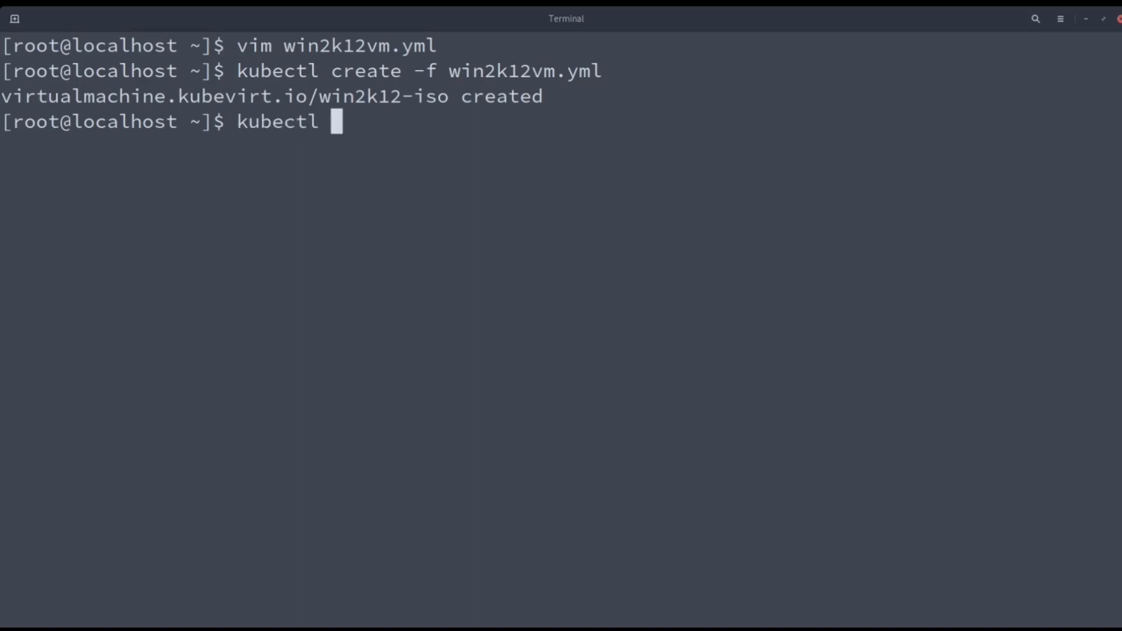
pyautogui.write('get')
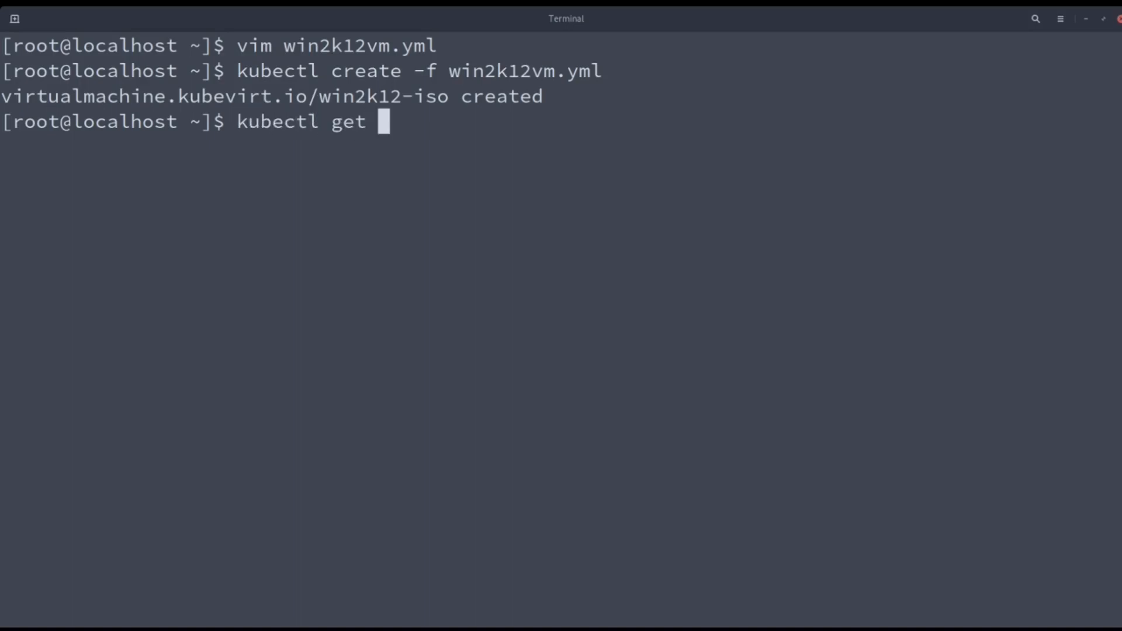
pyautogui.write('vm win')
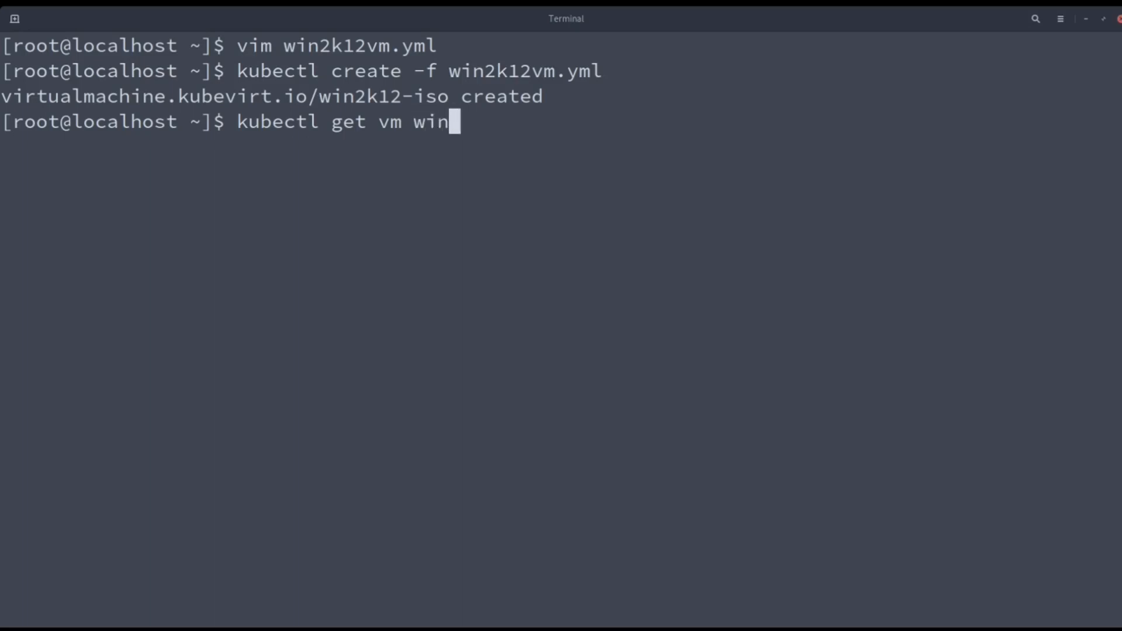
pyautogui.write('2k12')
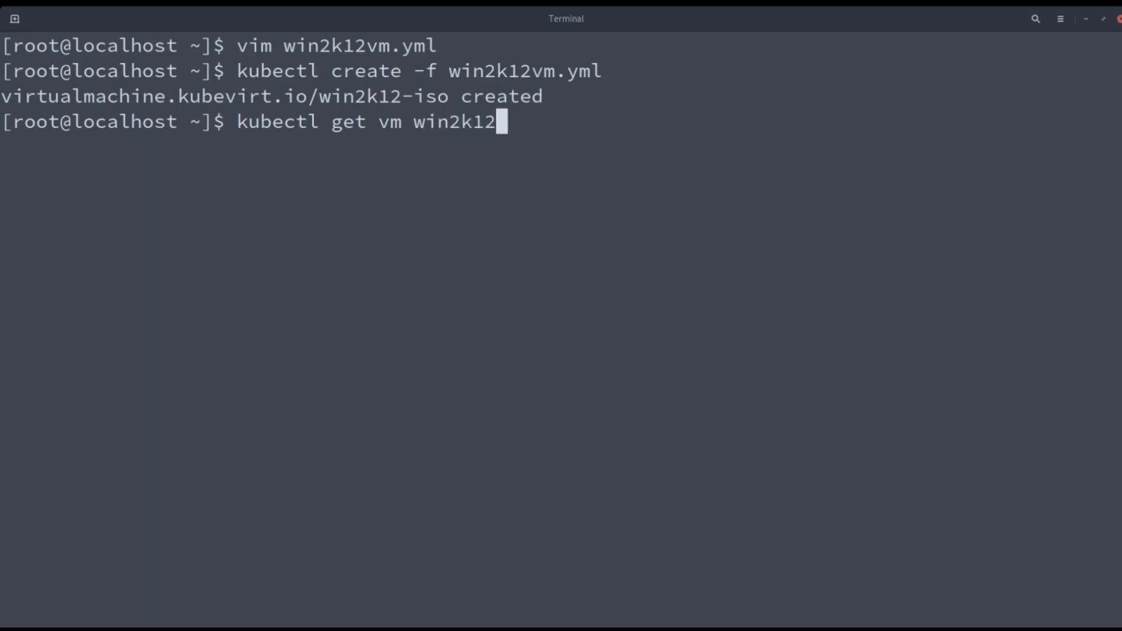
pyautogui.press('Return')
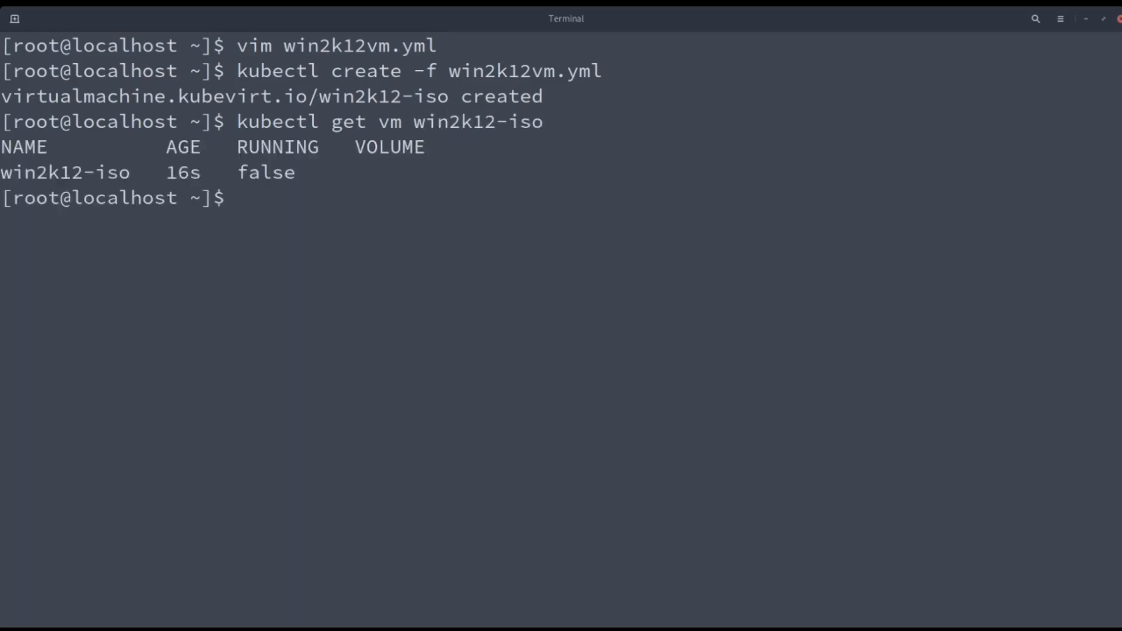
pyautogui.write('virt')
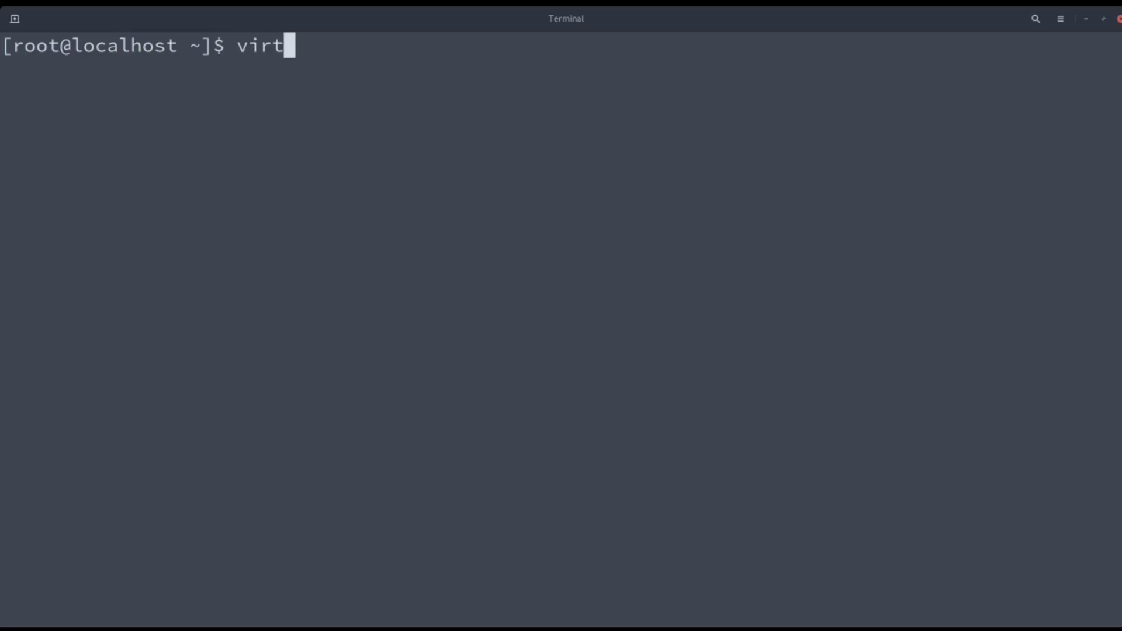
# Step: Start win2k12-iso with virtctl and confirm it is running via kubectl get vm win2k12-iso
pyautogui.write('ctl st')
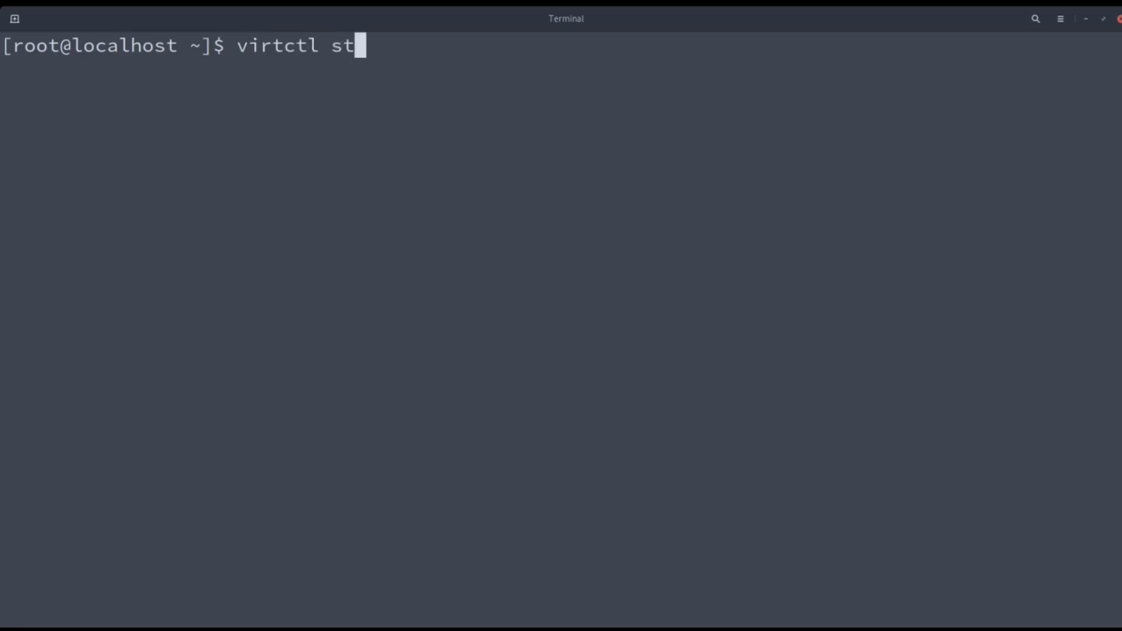
pyautogui.write('art wink')
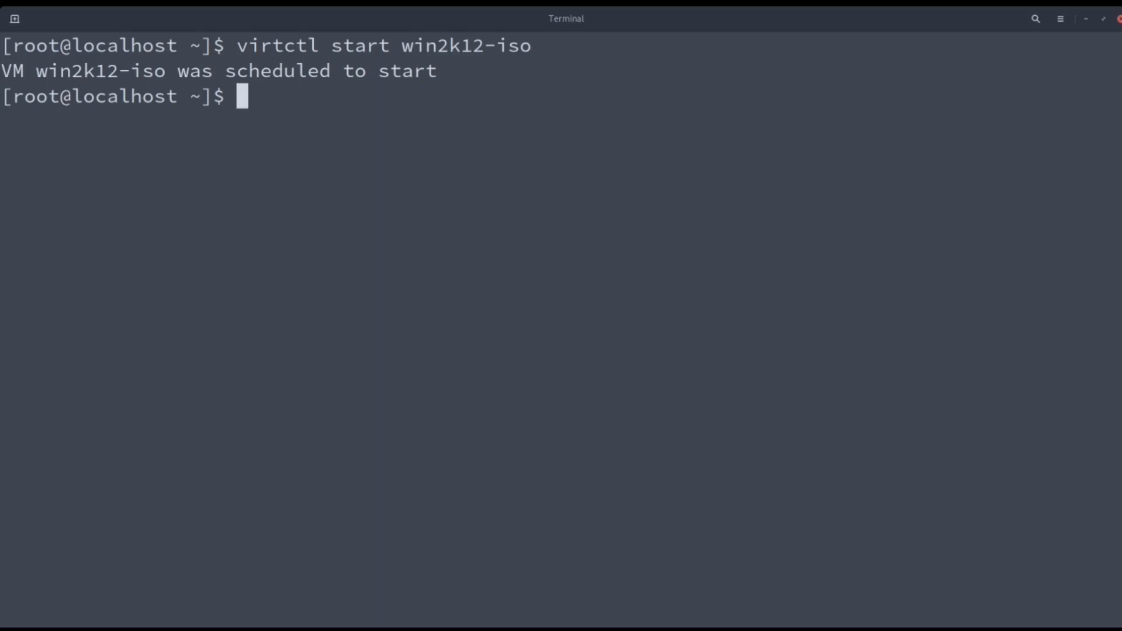
pyautogui.write('k')
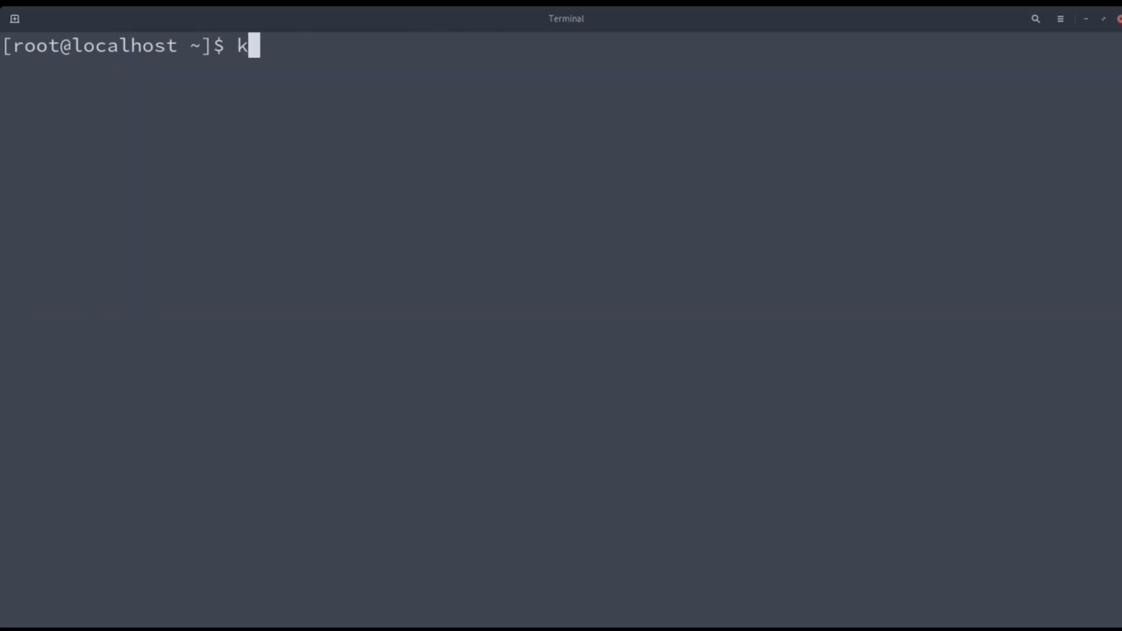
pyautogui.write('ubectl get')
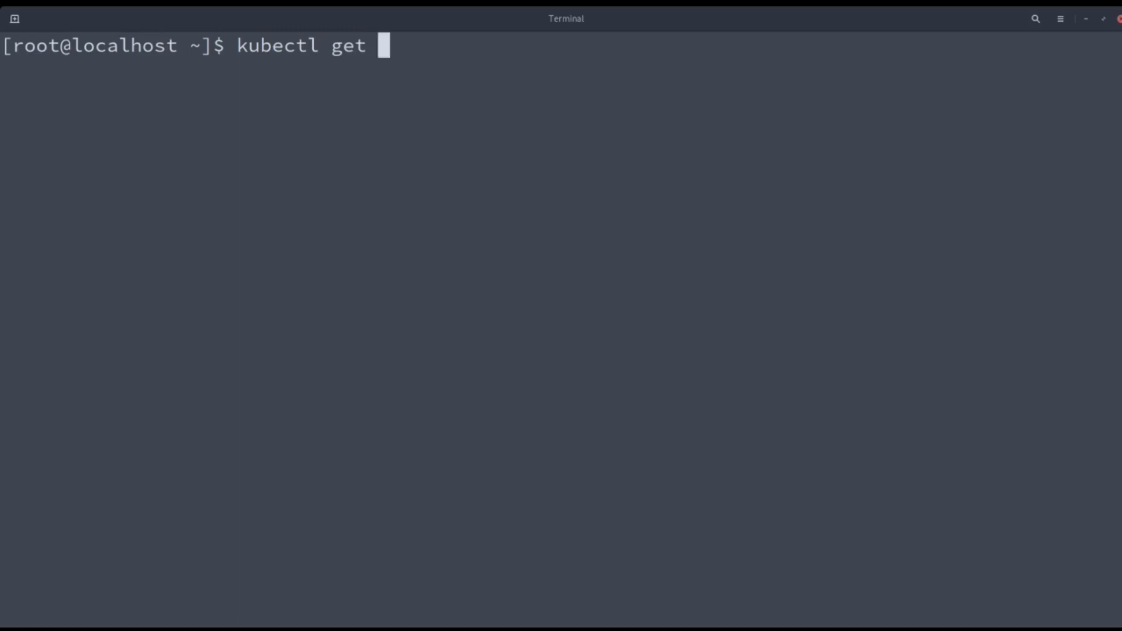
pyautogui.write('vm')
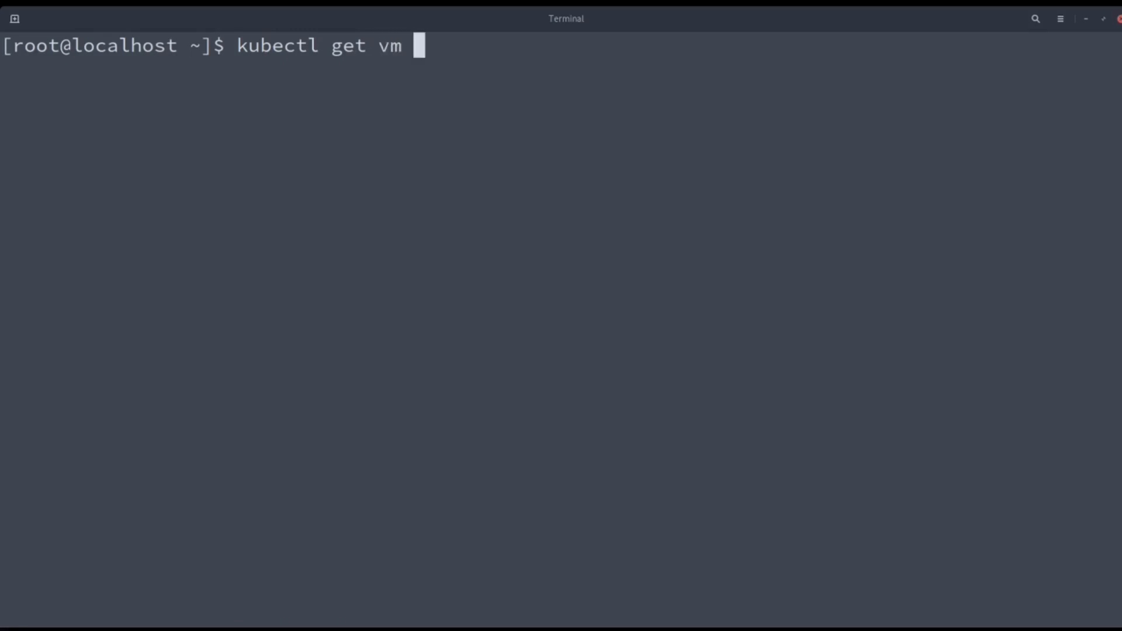
pyautogui.write('win2k12')
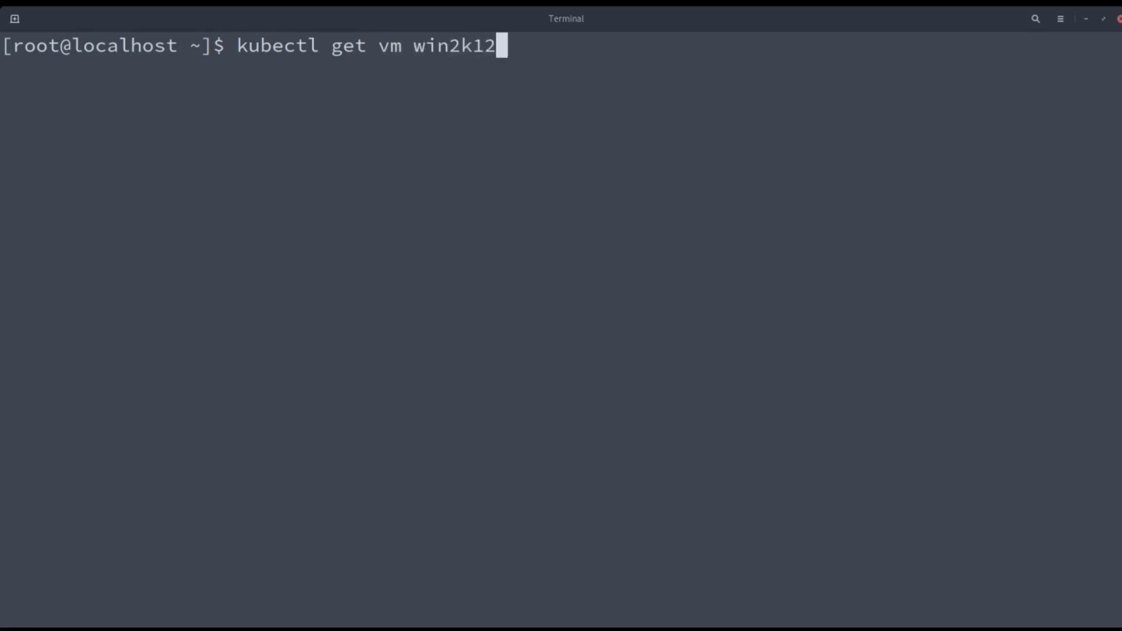
pyautogui.write('-iso')
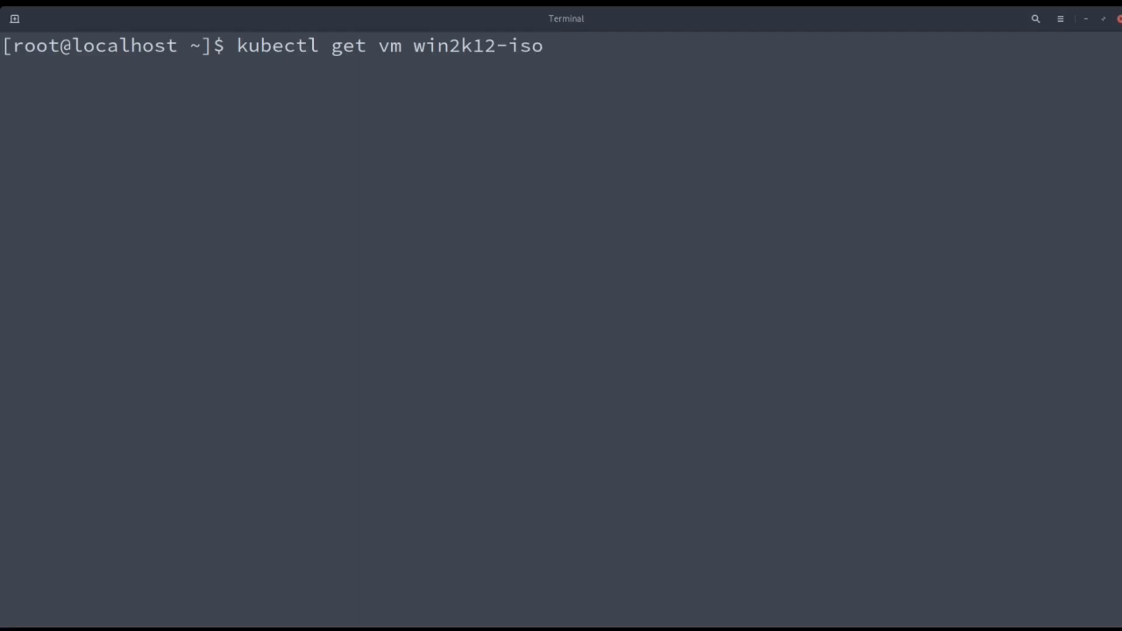
pyautogui.press('Return')
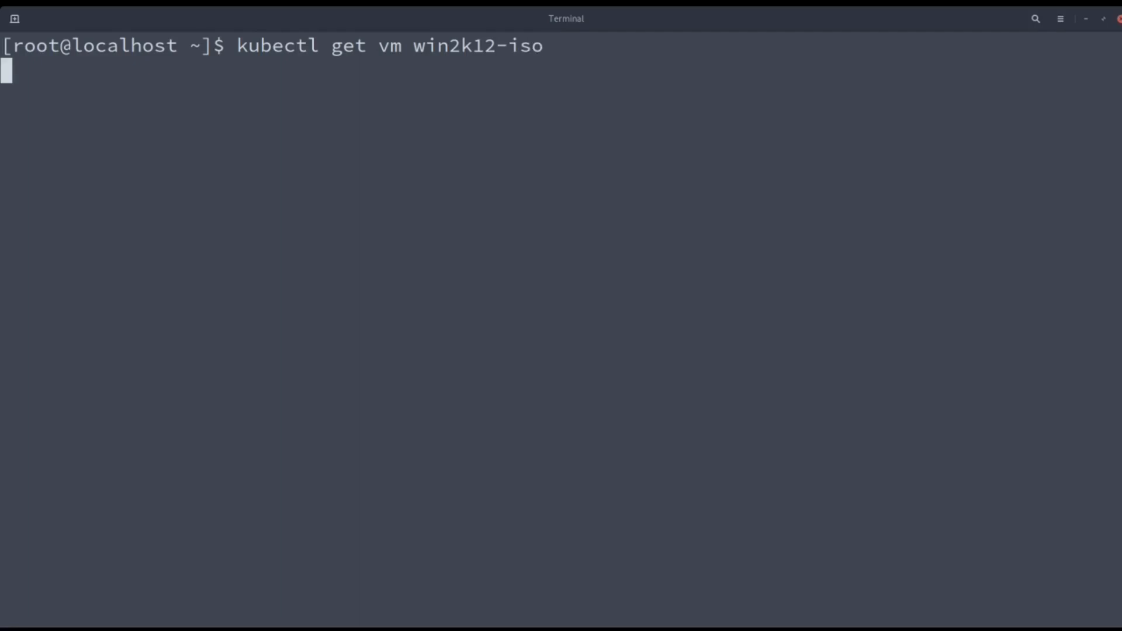
pyautogui.press('Return')
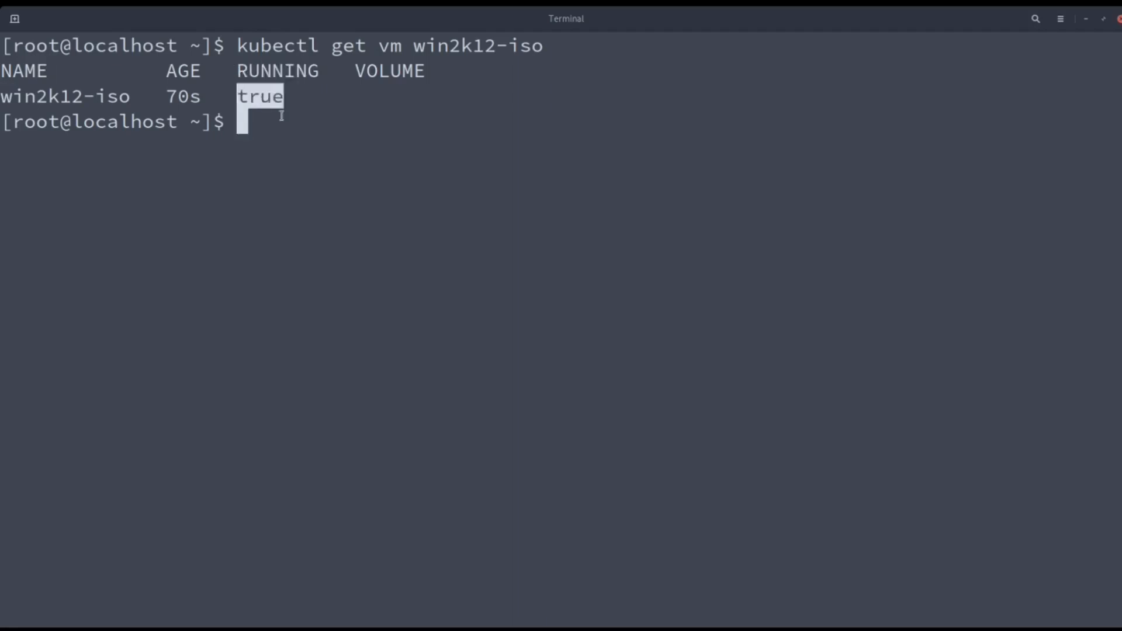
# Step: Run kubectl get vmi win2k12-iso showing the instance Running at 10.244.0.133
pyautogui.write('kub')
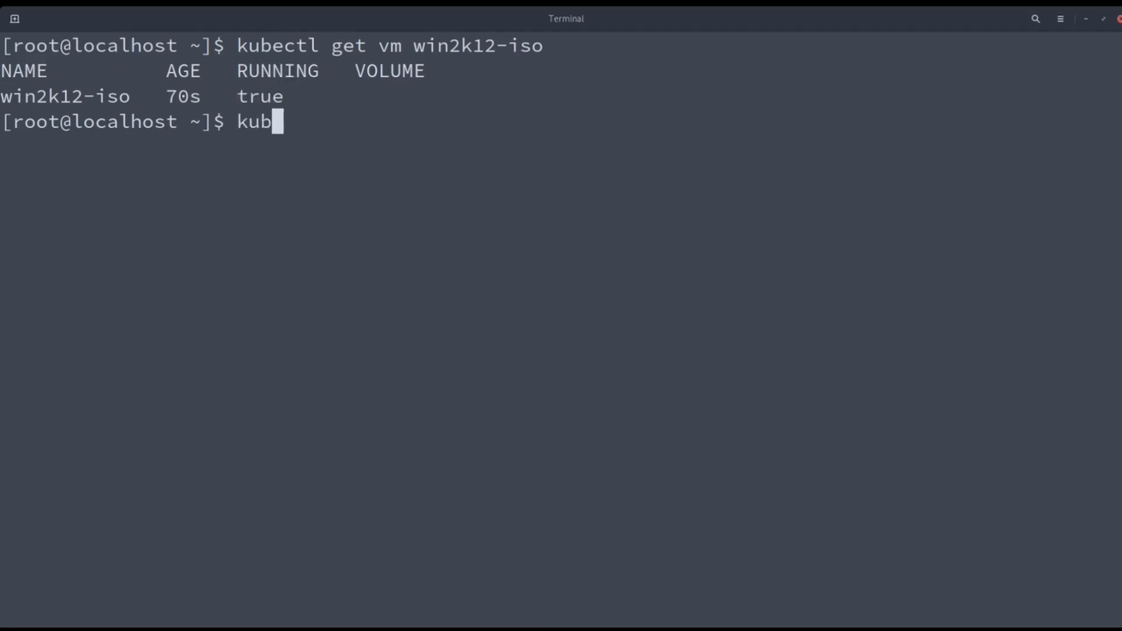
pyautogui.write('ectl get')
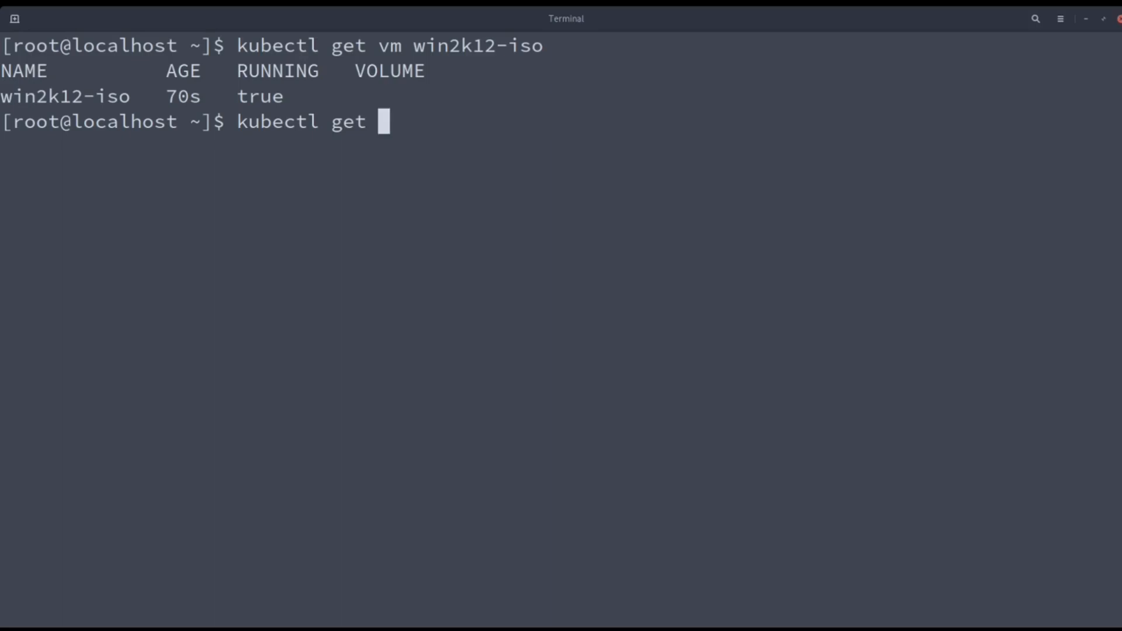
pyautogui.write('vmi win2k')
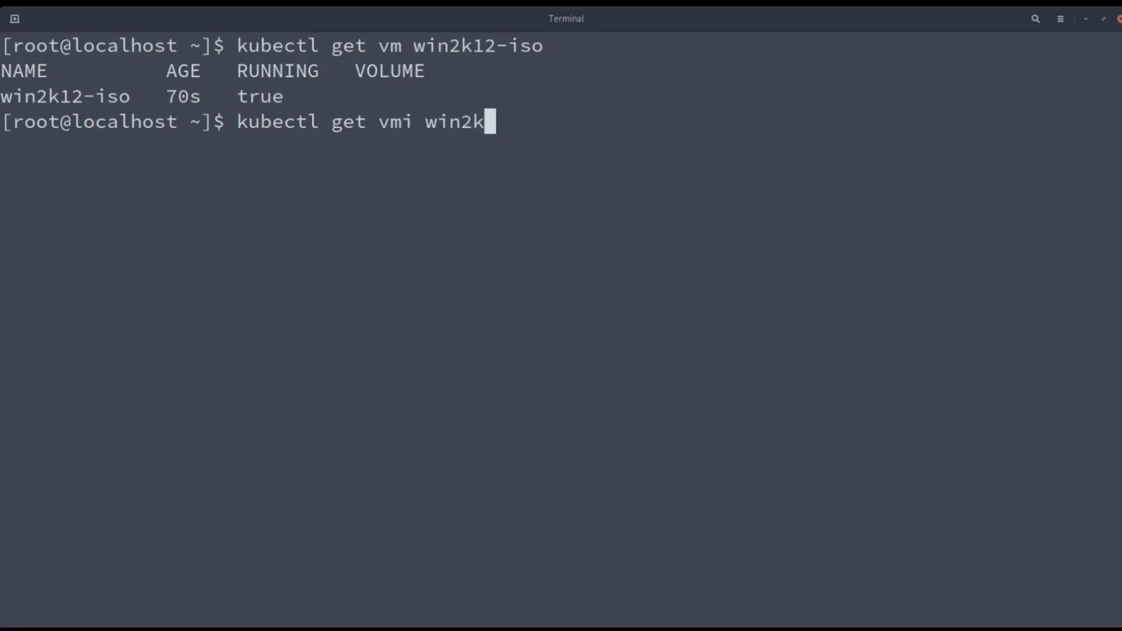
pyautogui.write('12-iso')
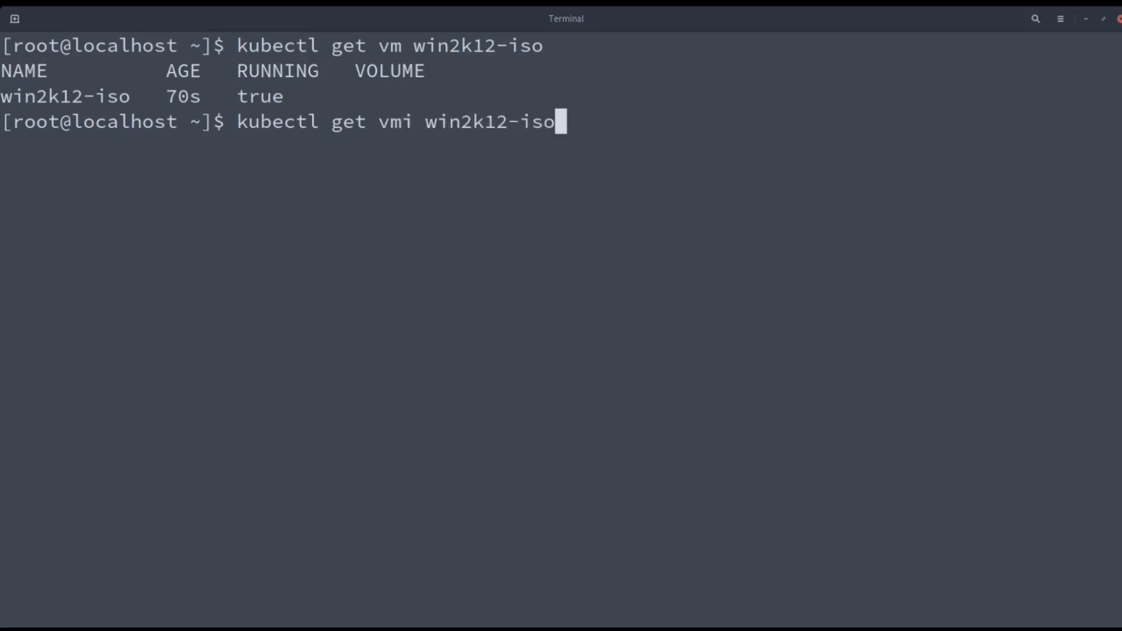
pyautogui.press('Return')
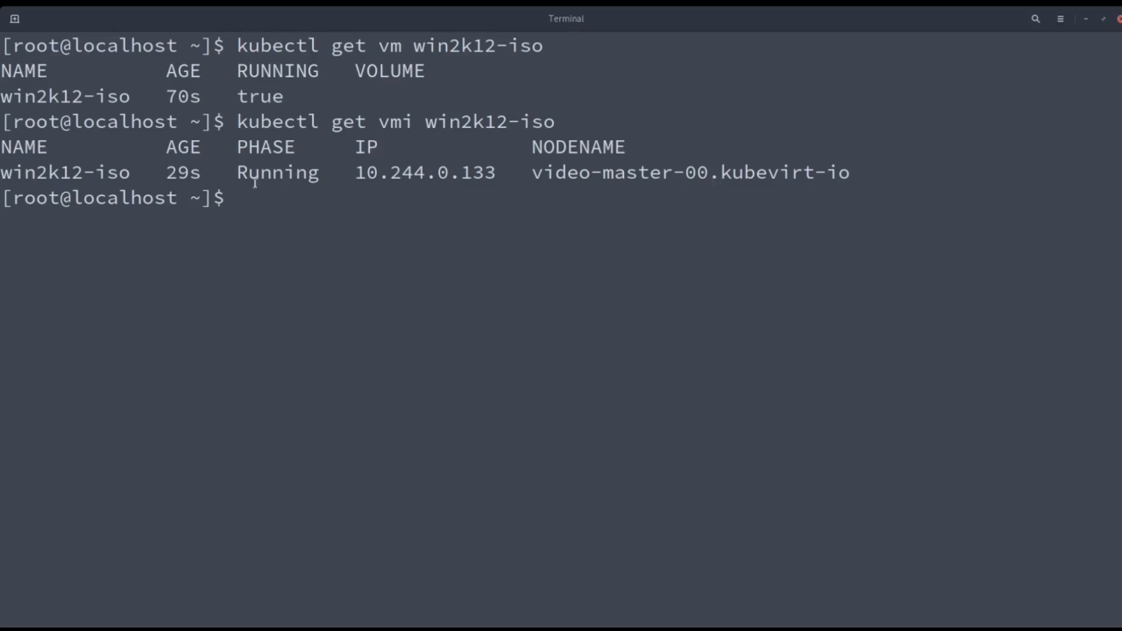
pyautogui.doubleClick(66, 172)
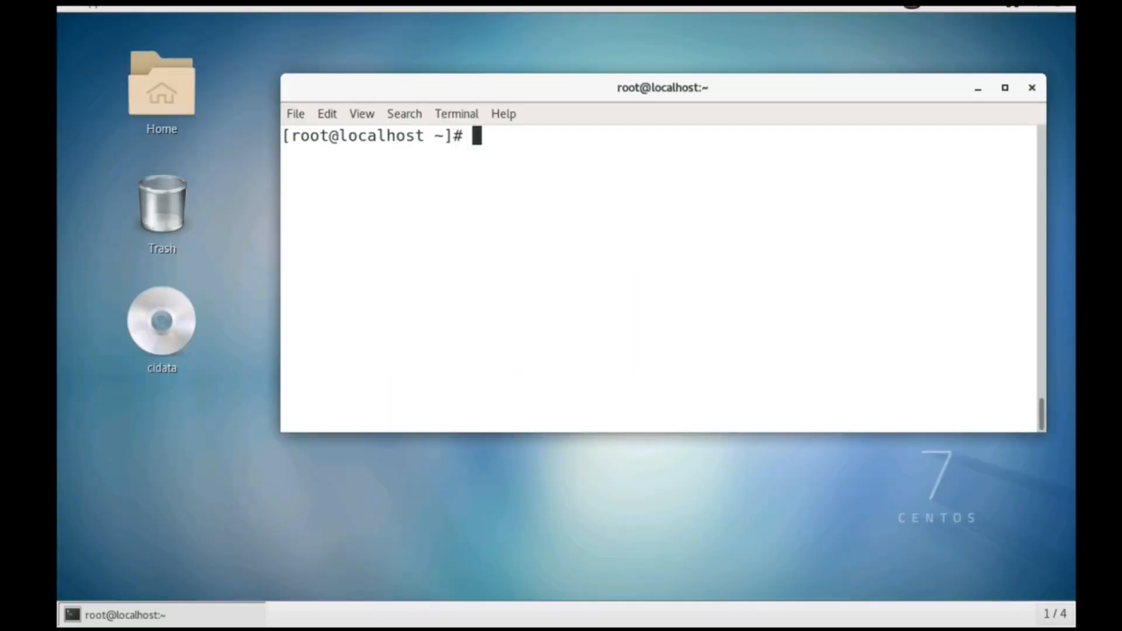
# Step: Recheck with kubectl get vmi win2k12-iso that the instance is still Running
pyautogui.write('kubectl g')
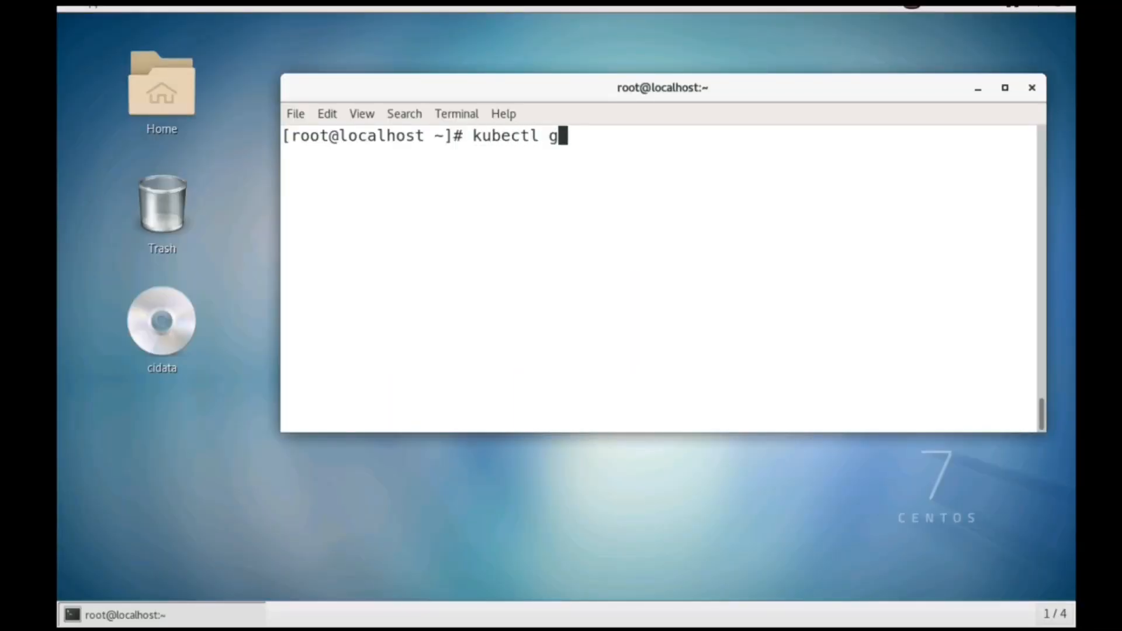
pyautogui.write('et vmi')
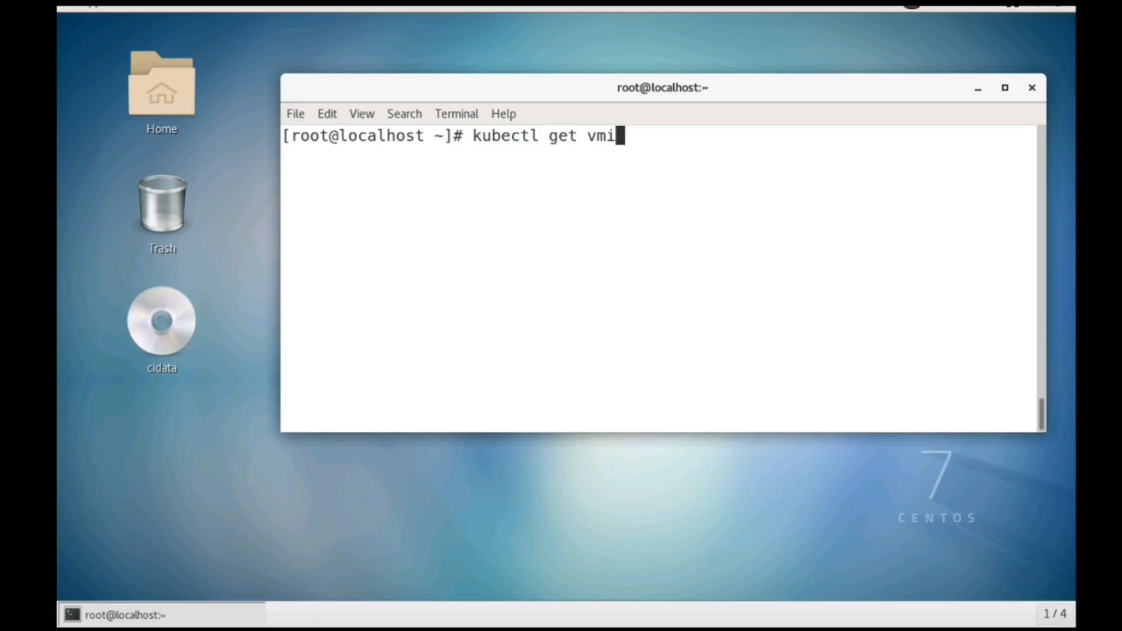
pyautogui.write('win2k12-')
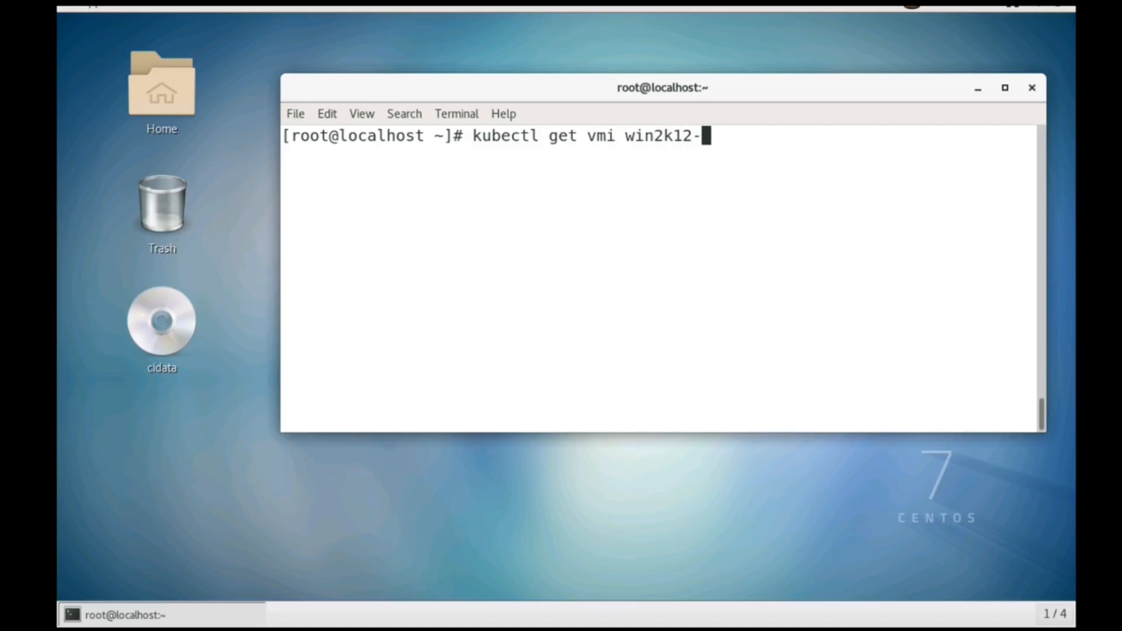
pyautogui.write('iso')
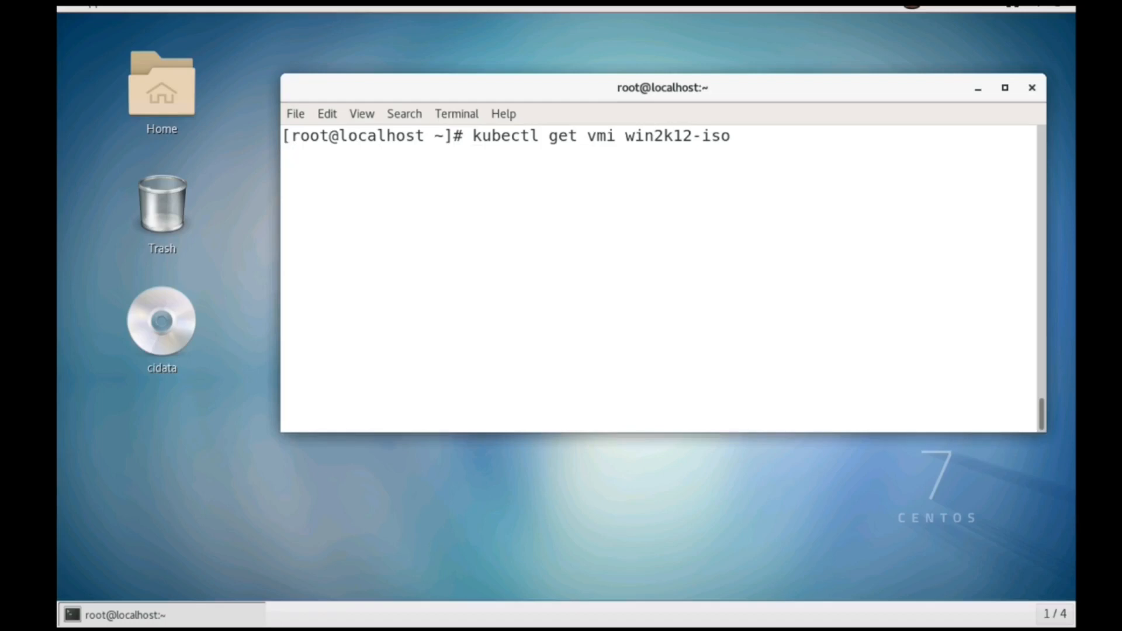
pyautogui.press('Return')
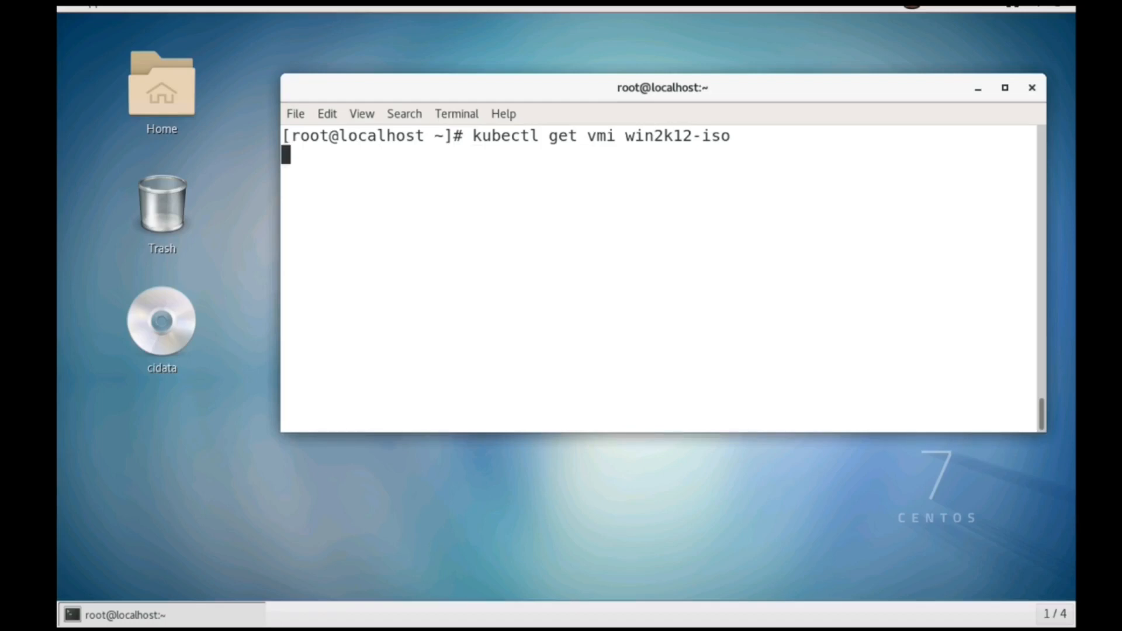
pyautogui.press('Return')
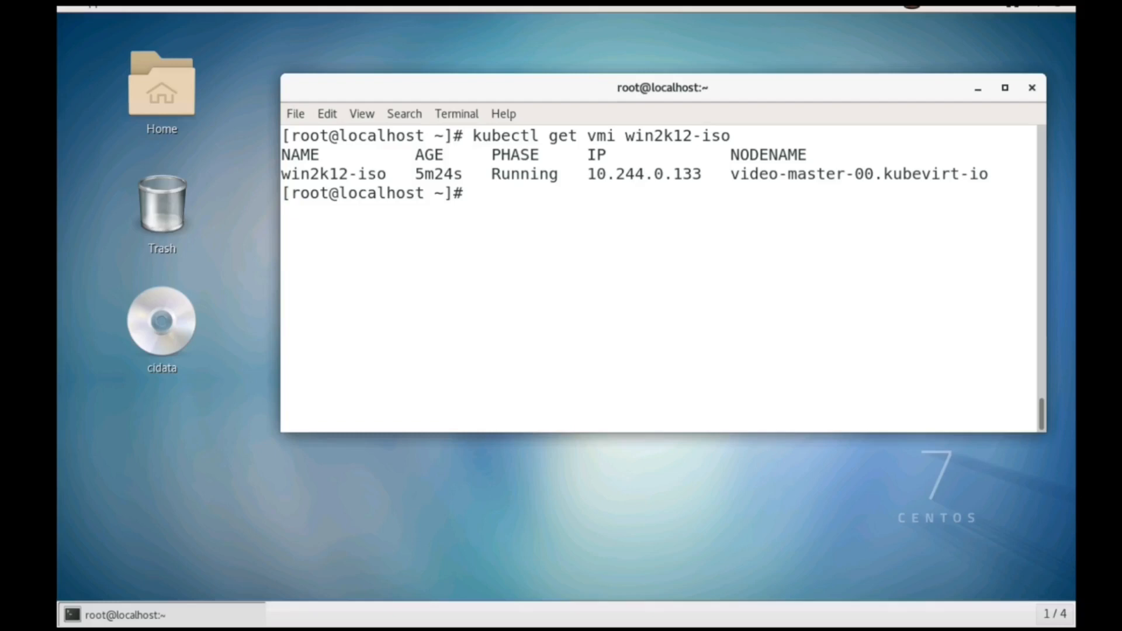
# Step: Launch virtctl vnc win2k12-iso to reach the Windows Server 2012 R2 Setup screen
pyautogui.write('virtc')
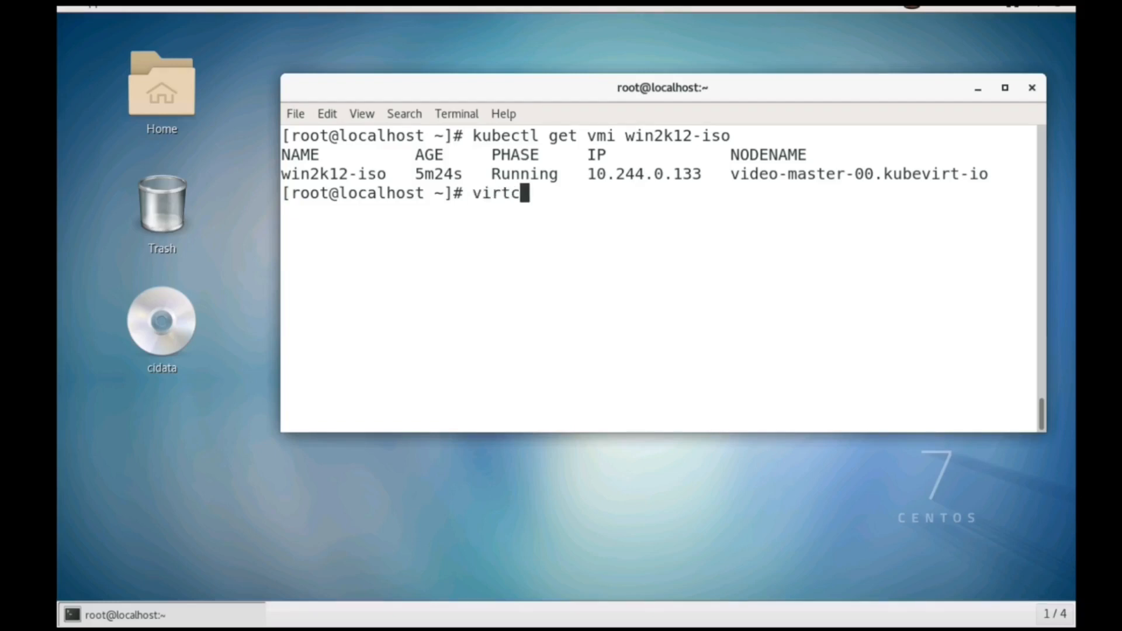
pyautogui.write('tl vnc wi')
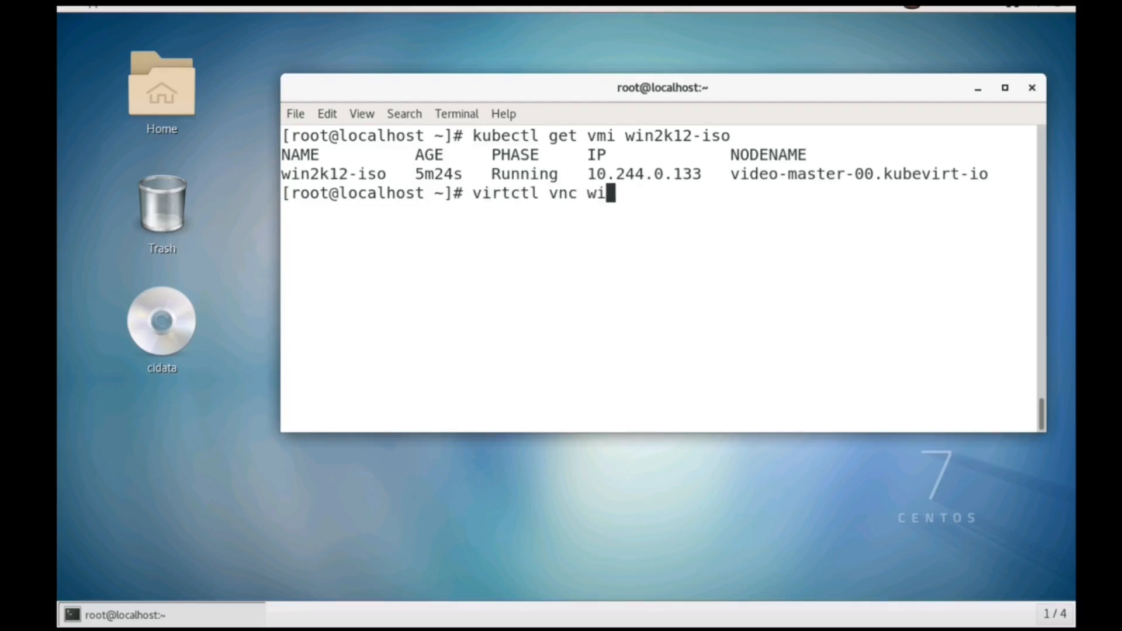
pyautogui.write('n2k12')
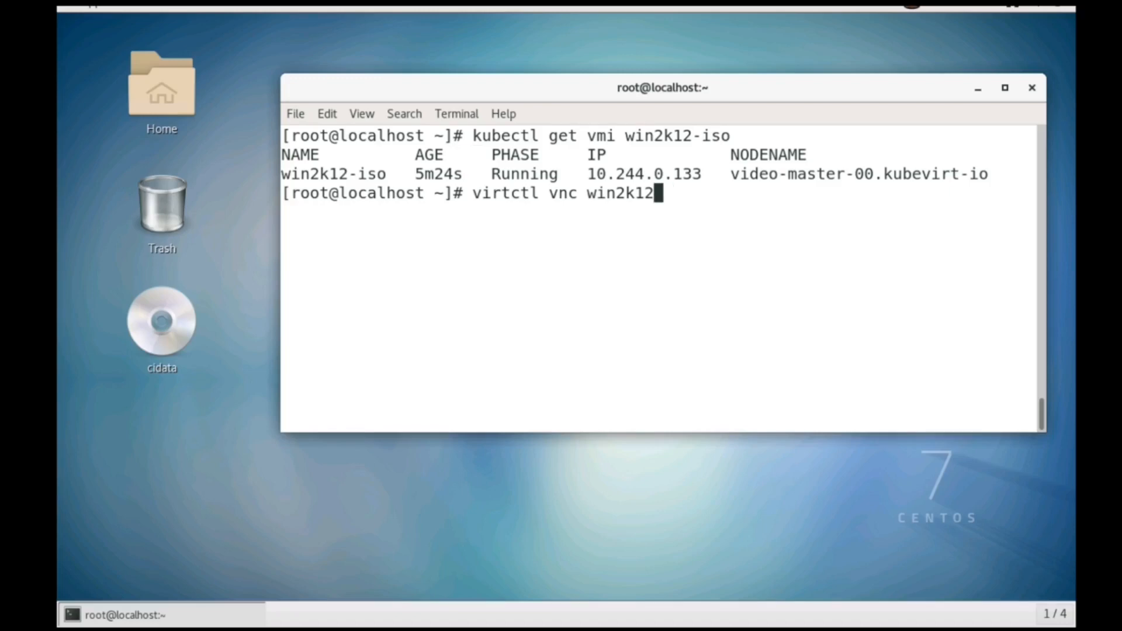
pyautogui.write('-iso')
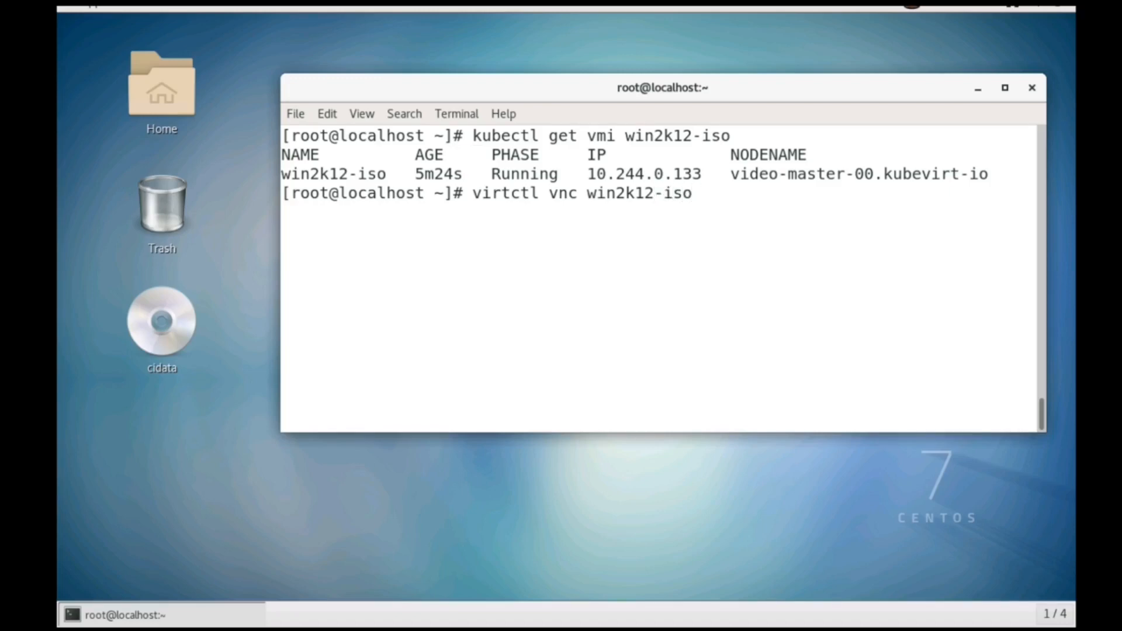
pyautogui.press('Return')
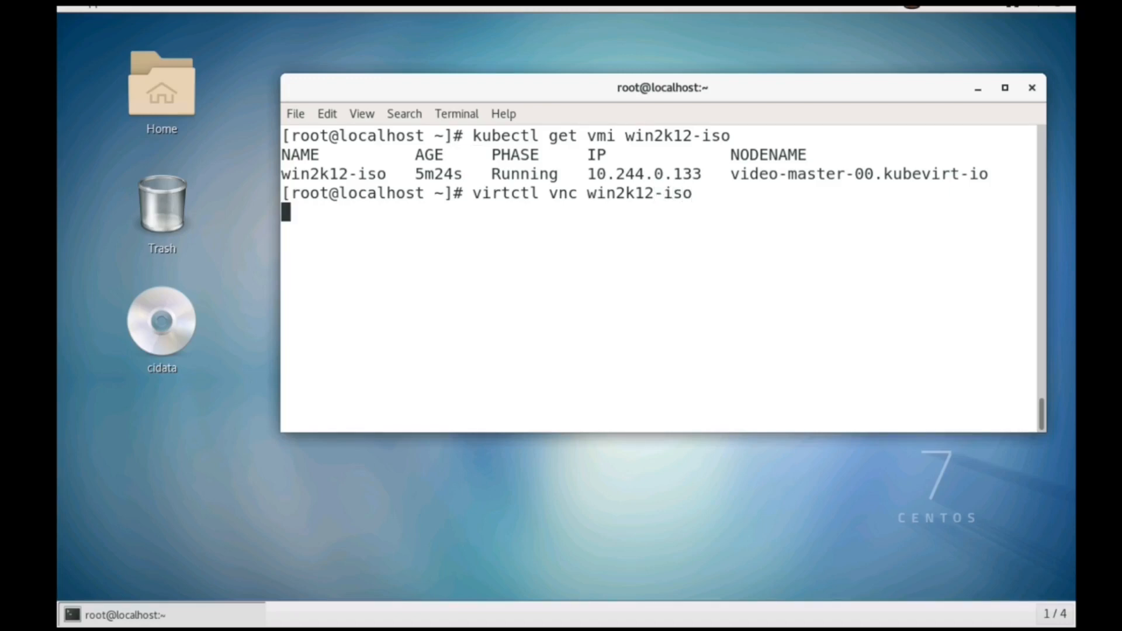
pyautogui.press('Return')
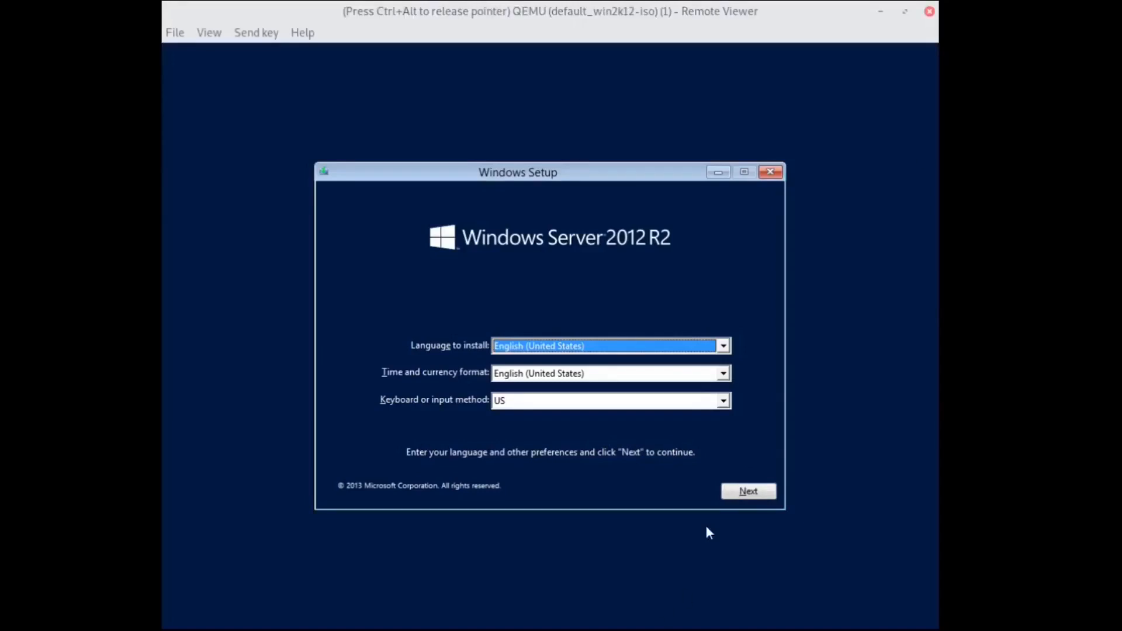
# Step: Install now and select Windows Server 2012 R2 Standard Evaluation (Server with a GUI), continuing to the license terms
pyautogui.click(747, 491)
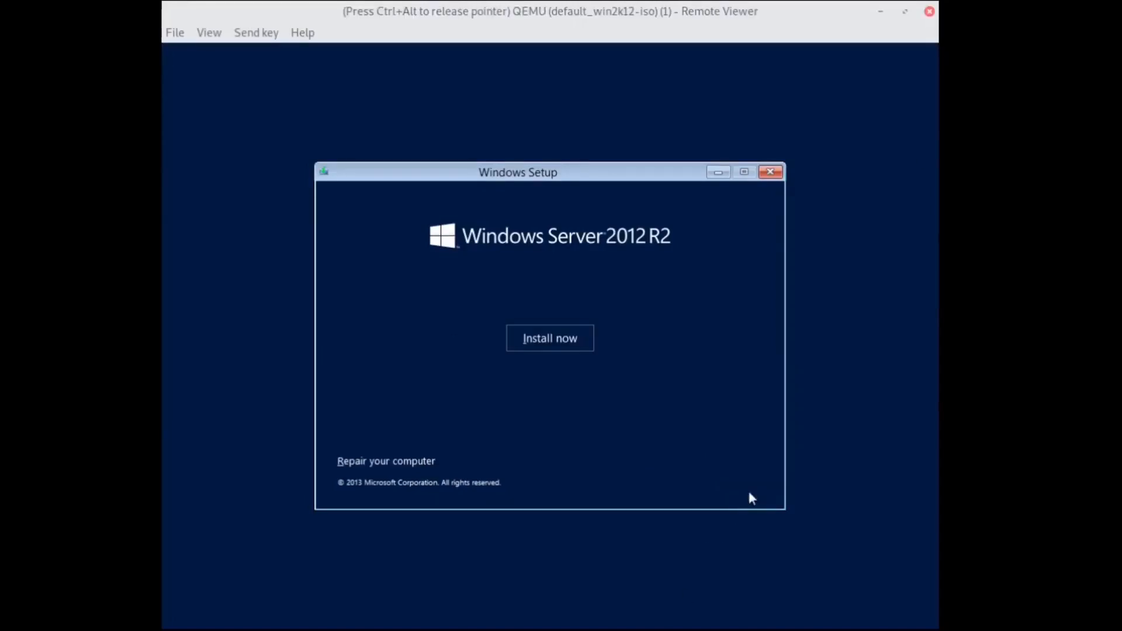
pyautogui.click(550, 338)
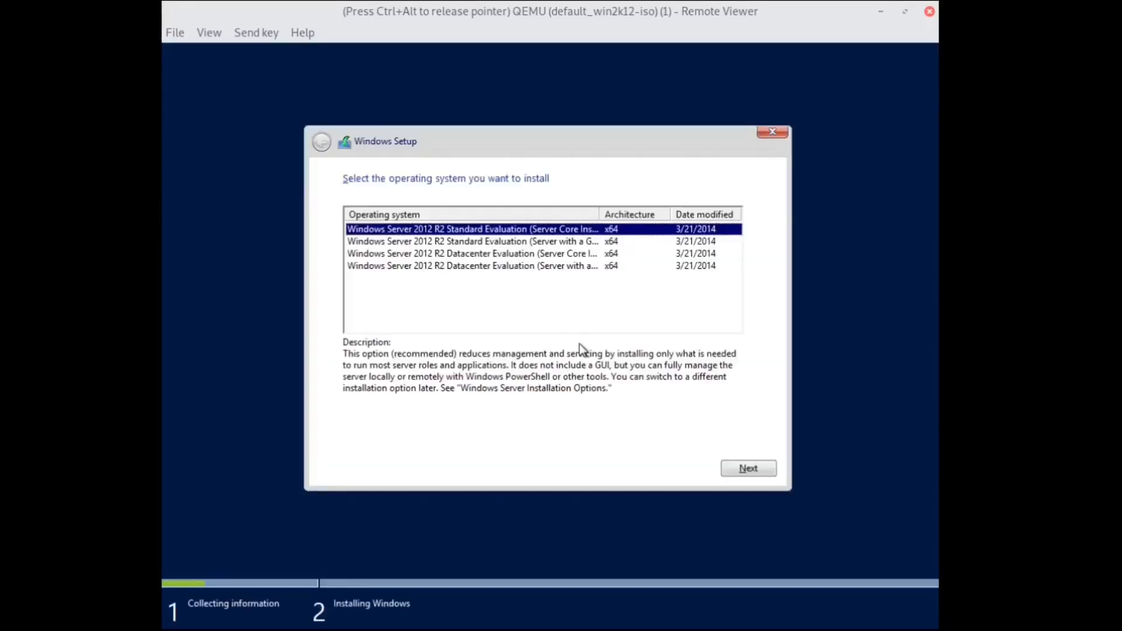
pyautogui.moveTo(580, 180)
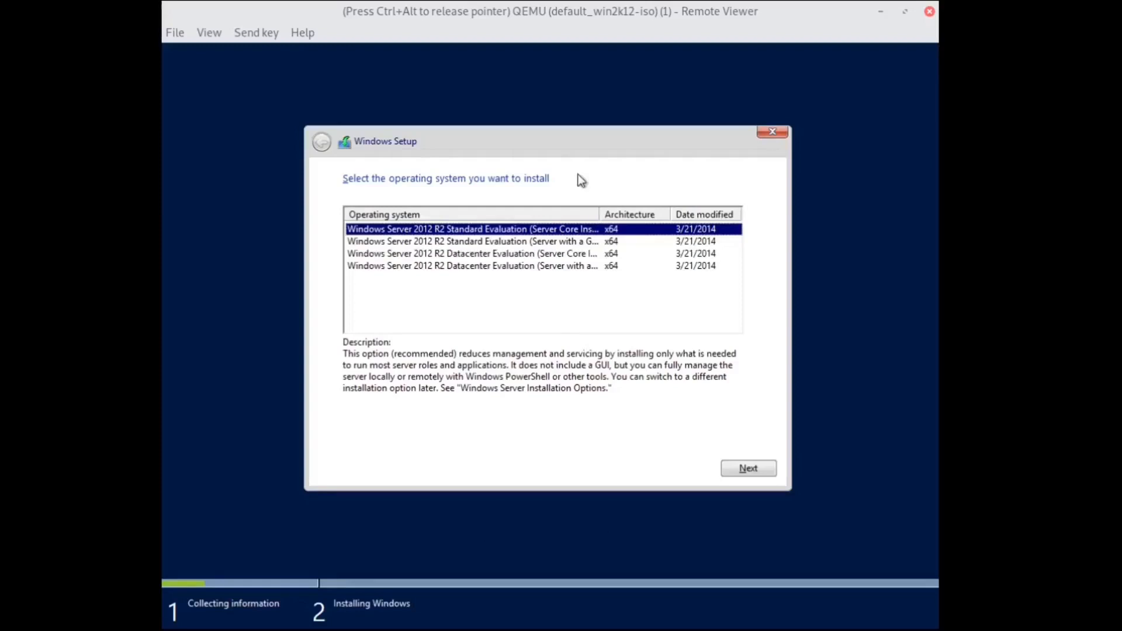
pyautogui.moveTo(584, 243)
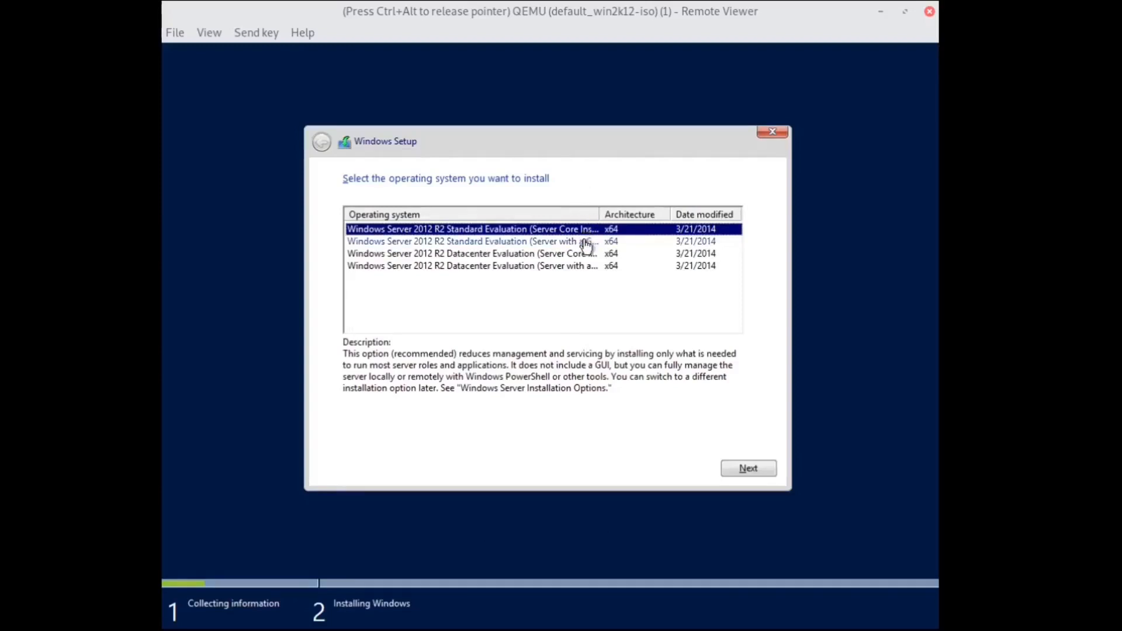
pyautogui.click(471, 241)
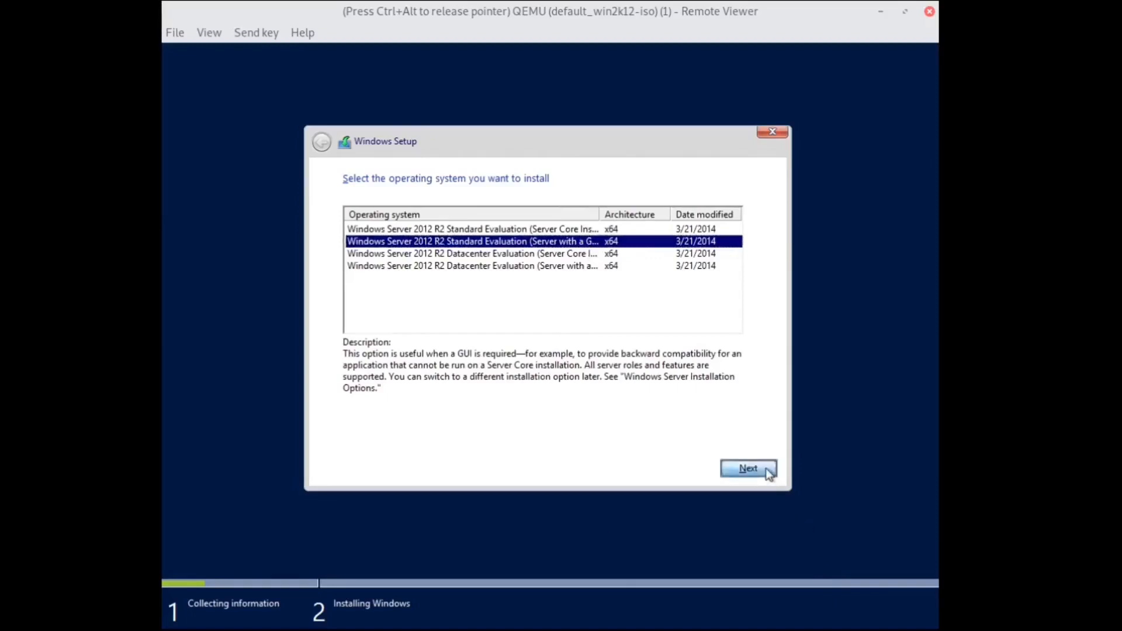
pyautogui.click(747, 468)
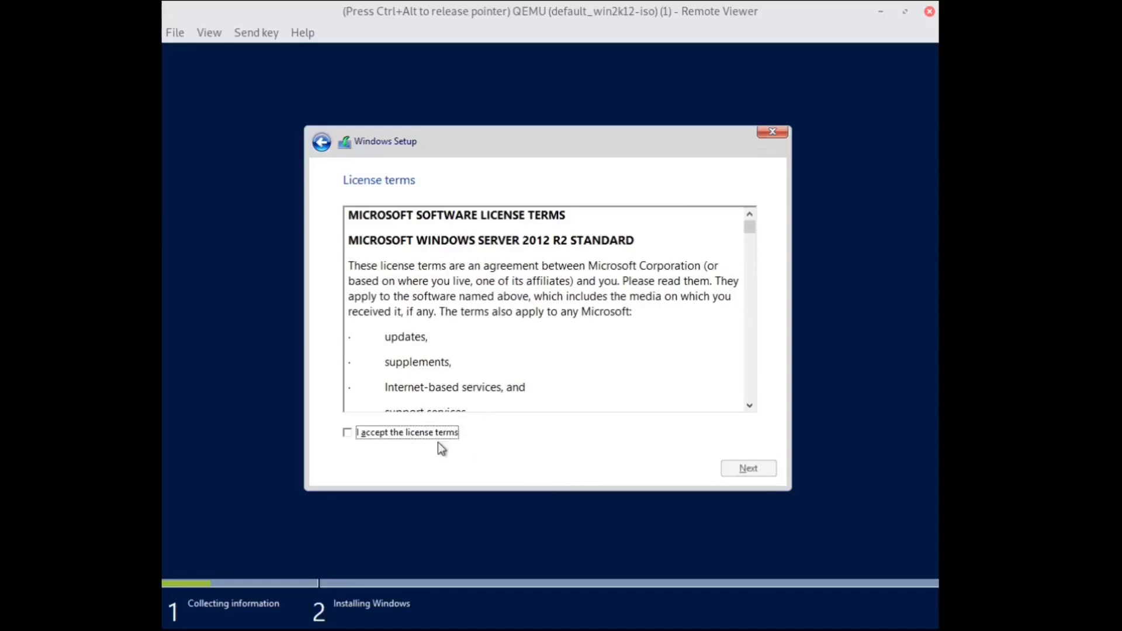
# Step: Accept the license terms and choose Custom: Install Windows only (advanced)
pyautogui.click(347, 432)
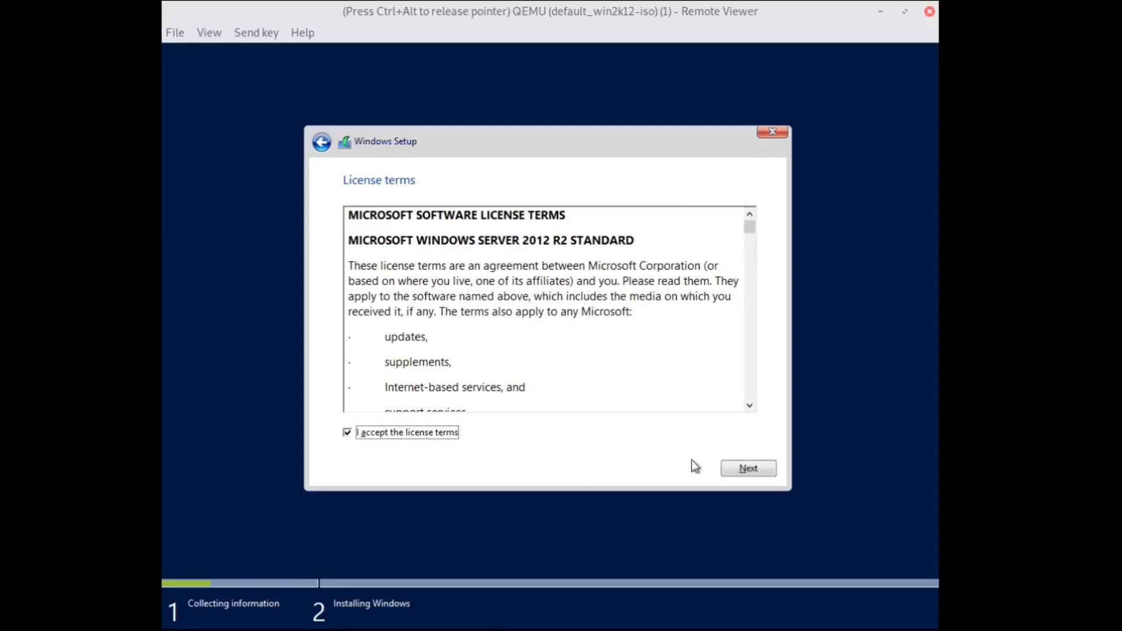
pyautogui.click(747, 467)
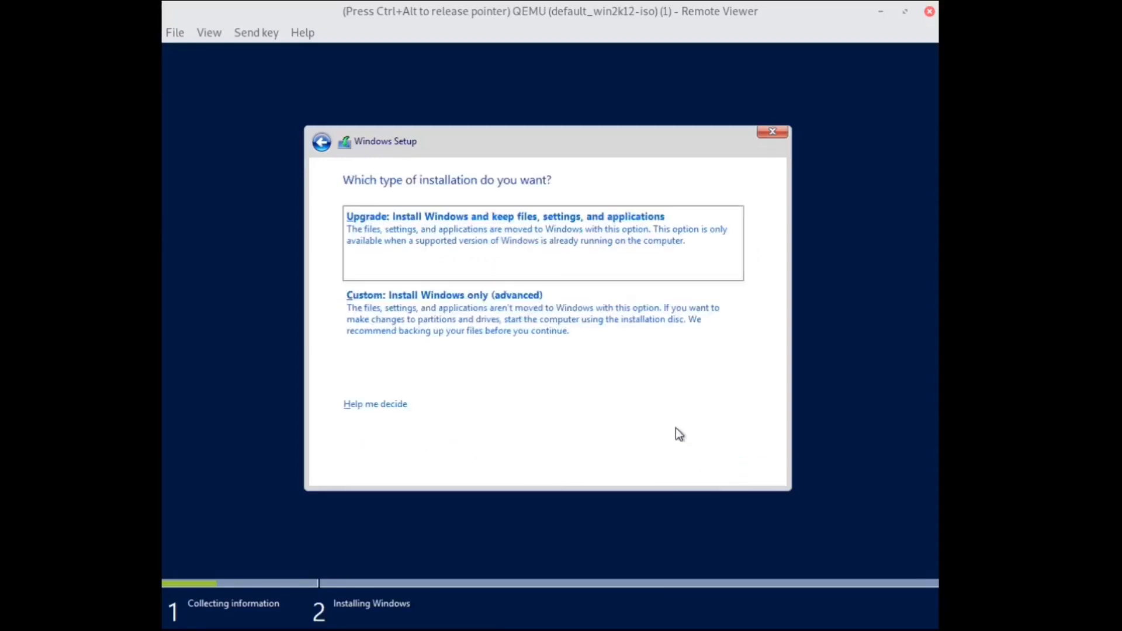
pyautogui.click(444, 294)
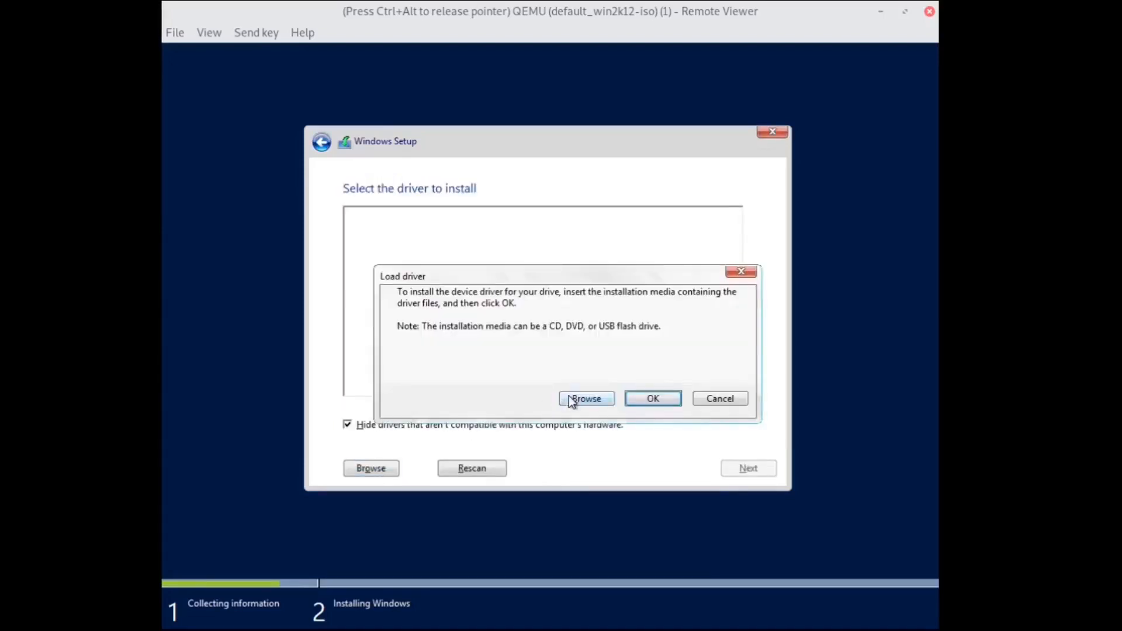
# Step: Browse to viostor > 2k12R2 > amd64 and install the Red Hat VirtIO SCSI controller driver
pyautogui.click(586, 399)
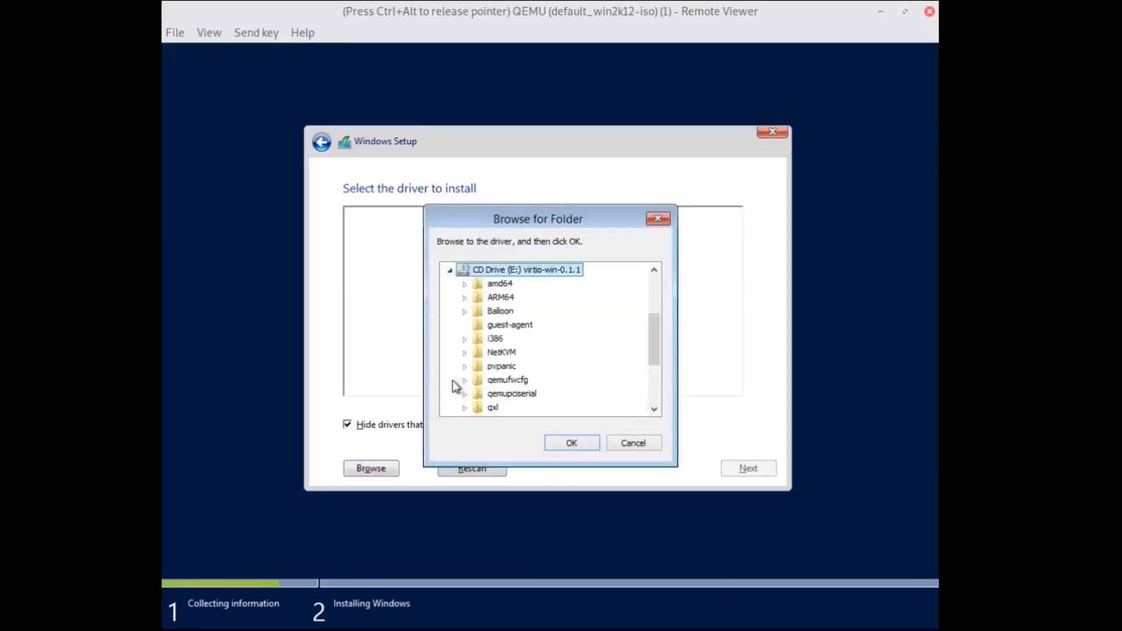
pyautogui.scroll(-3)
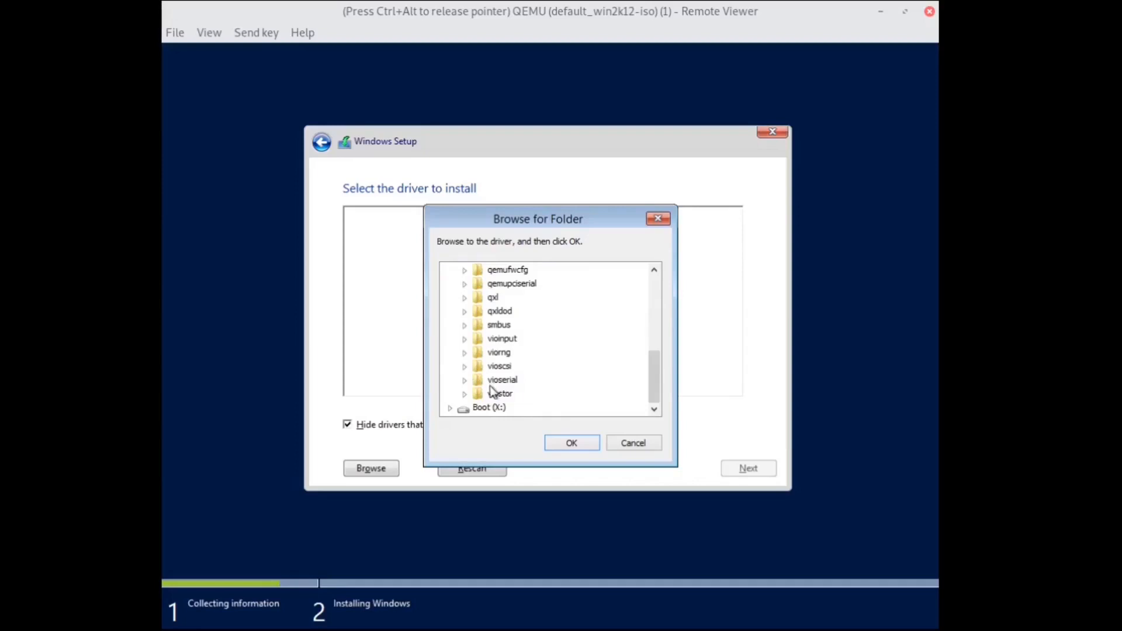
pyautogui.click(464, 394)
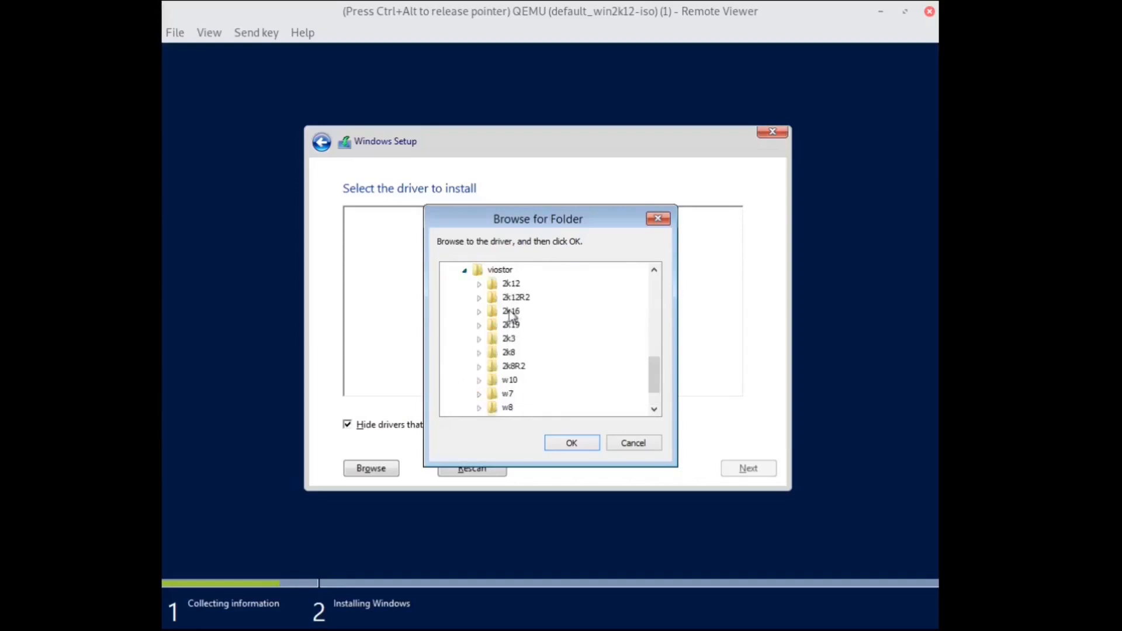
pyautogui.click(479, 297)
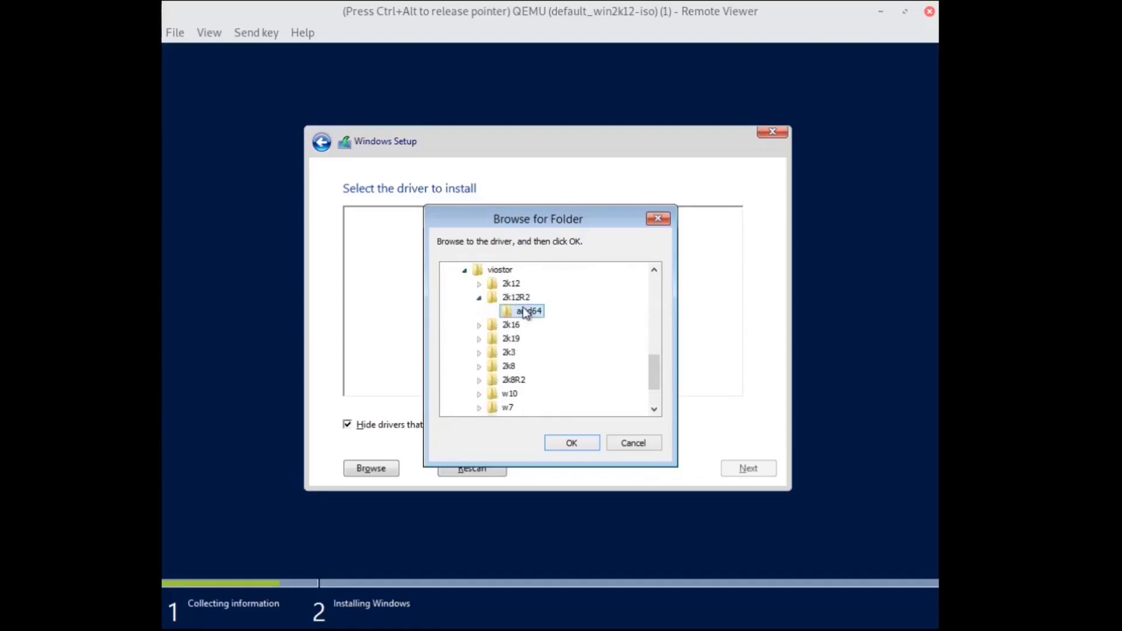
pyautogui.click(572, 442)
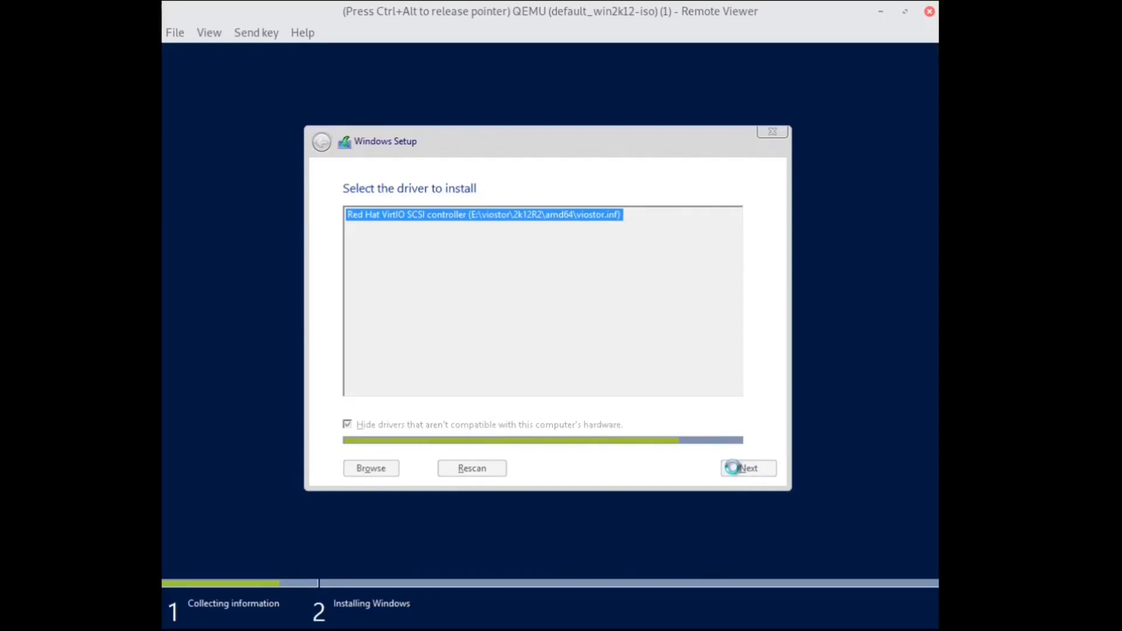
pyautogui.click(747, 467)
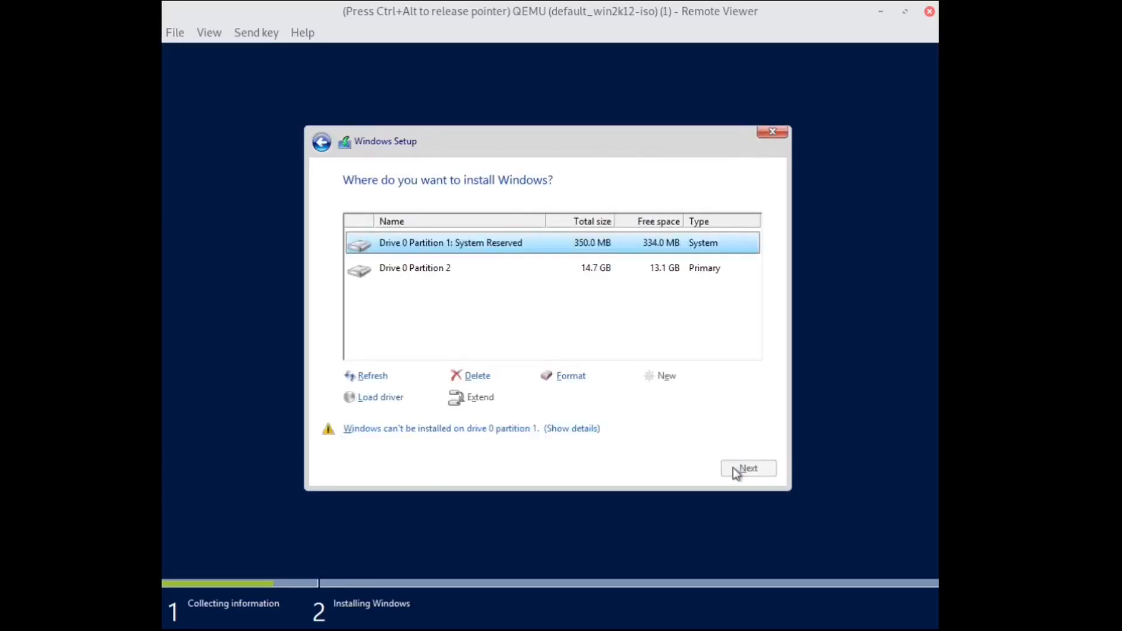
pyautogui.moveTo(485, 420)
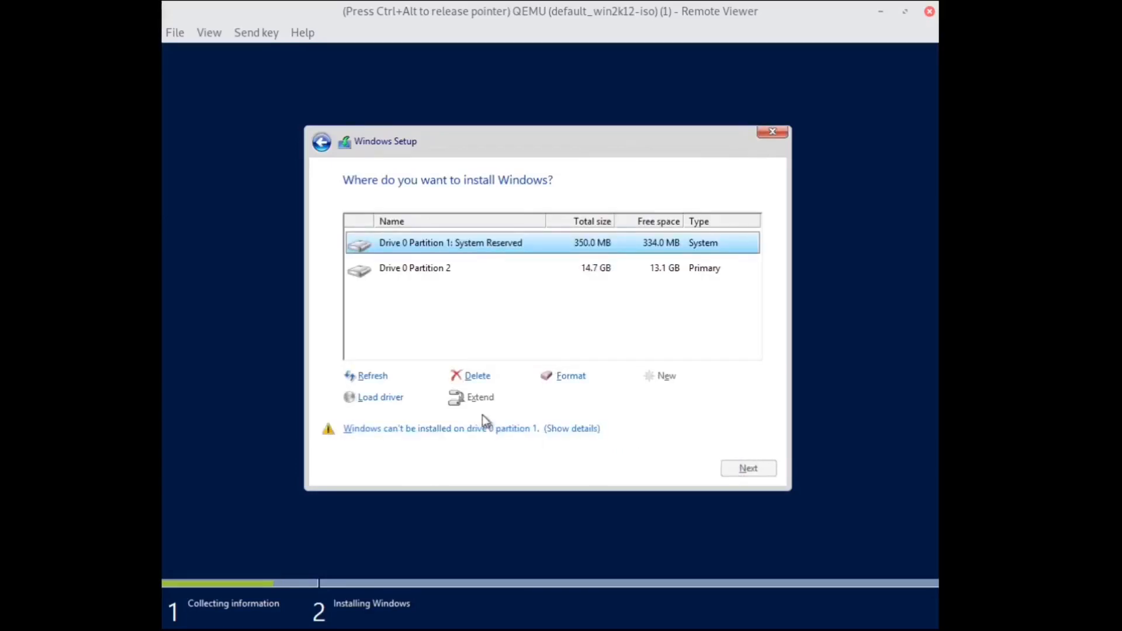
# Step: Delete the System Reserved and 14.7 GB partitions, then install Windows onto the 15.0 GB unallocated space
pyautogui.click(477, 375)
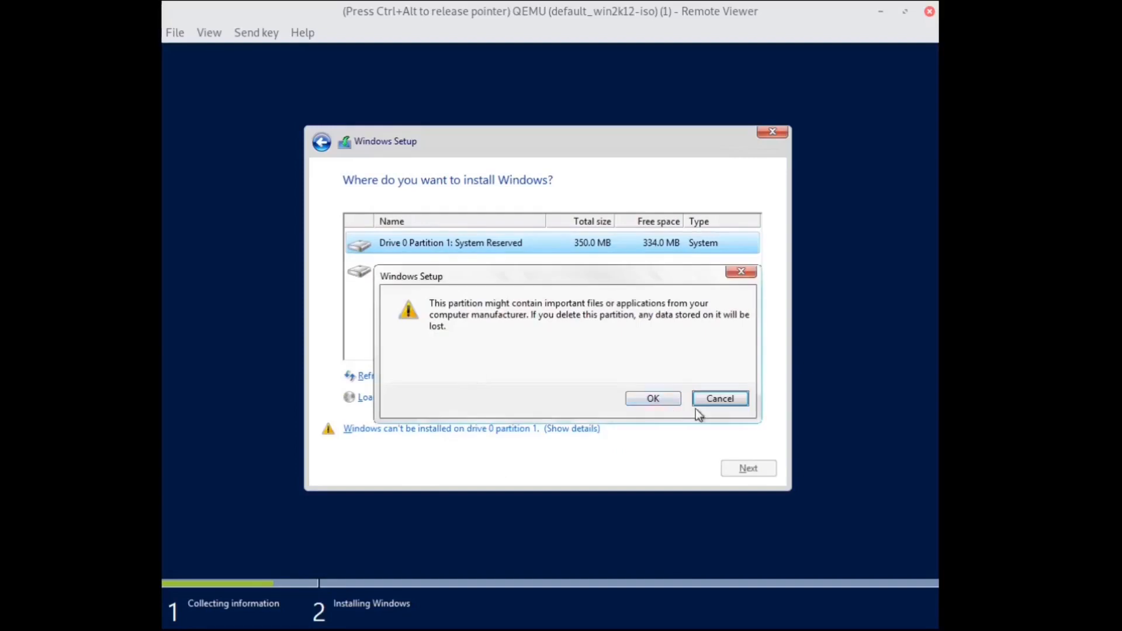
pyautogui.click(652, 398)
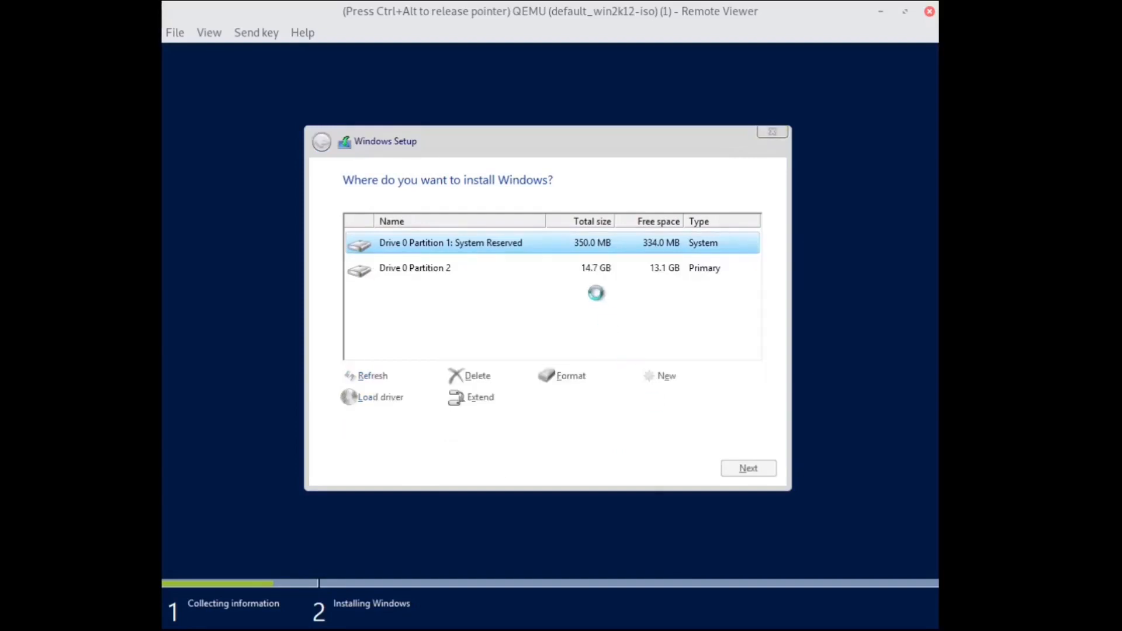
pyautogui.click(476, 375)
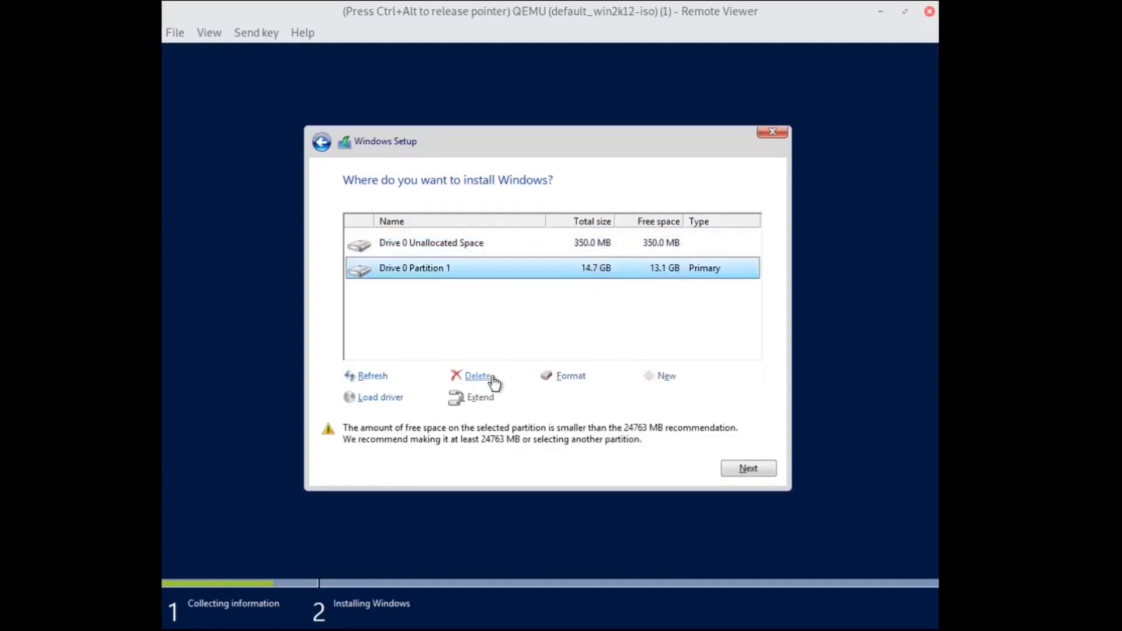
pyautogui.click(477, 375)
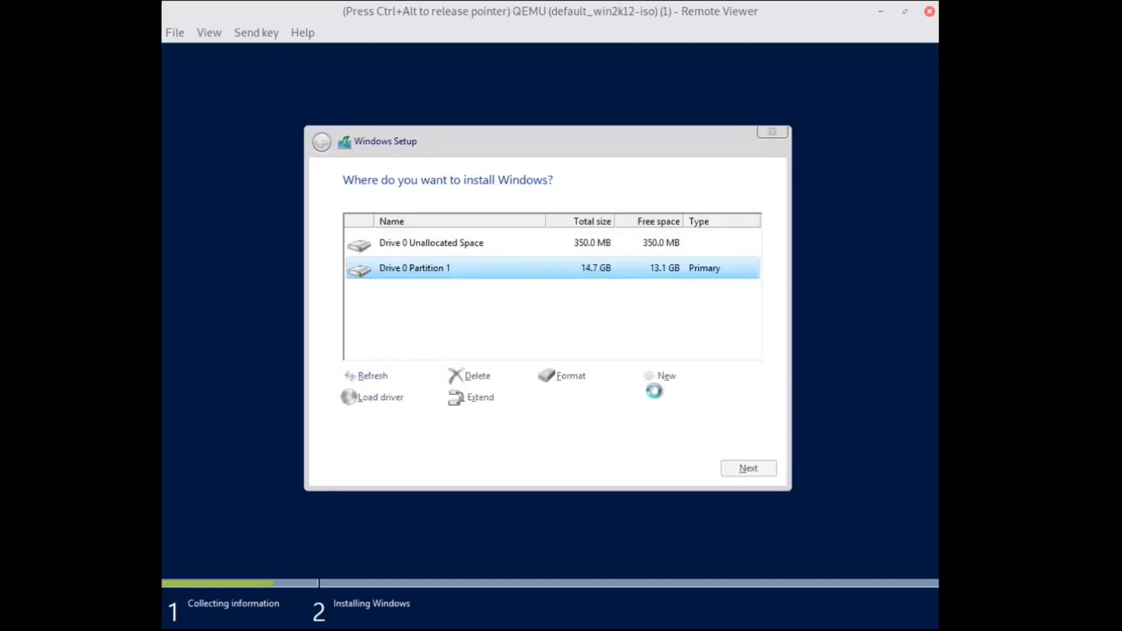
pyautogui.click(476, 375)
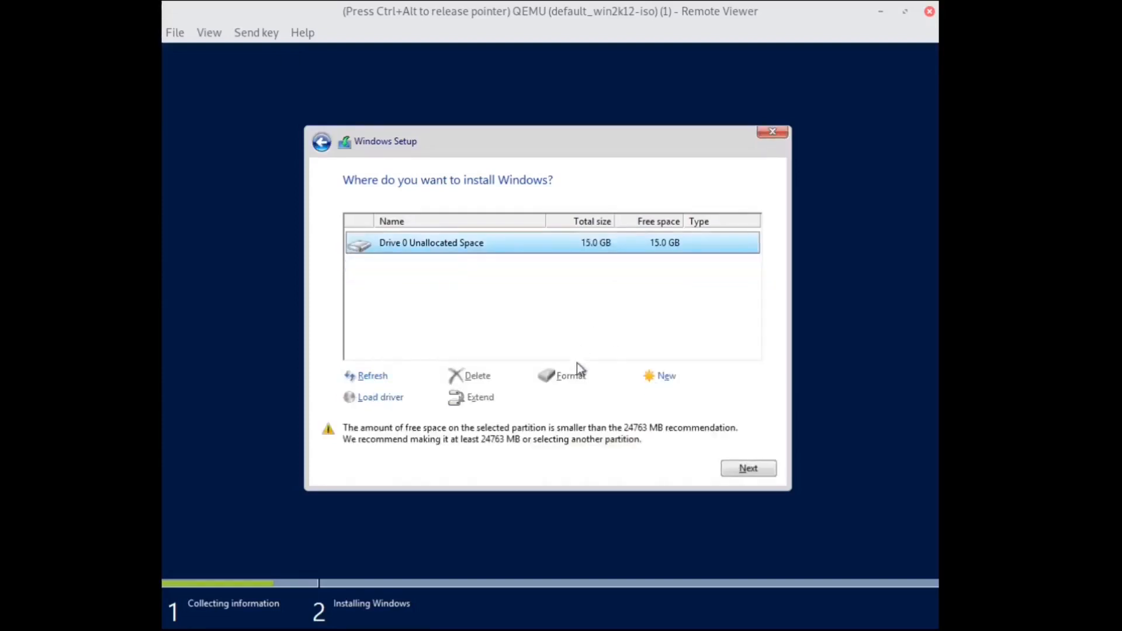
pyautogui.click(747, 467)
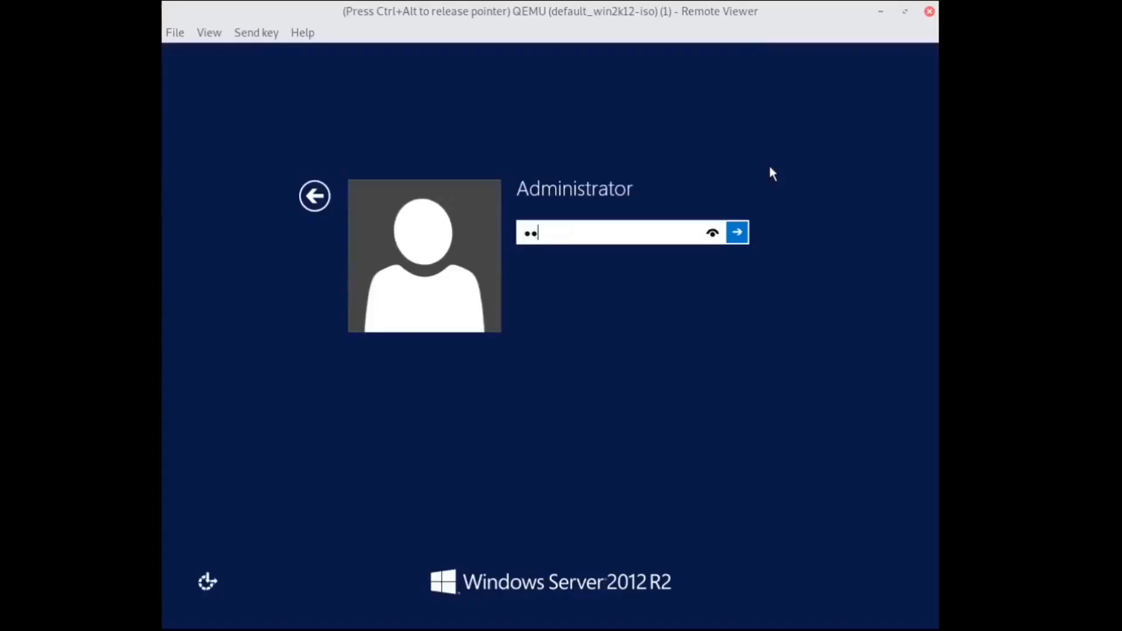
# Step: Submit the Administrator password to sign in to Windows Server 2012 R2
pyautogui.click(736, 231)
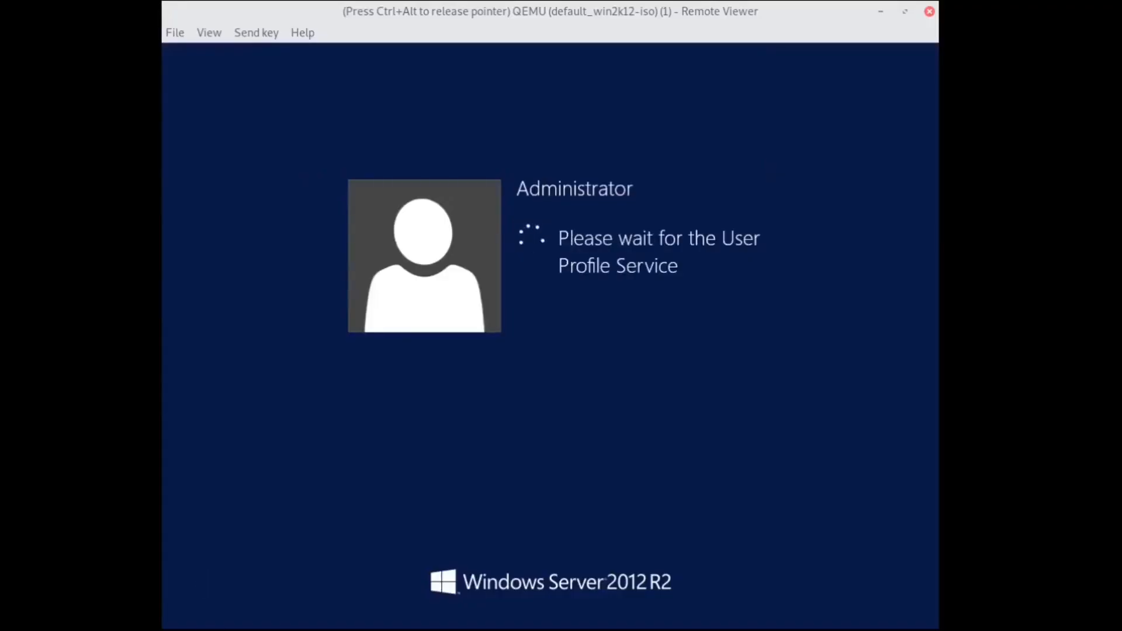